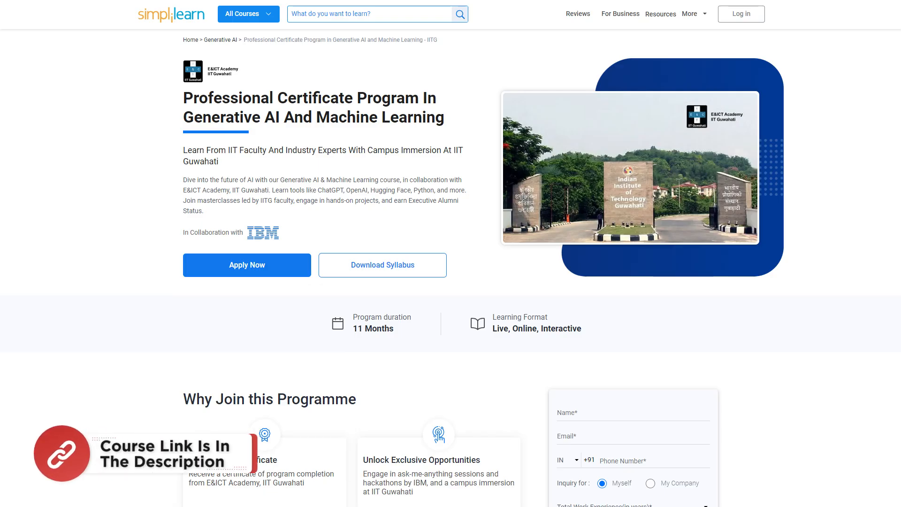
# Step: Scroll down through the page while ChatGPT loads in the new tab
pyautogui.scroll(-3)
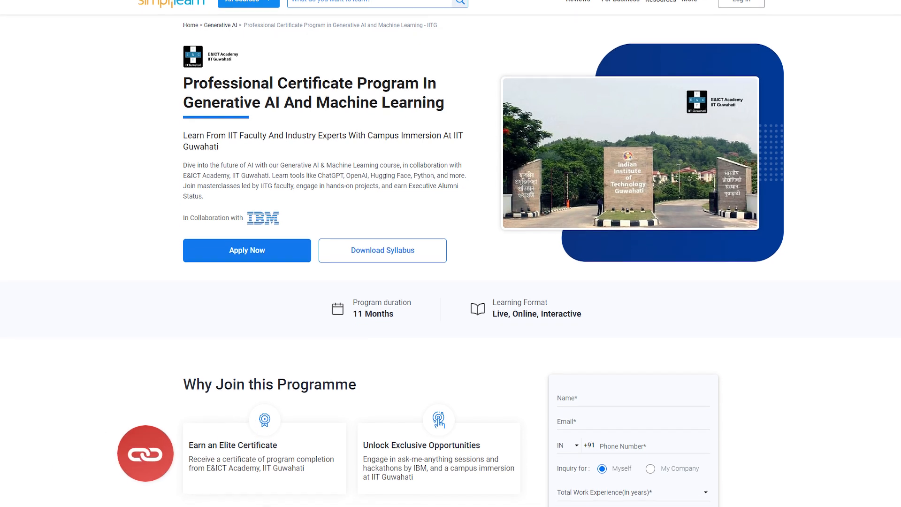
pyautogui.scroll(-3)
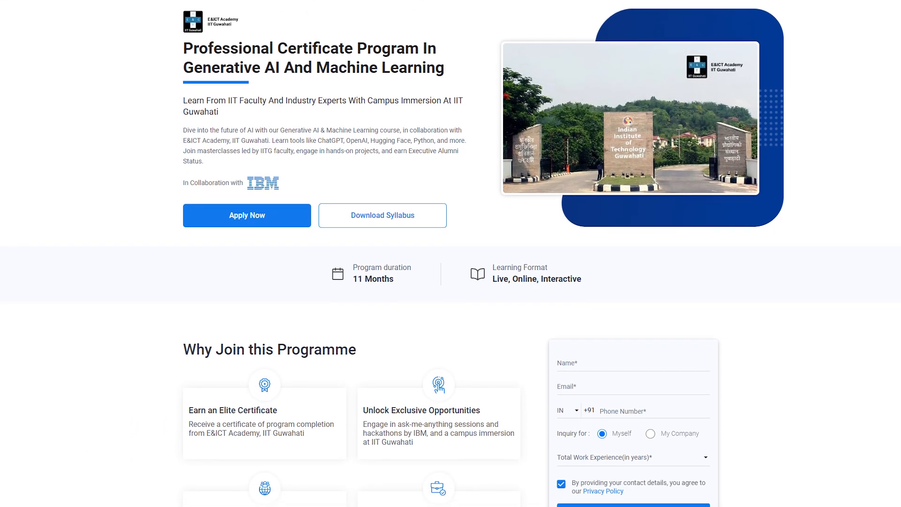
pyautogui.scroll(-3)
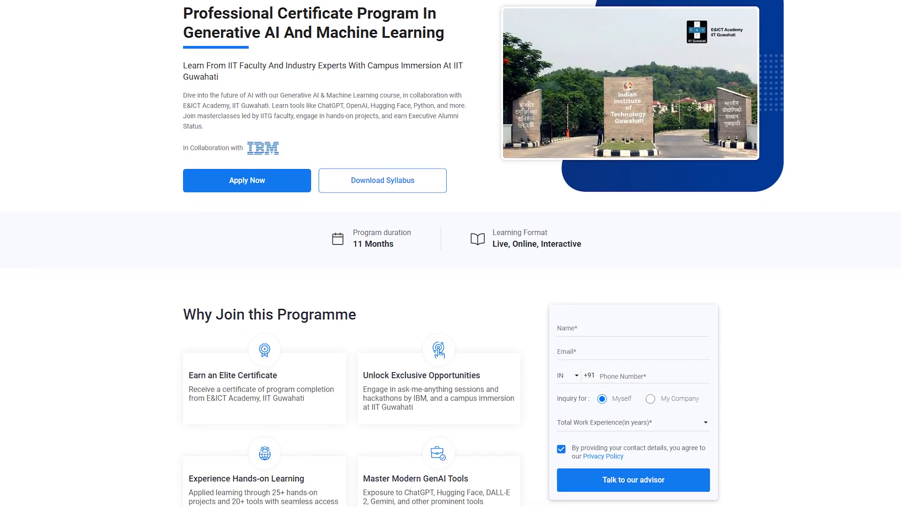
pyautogui.scroll(-3)
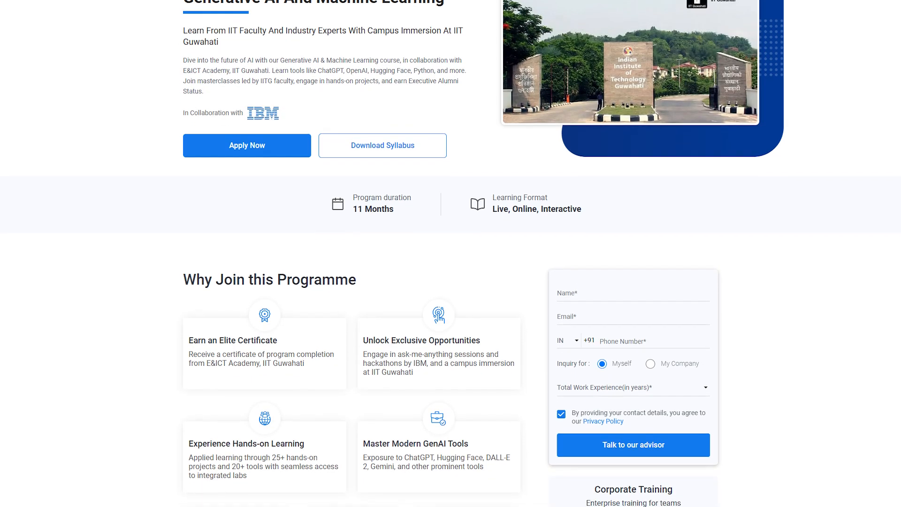
pyautogui.scroll(-3)
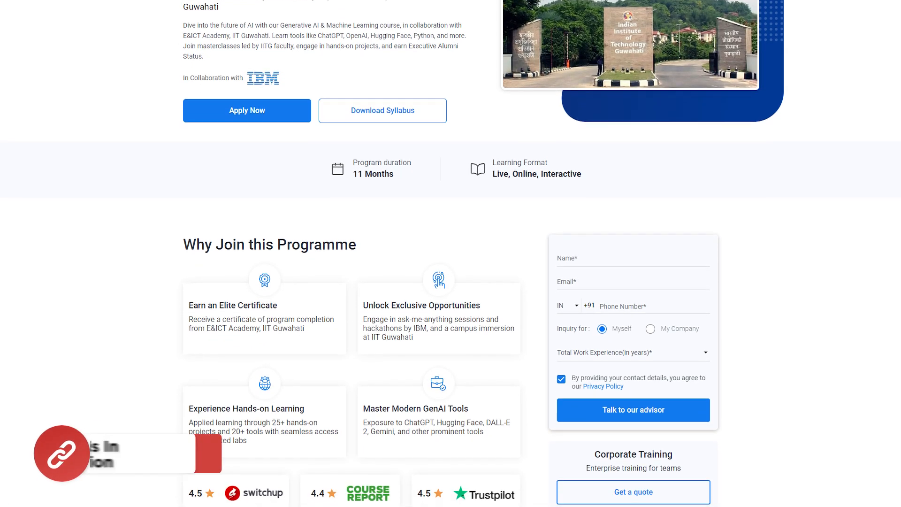
pyautogui.scroll(-3)
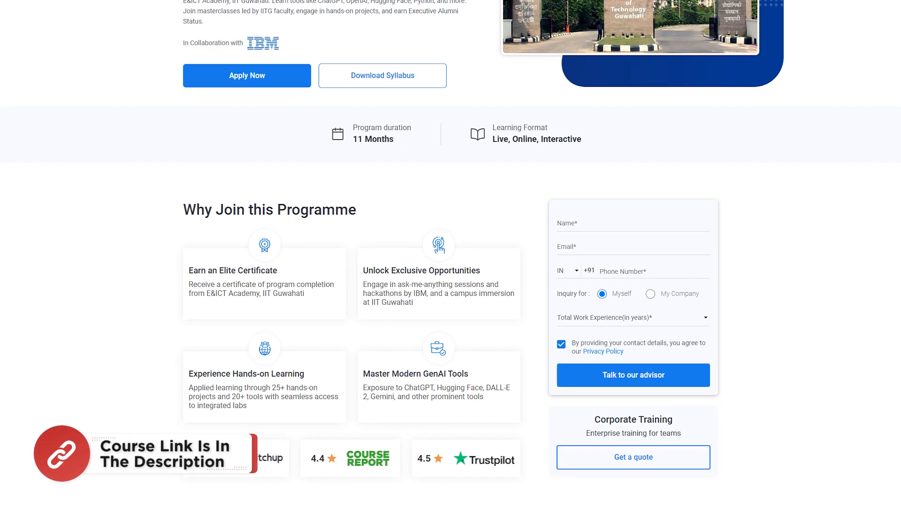
pyautogui.scroll(-3)
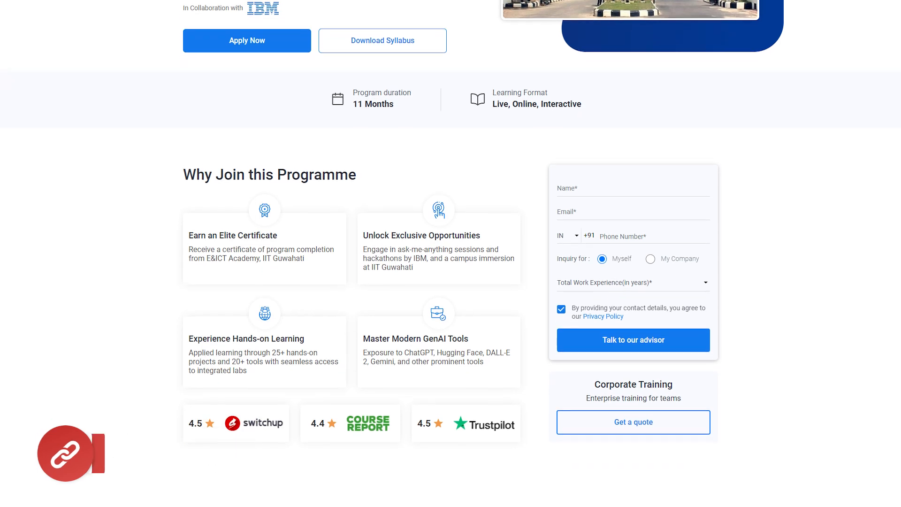
pyautogui.scroll(-3)
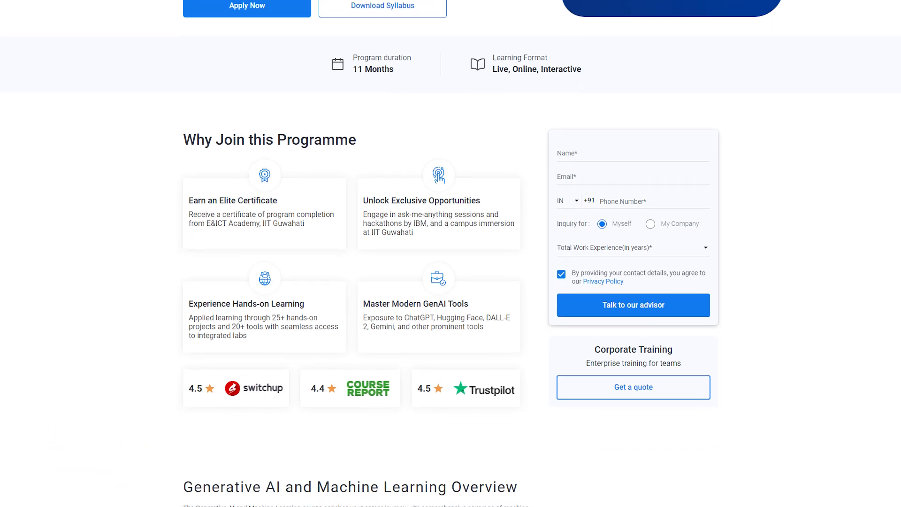
pyautogui.scroll(-3)
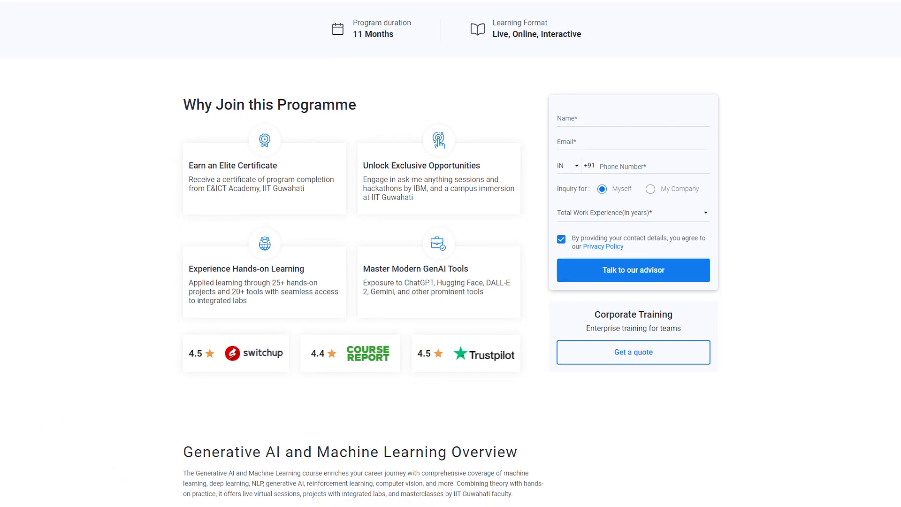
pyautogui.scroll(-3)
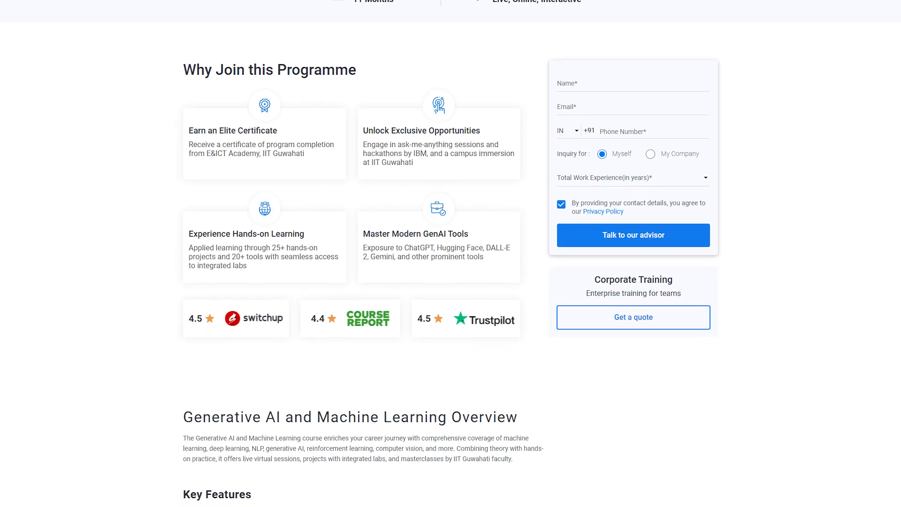
pyautogui.scroll(-3)
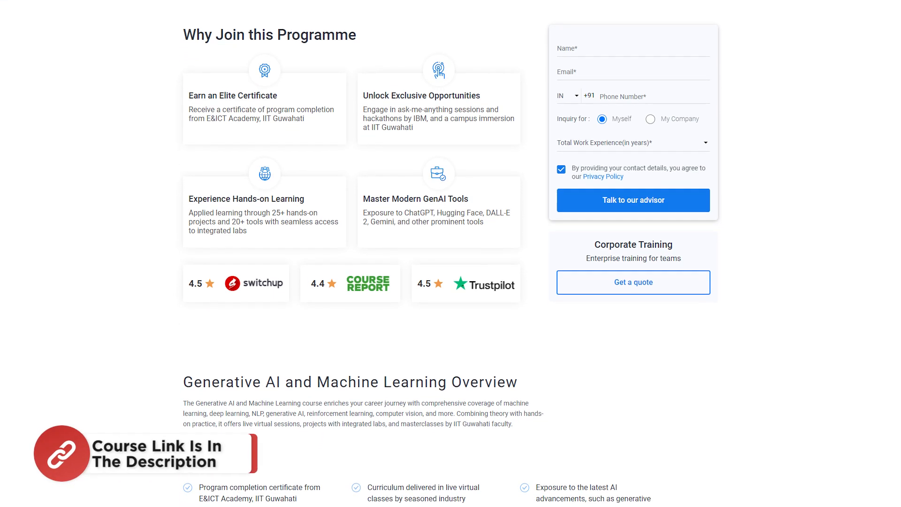
pyautogui.scroll(-3)
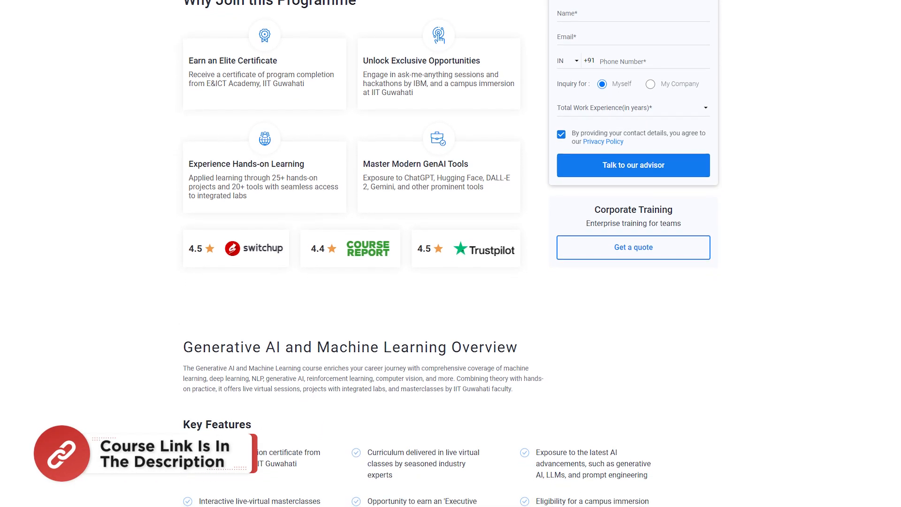
pyautogui.scroll(-3)
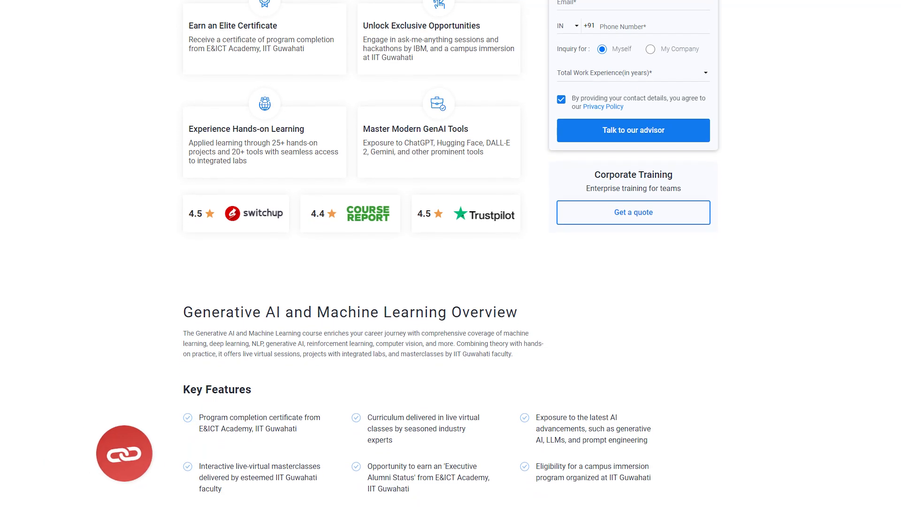
pyautogui.scroll(-3)
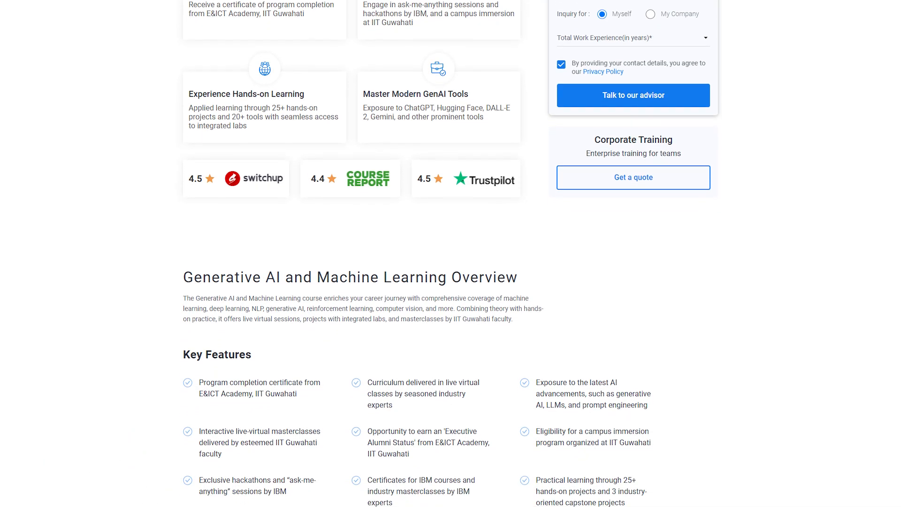
pyautogui.scroll(-3)
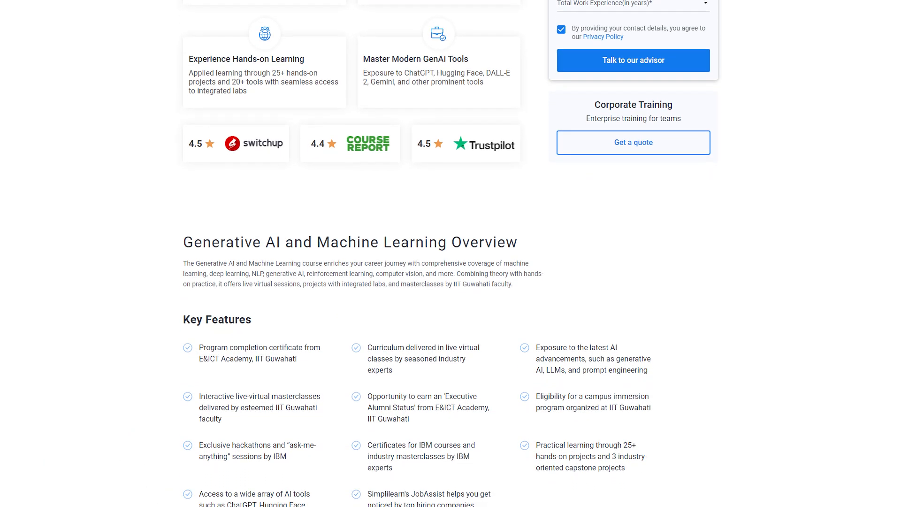
pyautogui.scroll(-3)
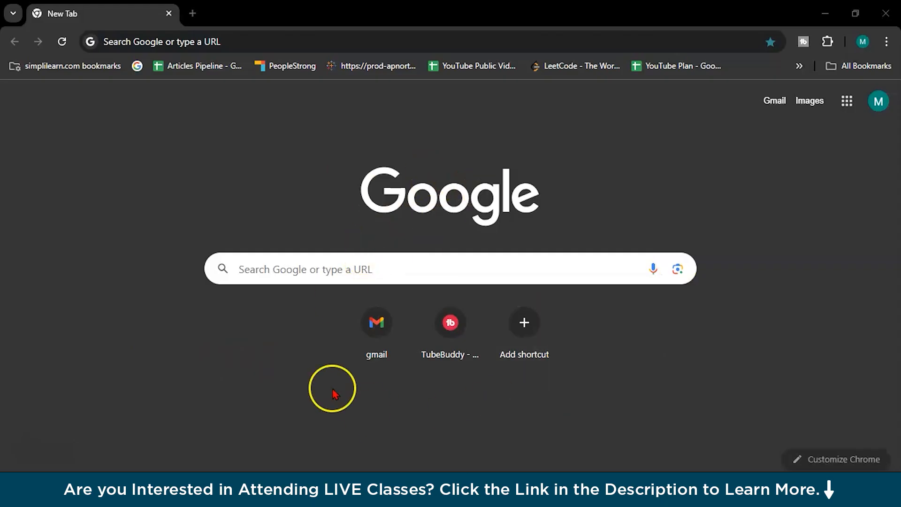
pyautogui.moveTo(480, 431)
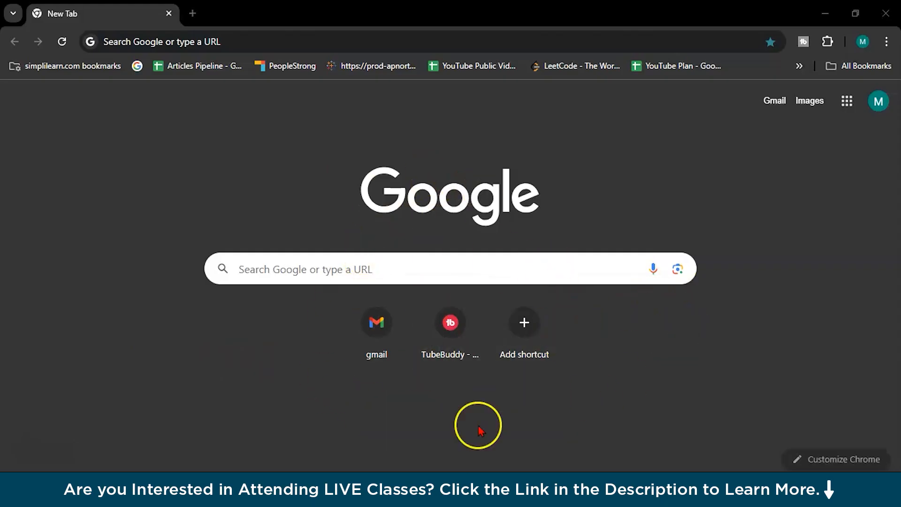
pyautogui.moveTo(175, 387)
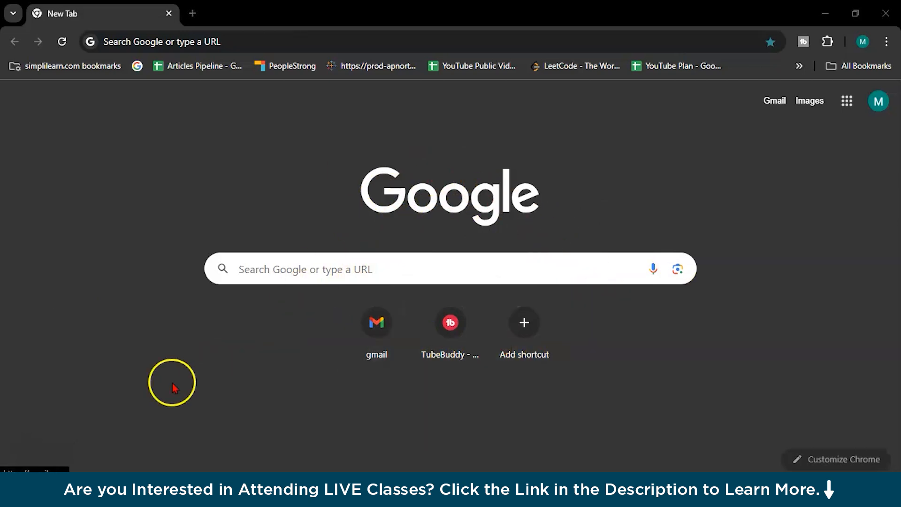
pyautogui.moveTo(178, 291)
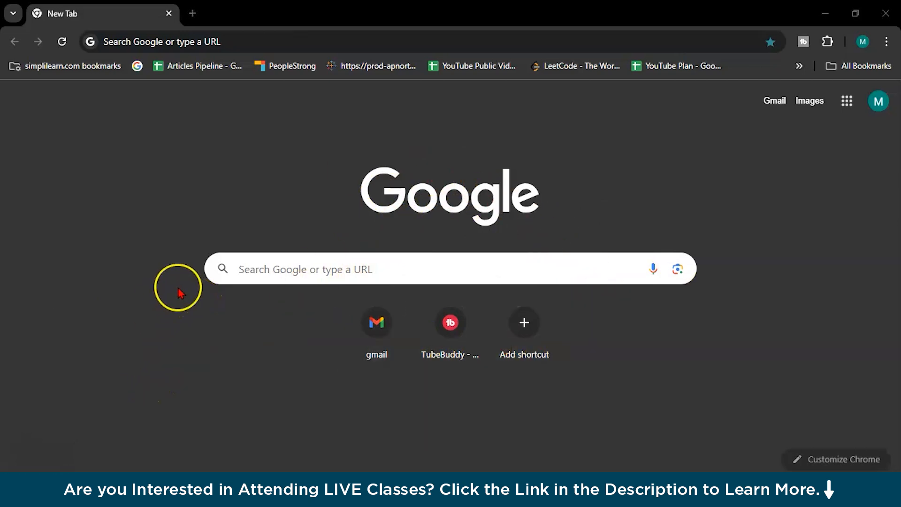
pyautogui.moveTo(180, 269)
pyautogui.write('chat.openai.com')
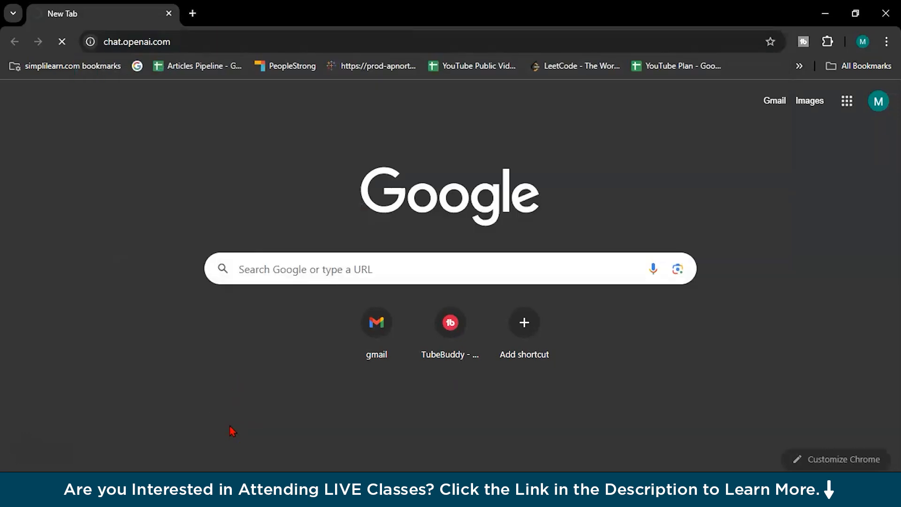
# Step: Switch the ChatGPT model to GPT-4o with canvas
pyautogui.click(136, 41)
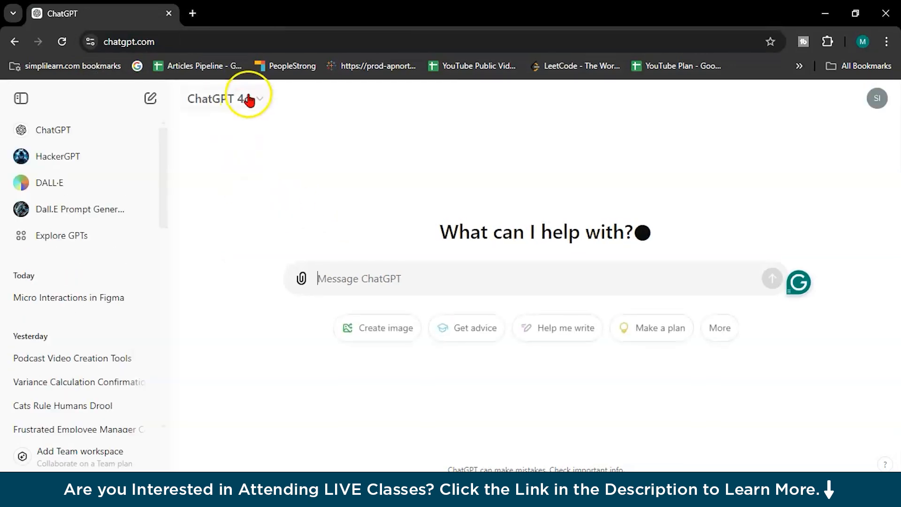
pyautogui.click(247, 99)
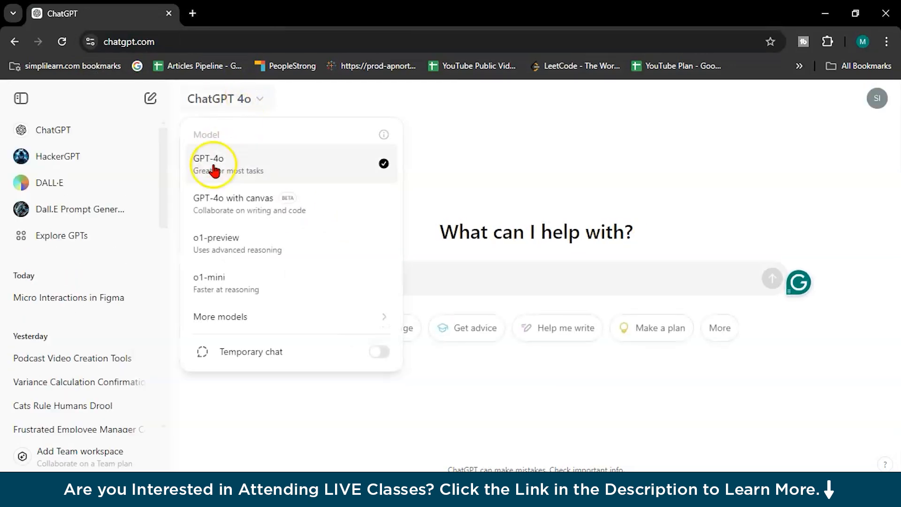
pyautogui.click(233, 203)
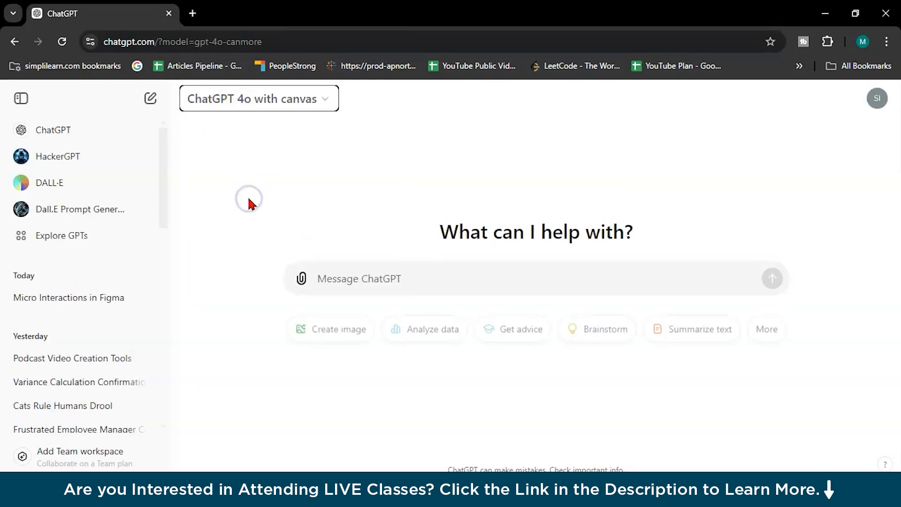
# Step: Send a request for login page code using HTML and CSS
pyautogui.click(360, 279)
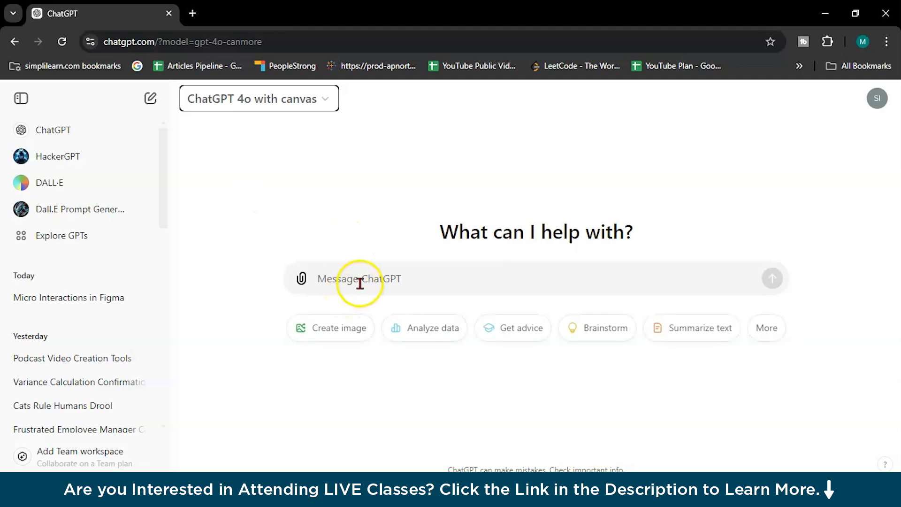
pyautogui.write('give me login page code')
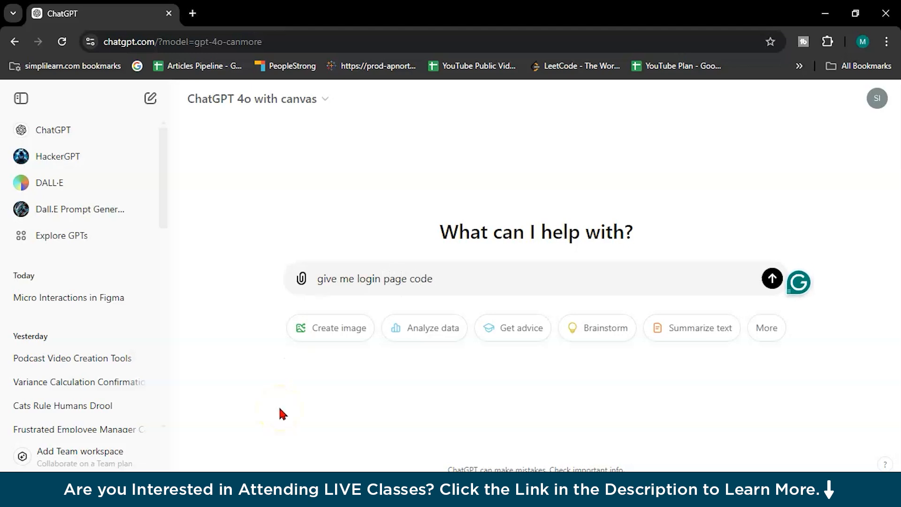
pyautogui.write('using html')
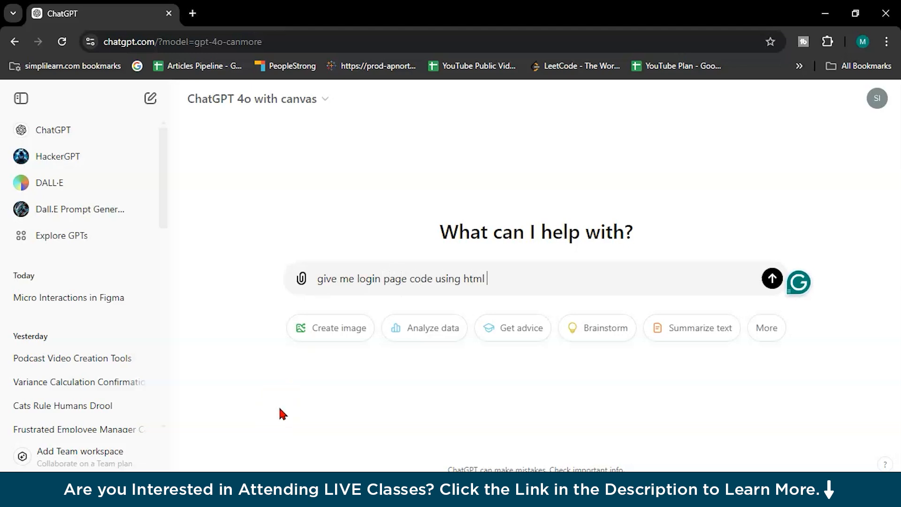
pyautogui.write('and css')
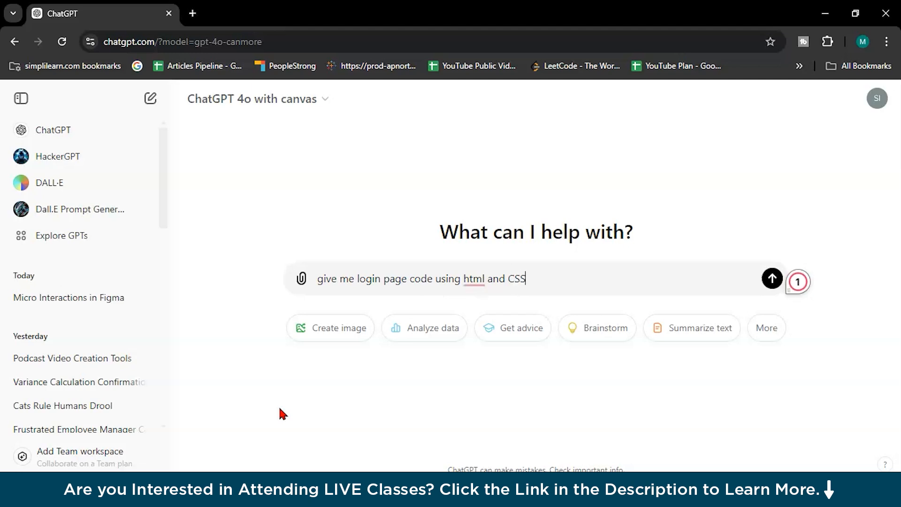
pyautogui.click(771, 278)
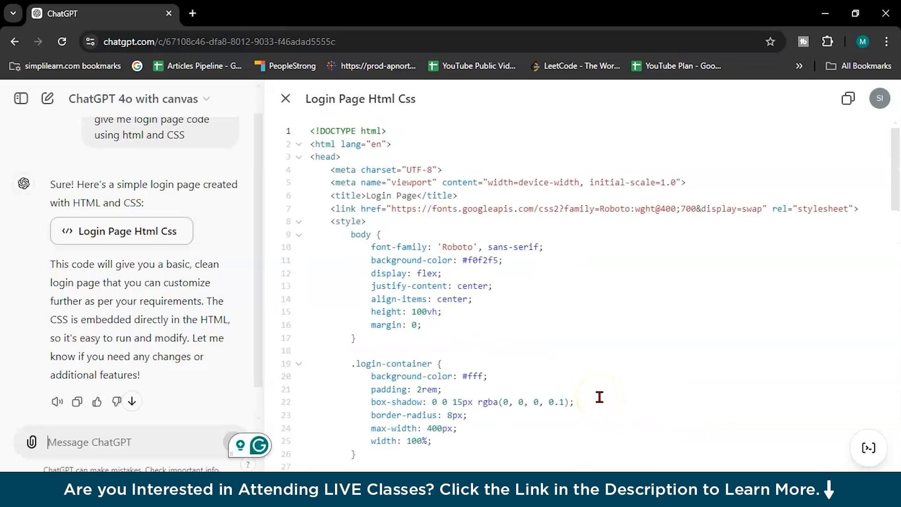
pyautogui.scroll(-3)
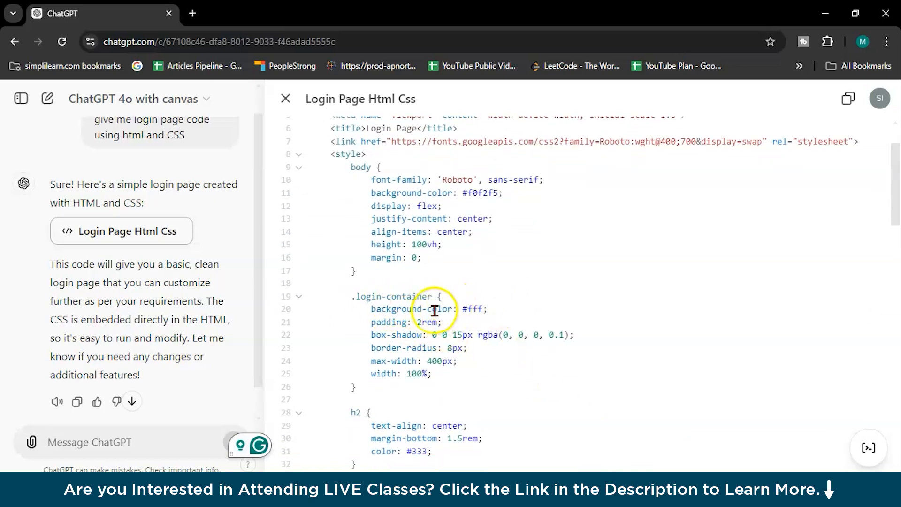
pyautogui.moveTo(573, 442)
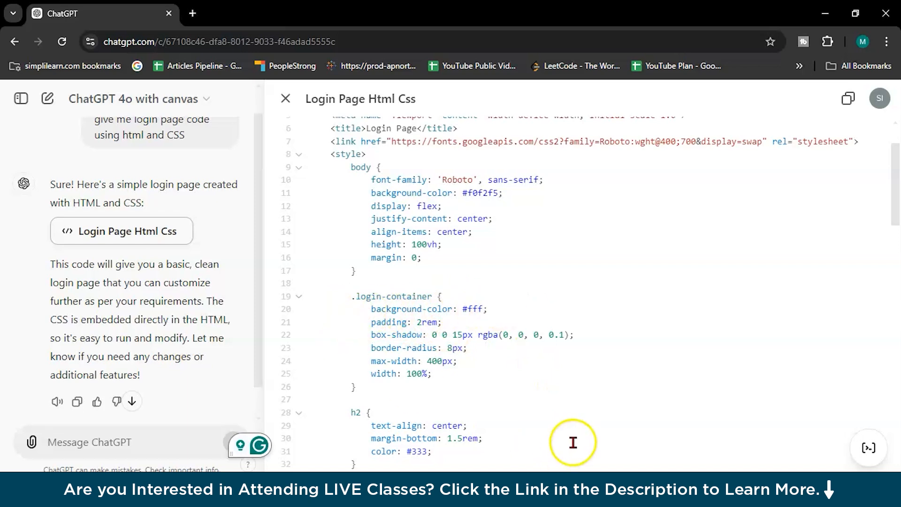
pyautogui.scroll(3)
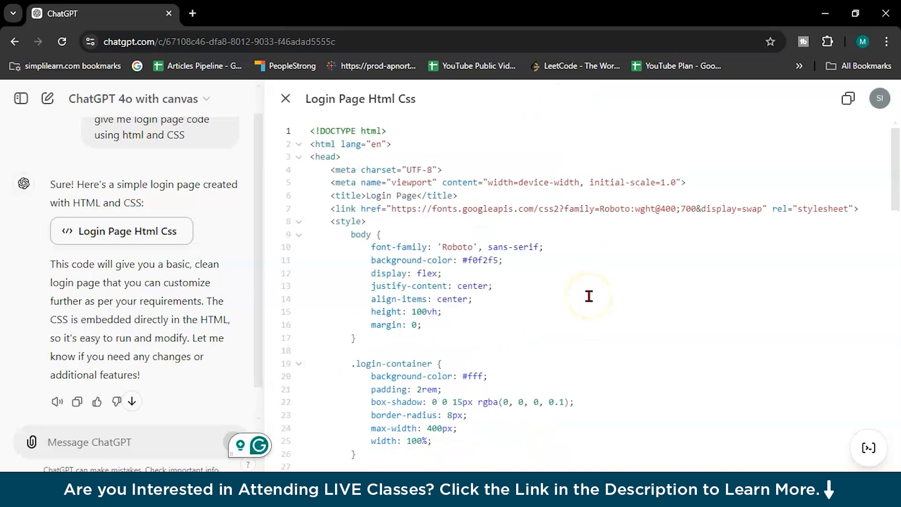
pyautogui.scroll(-3)
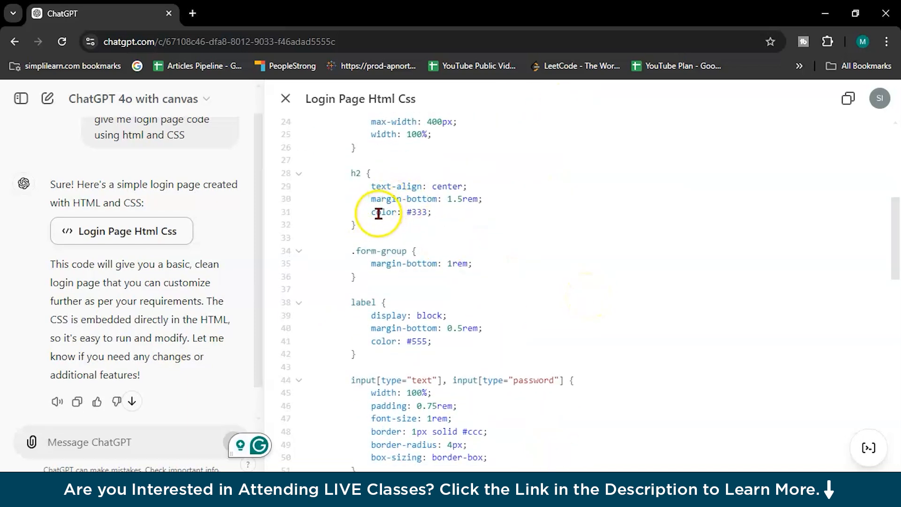
pyautogui.scroll(-3)
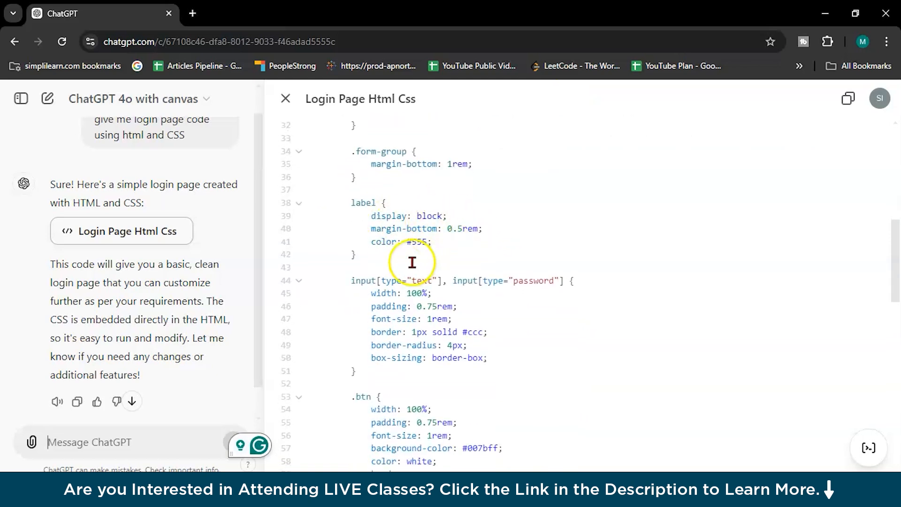
pyautogui.scroll(-3)
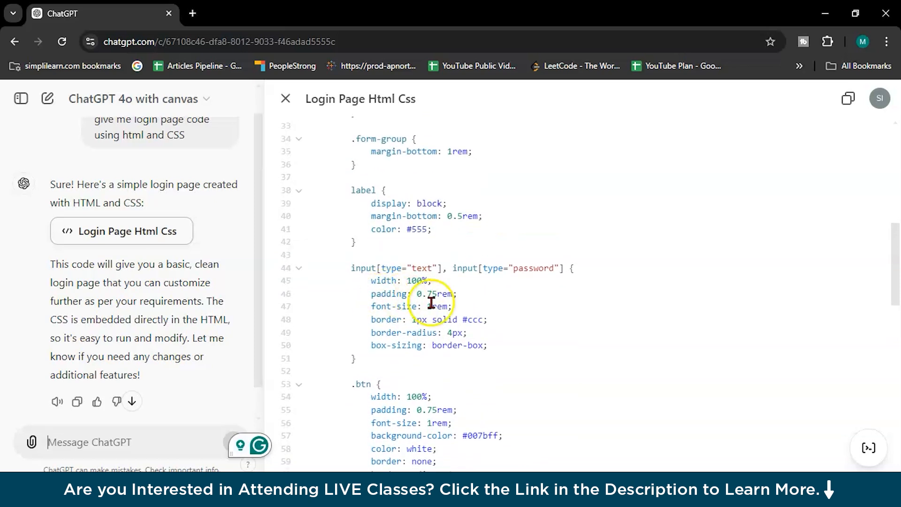
pyautogui.moveTo(515, 398)
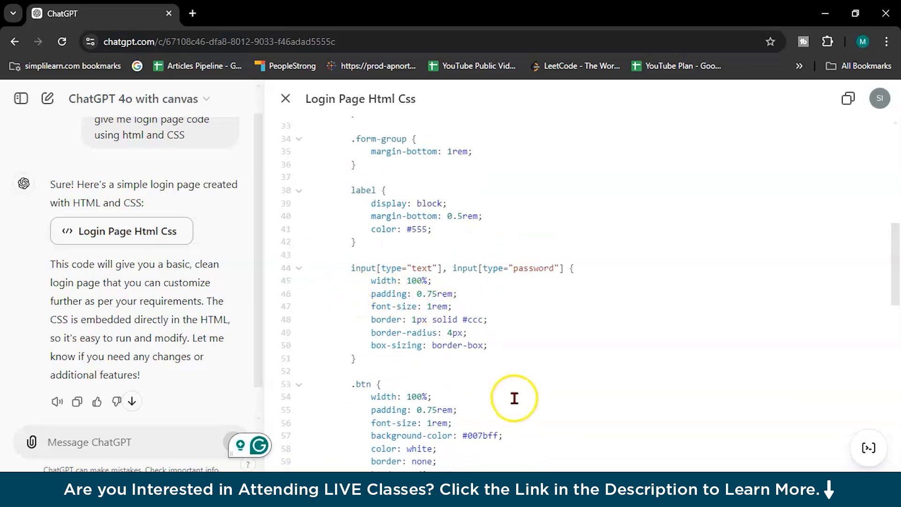
pyautogui.moveTo(457, 358)
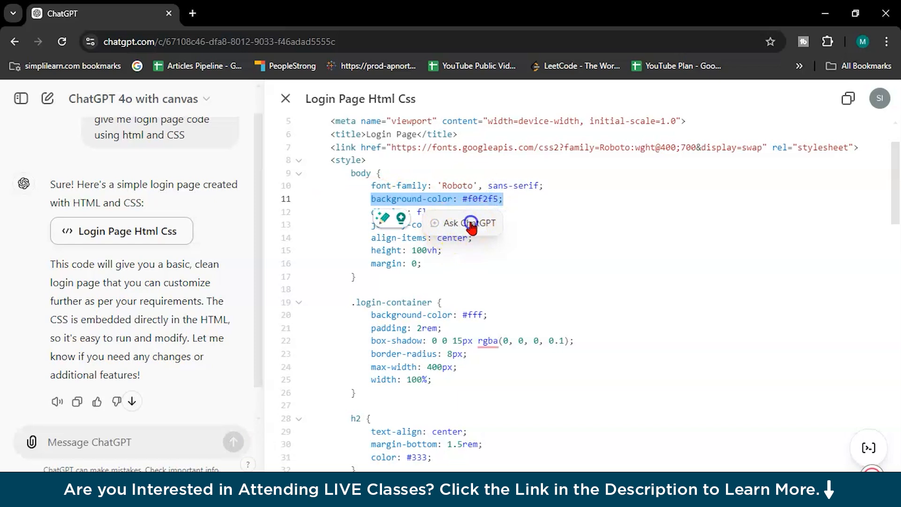
# Step: Ask ChatGPT inline to change the login page's background color to blue
pyautogui.click(464, 223)
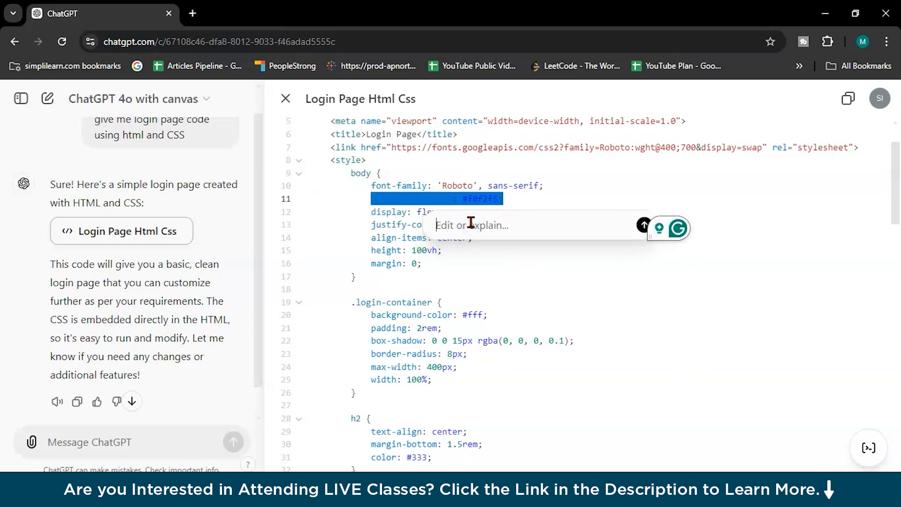
pyautogui.write('please change b')
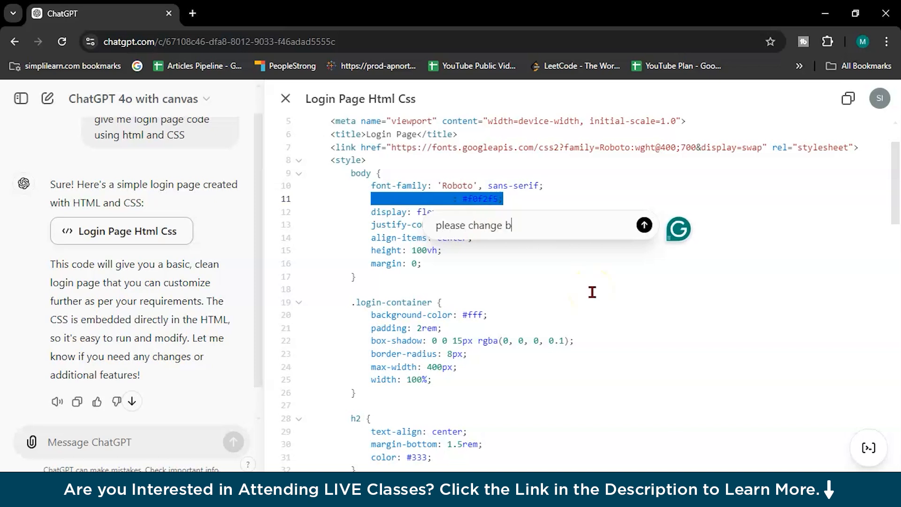
pyautogui.write('ackground color to')
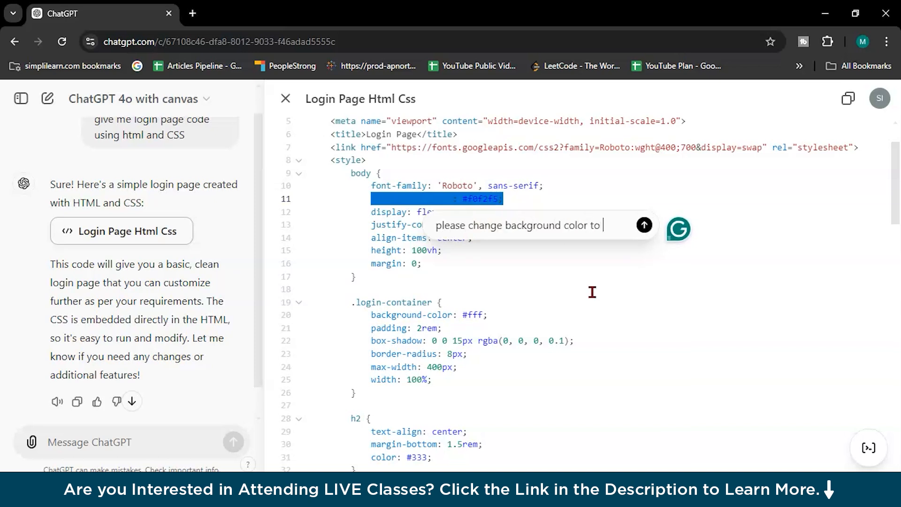
pyautogui.write('blue')
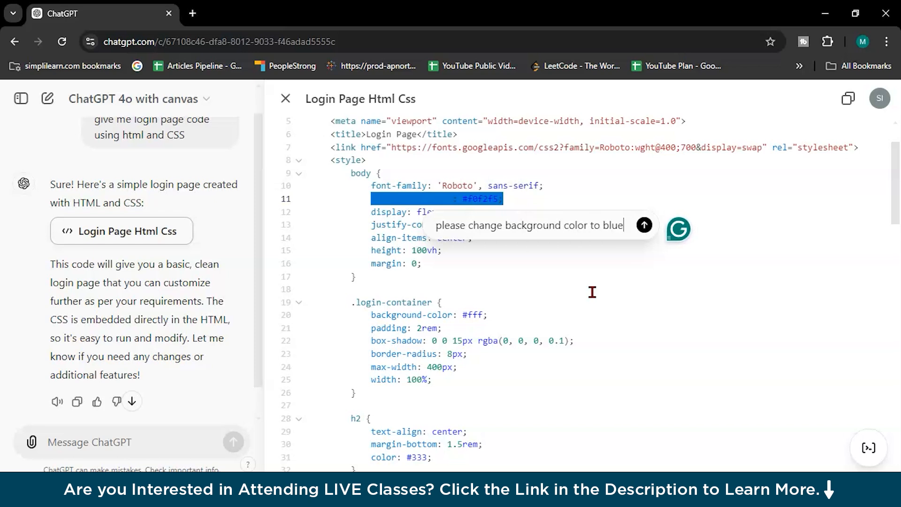
pyautogui.click(643, 225)
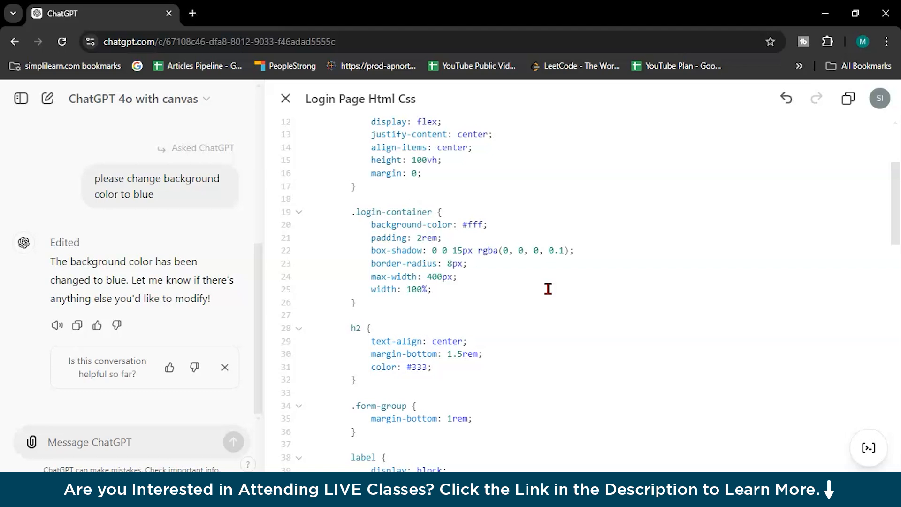
pyautogui.scroll(-3)
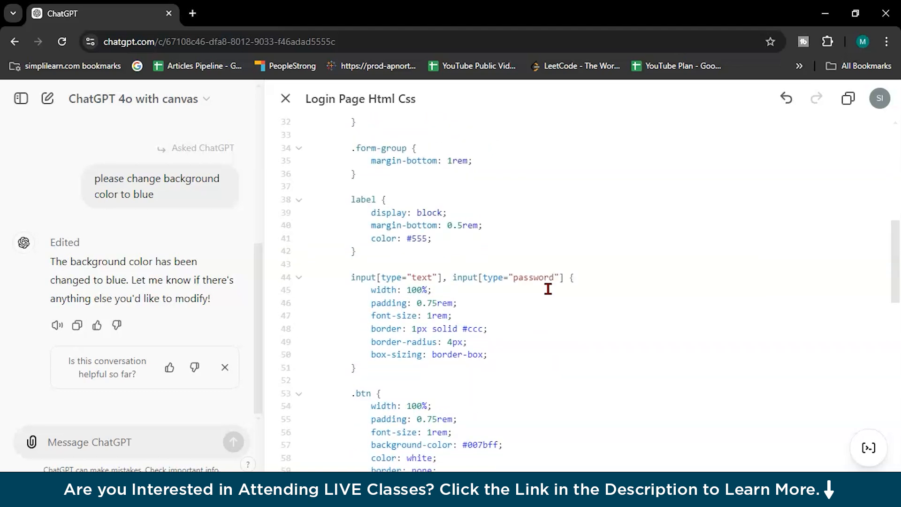
pyautogui.scroll(-3)
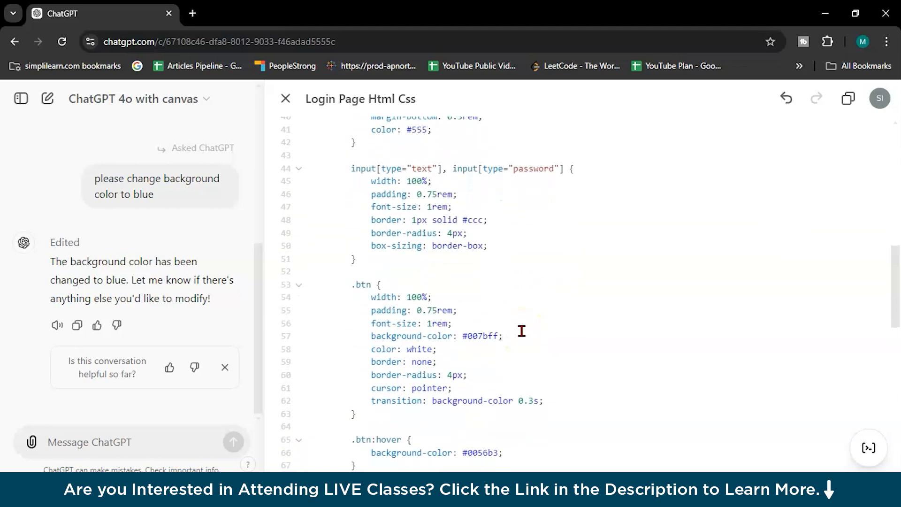
pyautogui.scroll(-3)
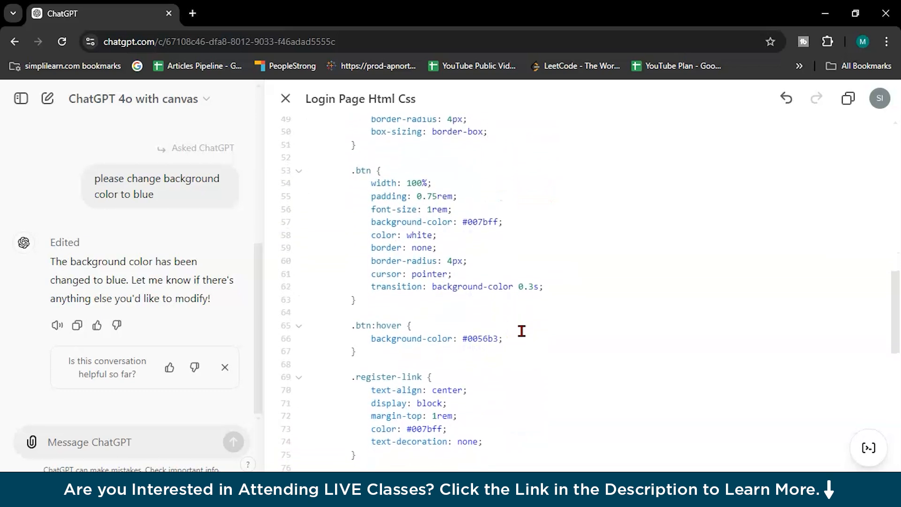
pyautogui.scroll(-3)
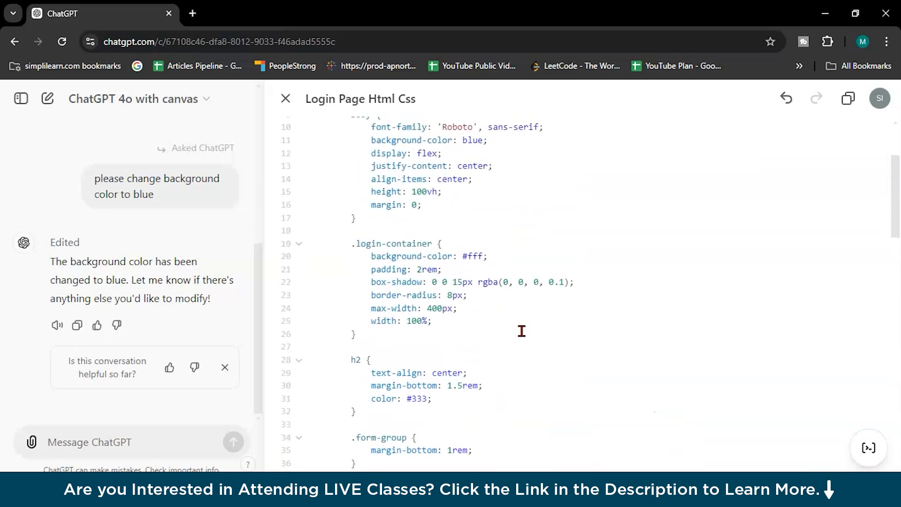
pyautogui.doubleClick(419, 311)
pyautogui.write('increase')
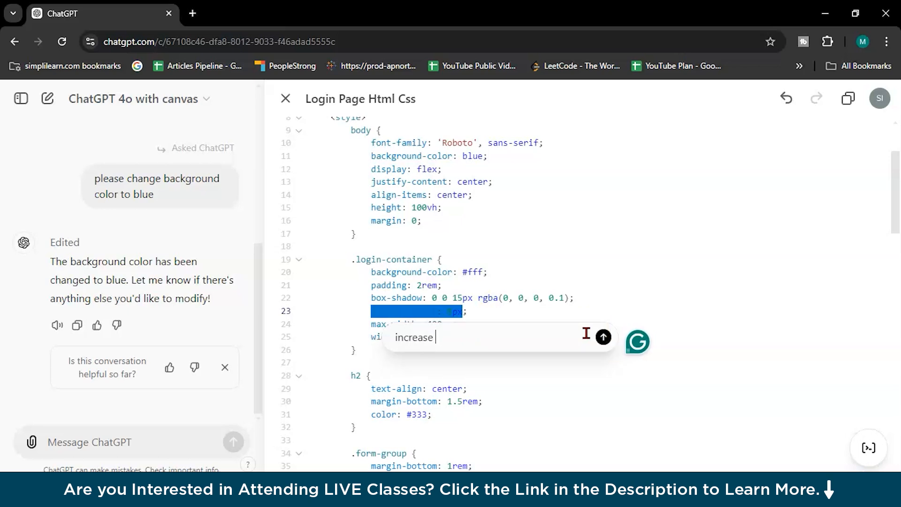
# Step: Send the 'increase border radius' request, giving the login container 16px corners
pyautogui.write('border')
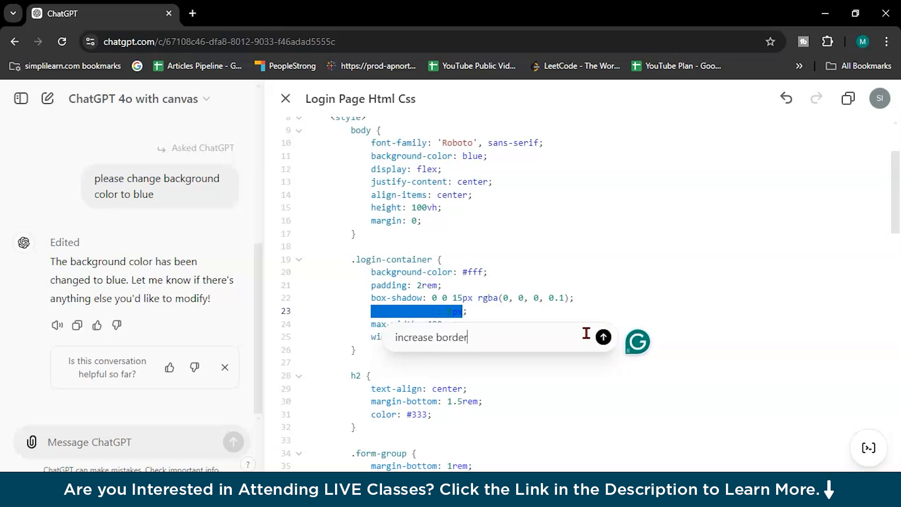
pyautogui.write('radius')
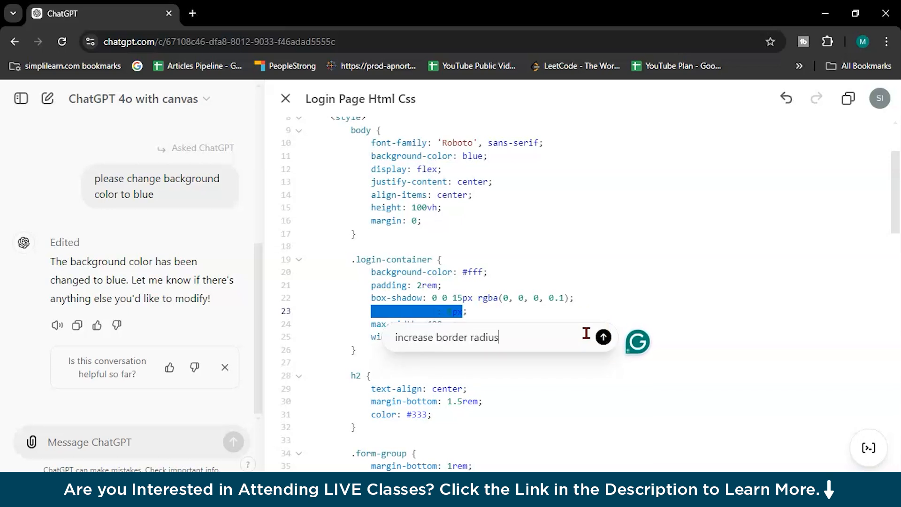
pyautogui.click(603, 337)
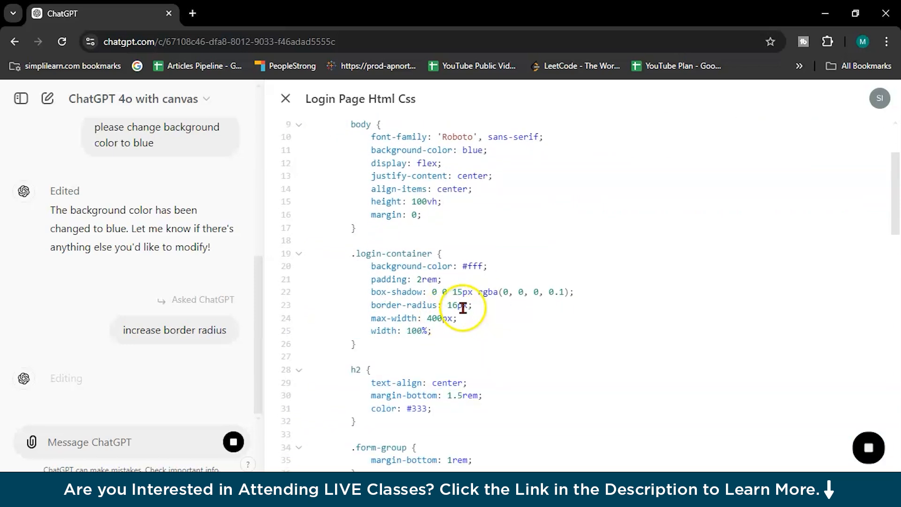
pyautogui.scroll(-3)
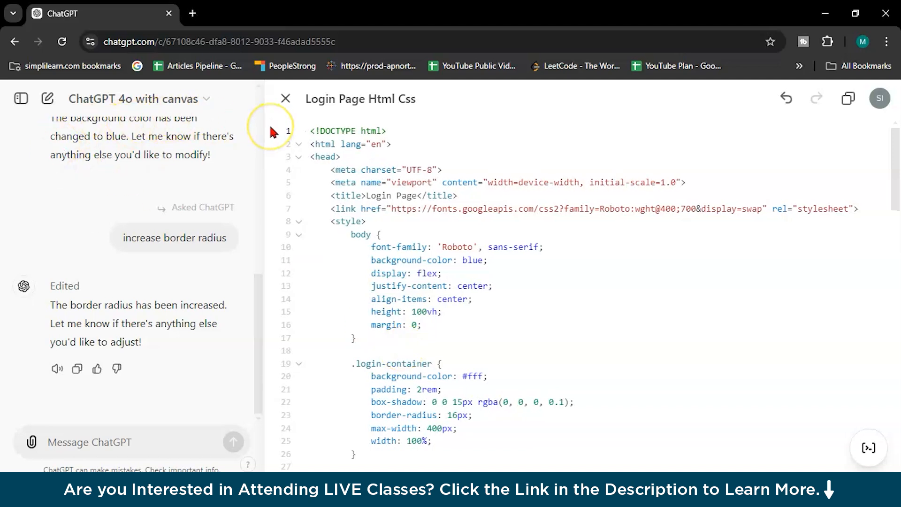
pyautogui.moveTo(191, 14)
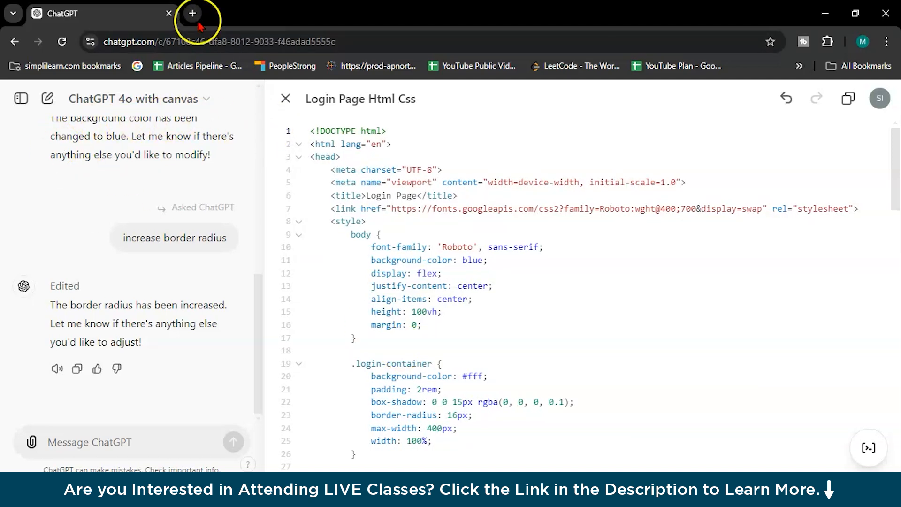
# Step: Open Google Colab in a new tab from the address bar suggestions
pyautogui.click(194, 13)
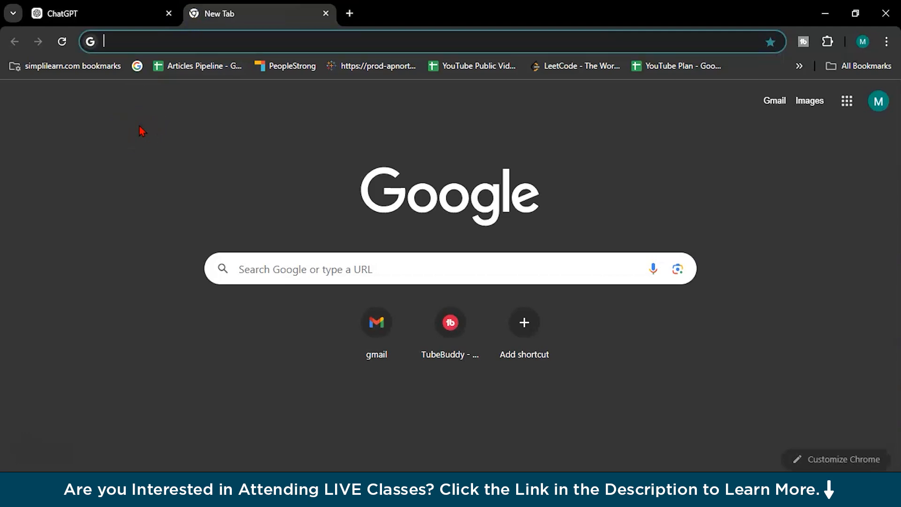
pyautogui.write('google trends')
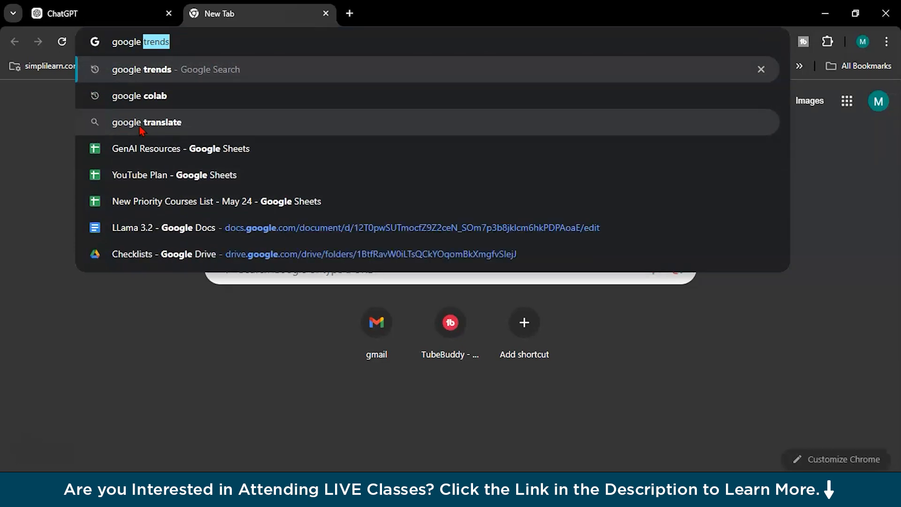
pyautogui.click(140, 95)
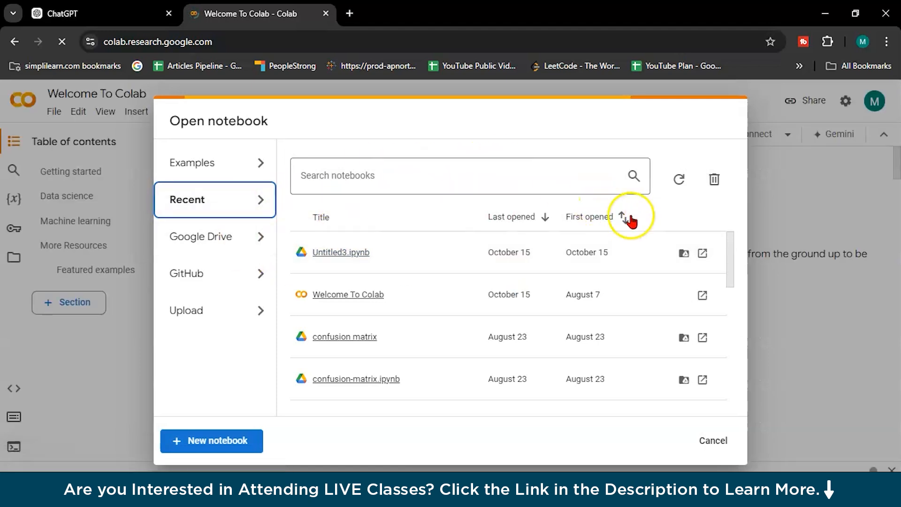
# Step: Create a new notebook and enter the AI prompt 'give me code to find odd and even in C'
pyautogui.click(211, 440)
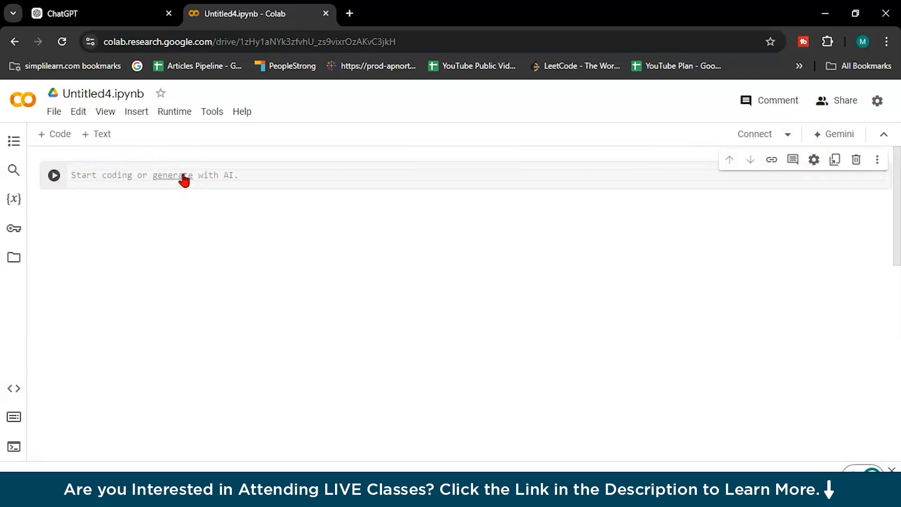
pyautogui.click(172, 175)
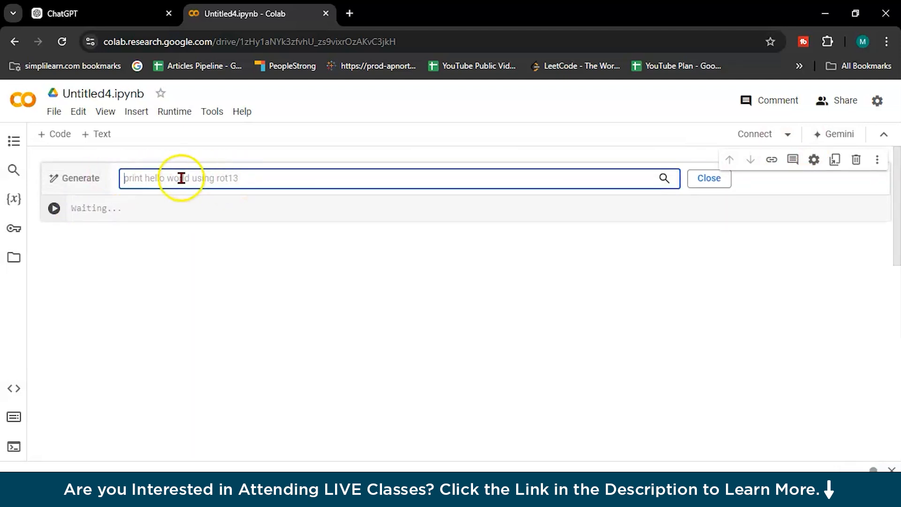
pyautogui.moveTo(249, 291)
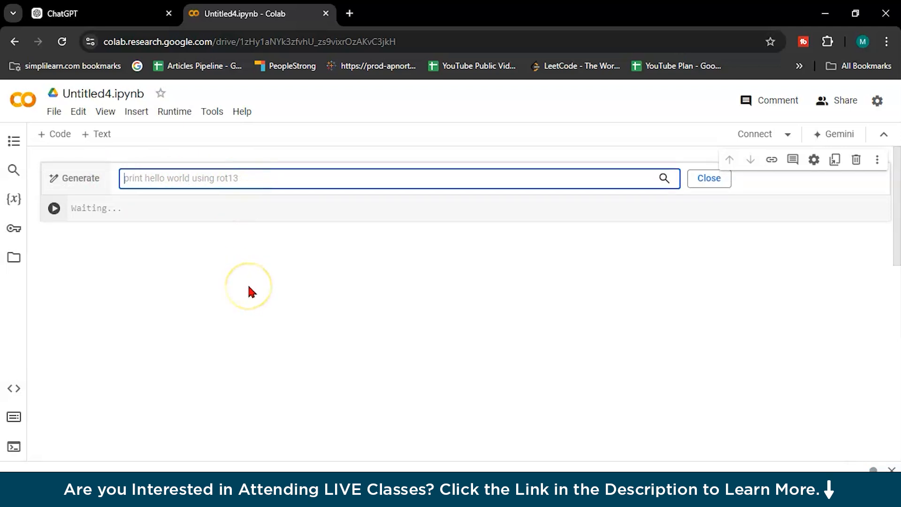
pyautogui.write('g')
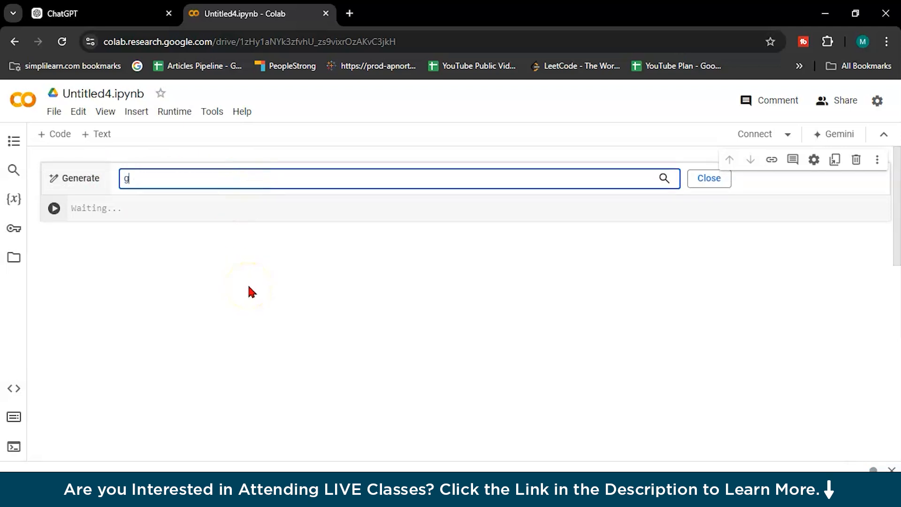
pyautogui.write('ive me code')
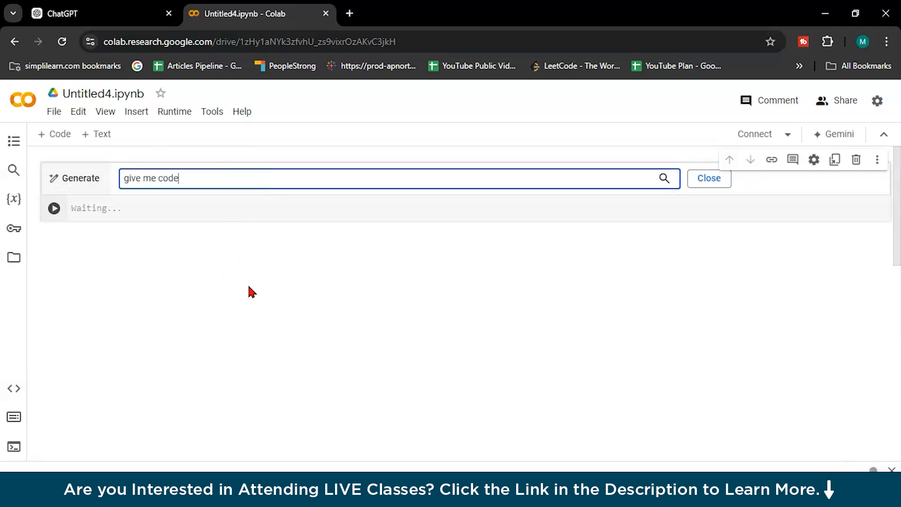
pyautogui.write('to find odd and even')
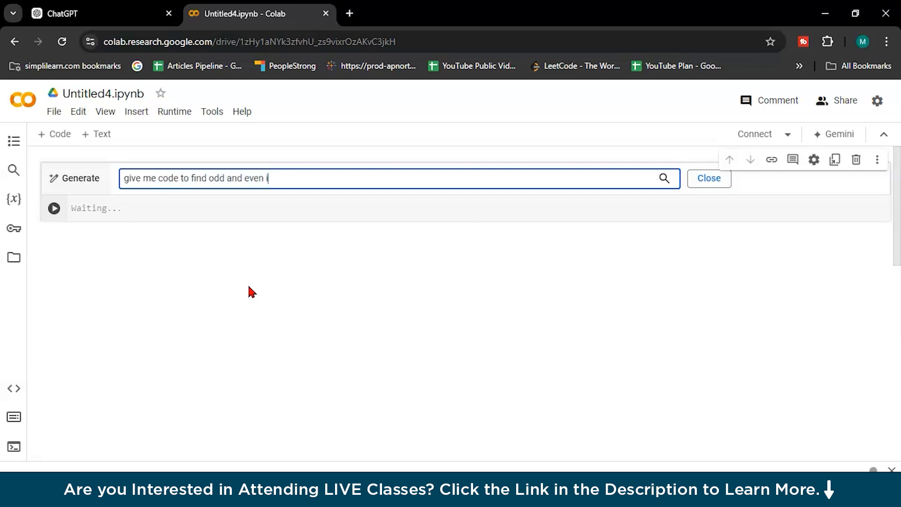
pyautogui.write('in C')
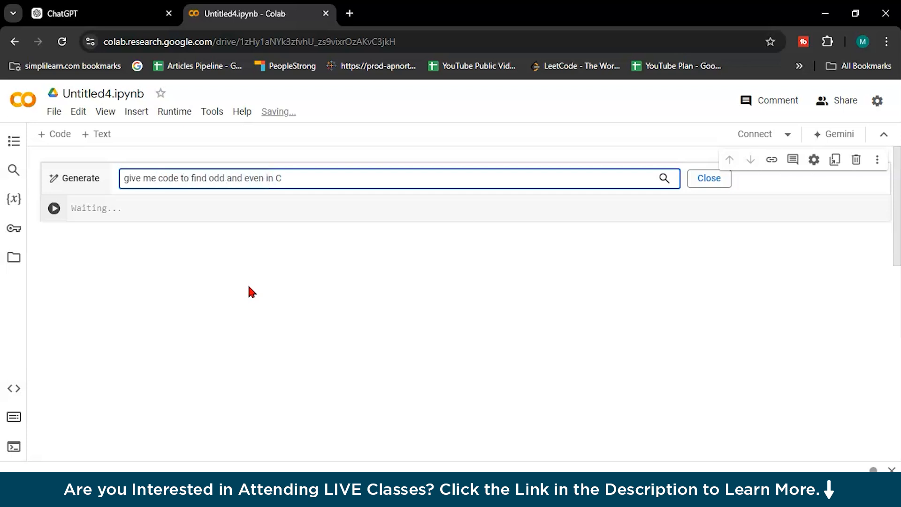
# Step: Regenerate the odd/even code in Java and open the Gemini side panel
pyautogui.write('++')
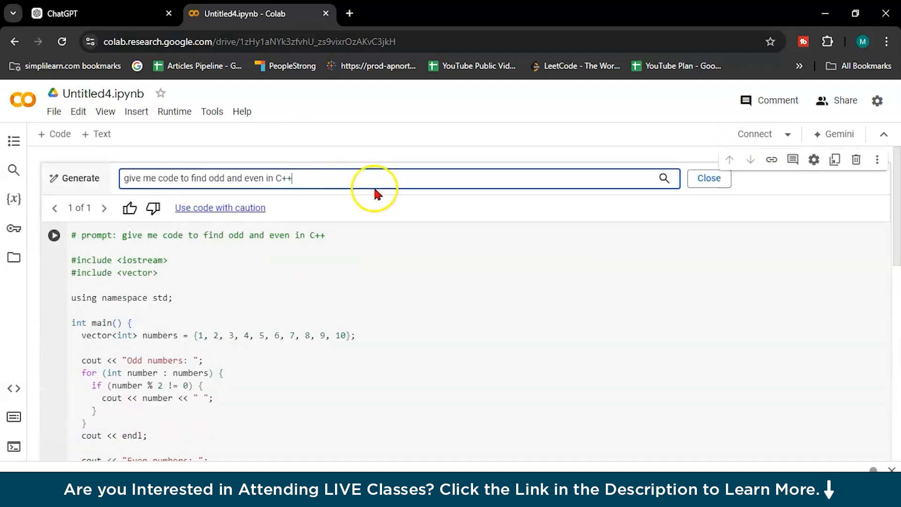
pyautogui.press('Backspace')
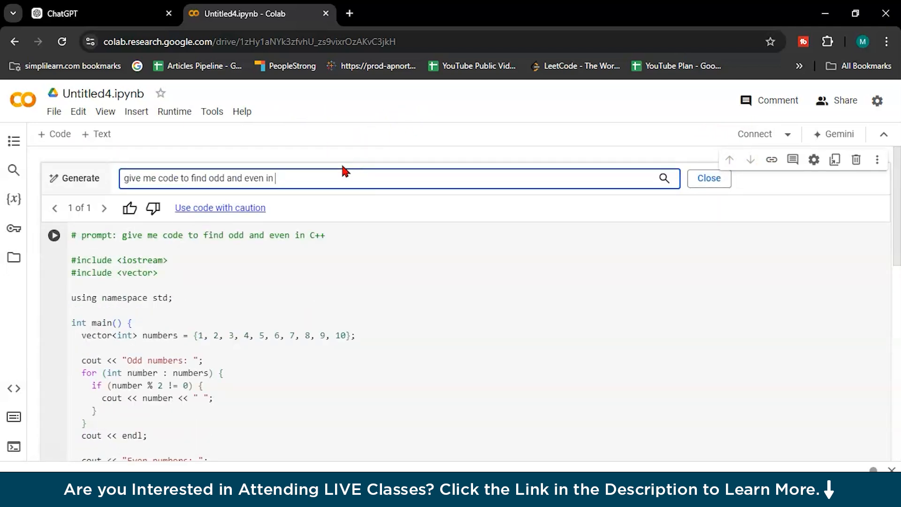
pyautogui.write('java')
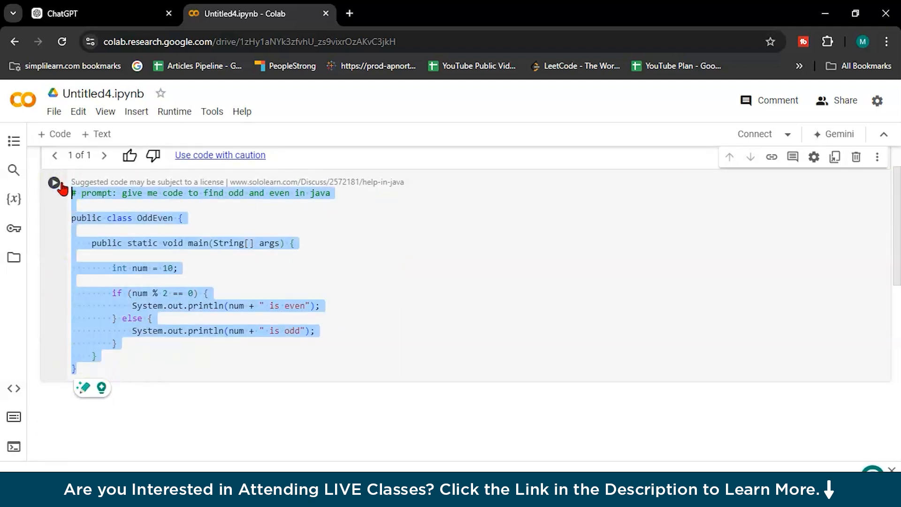
pyautogui.click(358, 262)
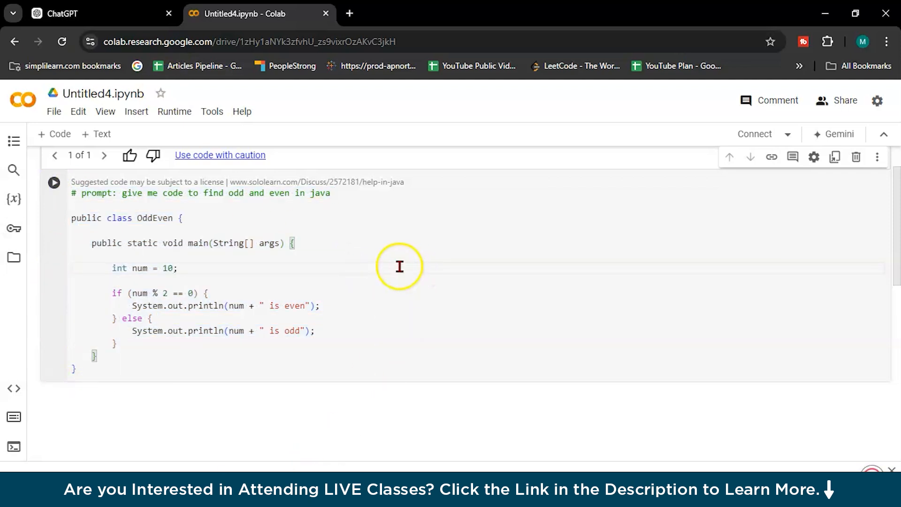
pyautogui.click(838, 135)
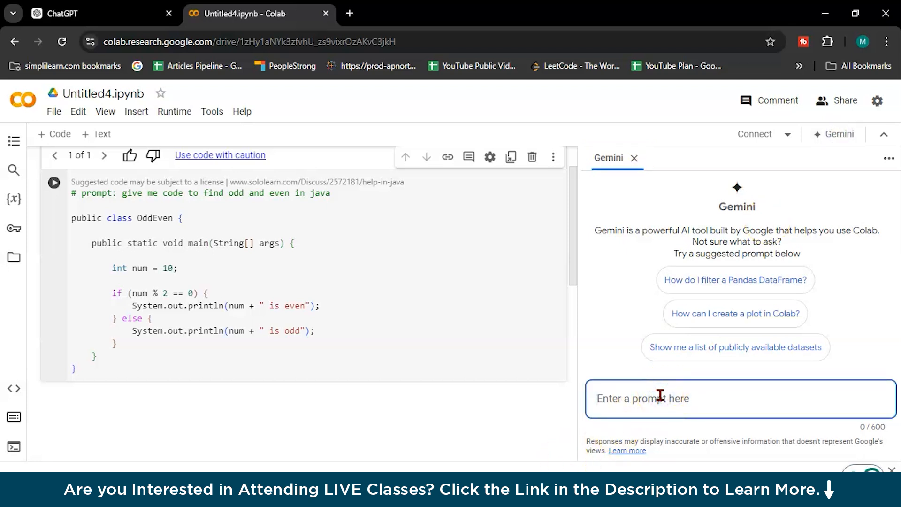
# Step: Open Gemini's web chat in a new tab, which reports Service Not Allowed
pyautogui.click(349, 13)
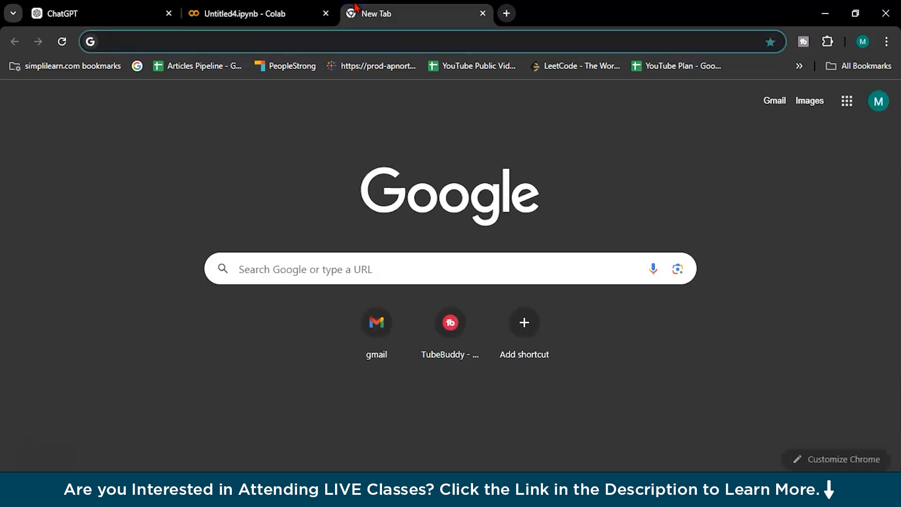
pyautogui.write('gemini.google.com/?hl=en-IN')
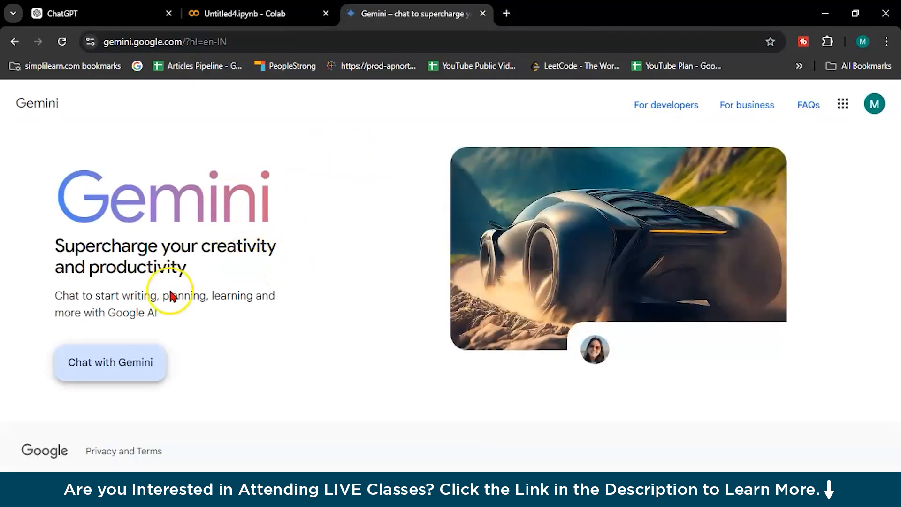
pyautogui.click(246, 14)
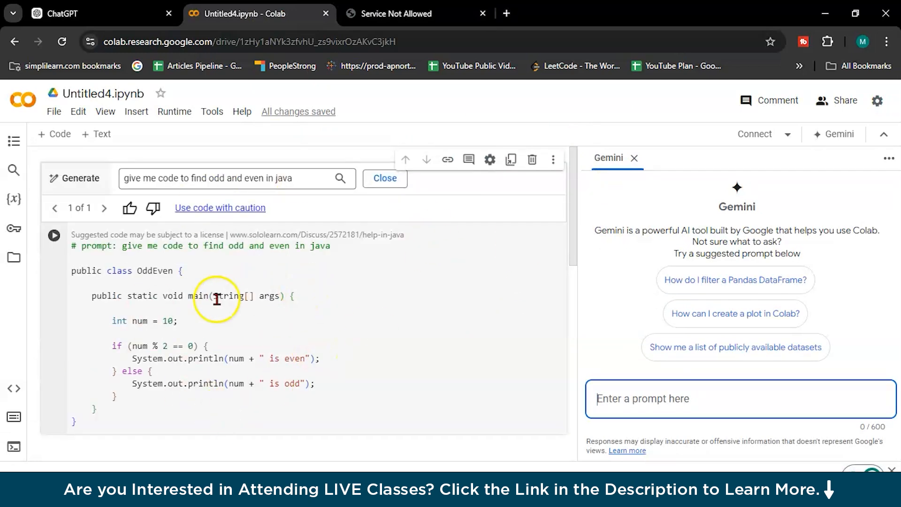
pyautogui.moveTo(314, 295)
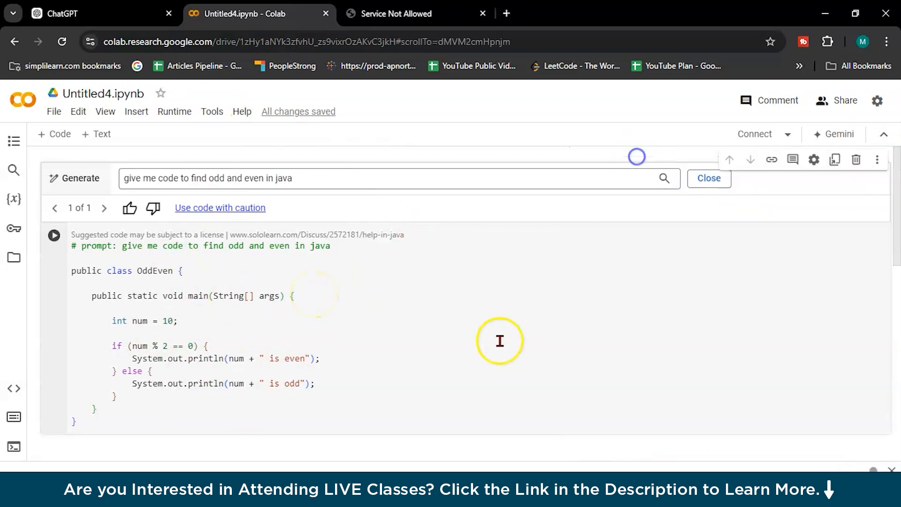
# Step: Run the Java cell (SyntaxError), then run the generated C++ version, which also errors
pyautogui.click(709, 178)
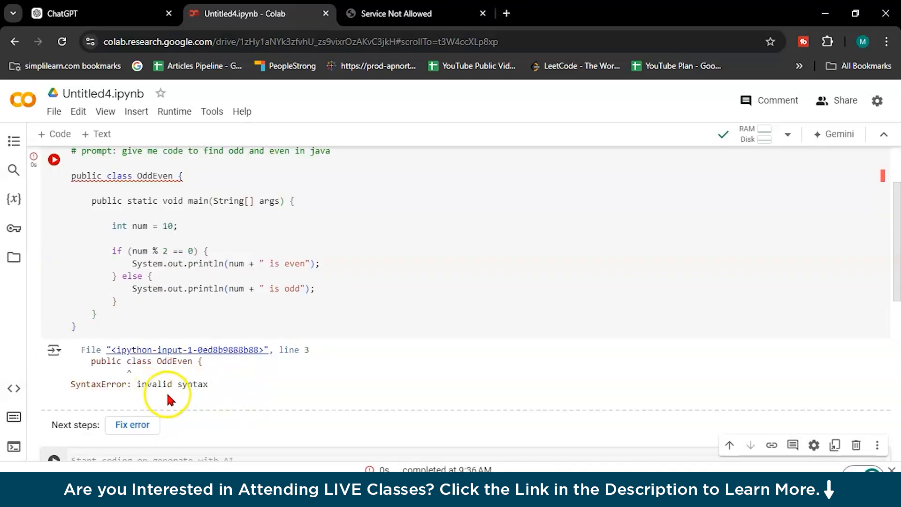
pyautogui.moveTo(193, 393)
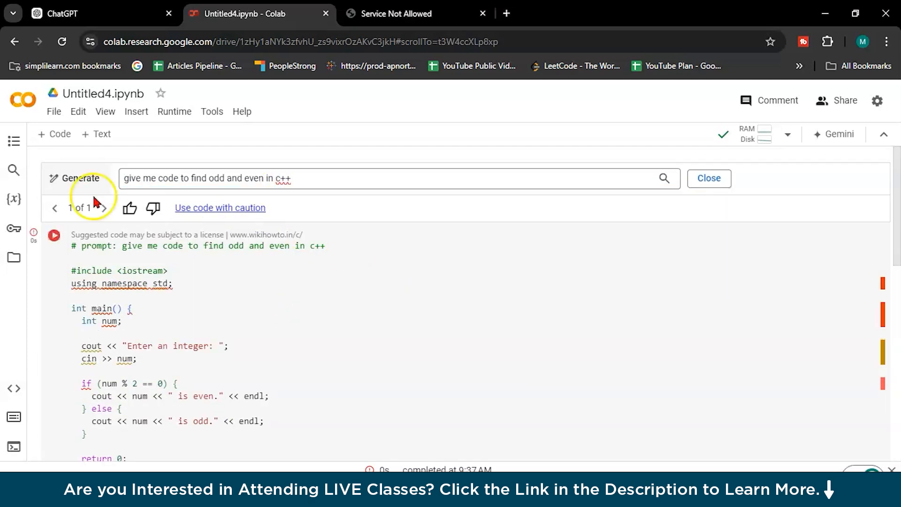
pyautogui.click(709, 178)
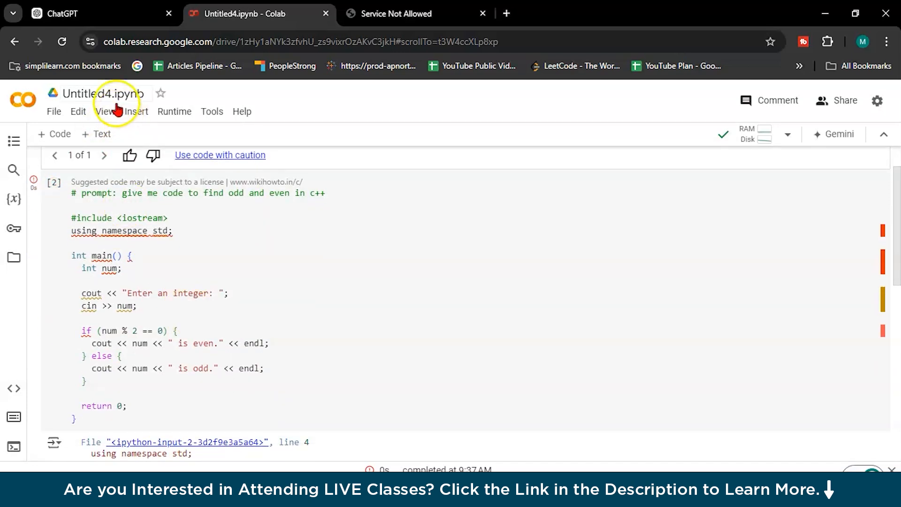
pyautogui.moveTo(127, 92)
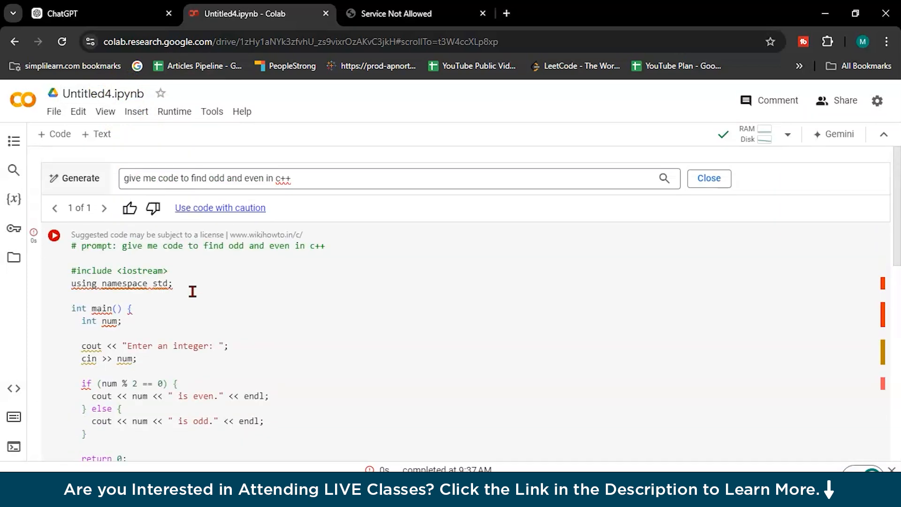
# Step: Regenerate the code in Python and run it, printing odds 1-9 and evens 2-10
pyautogui.doubleClick(283, 178)
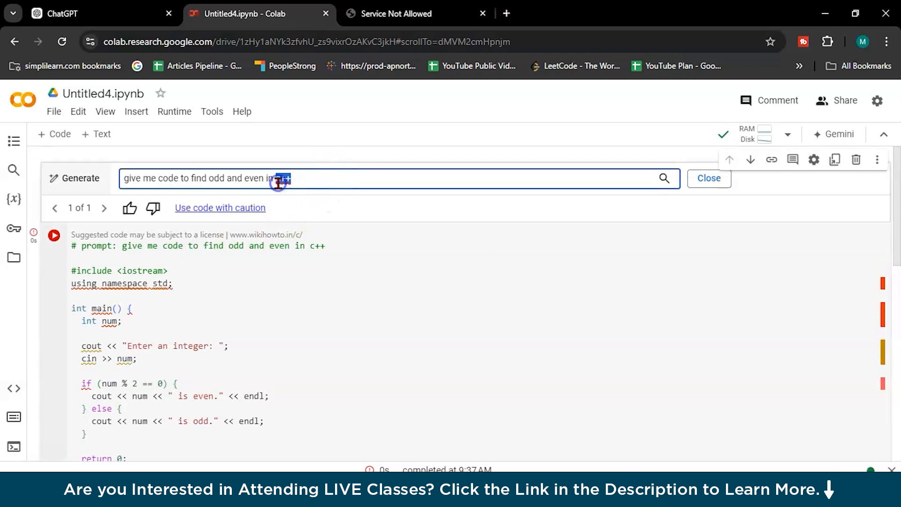
pyautogui.write('python')
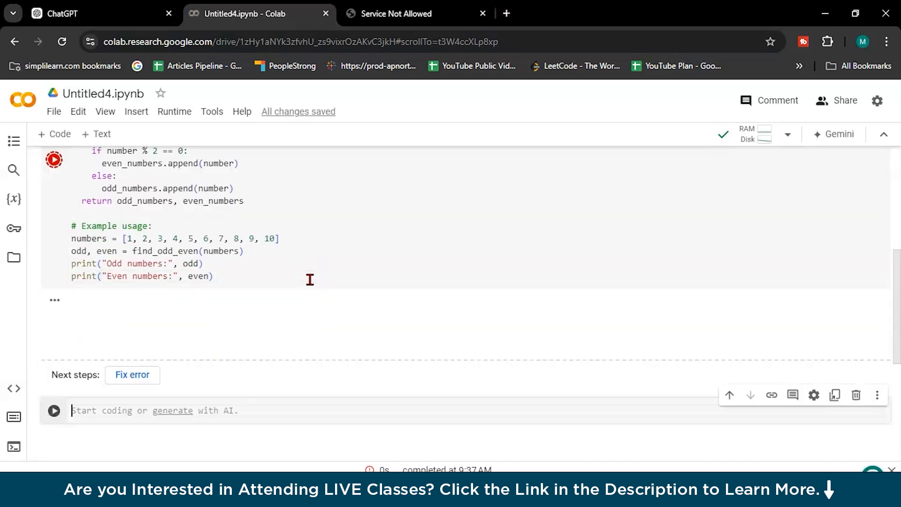
pyautogui.click(55, 160)
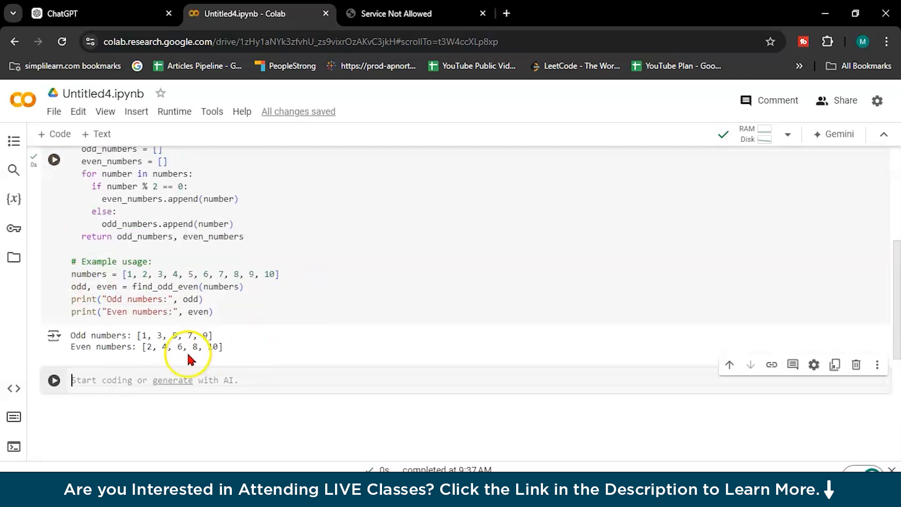
pyautogui.moveTo(174, 321)
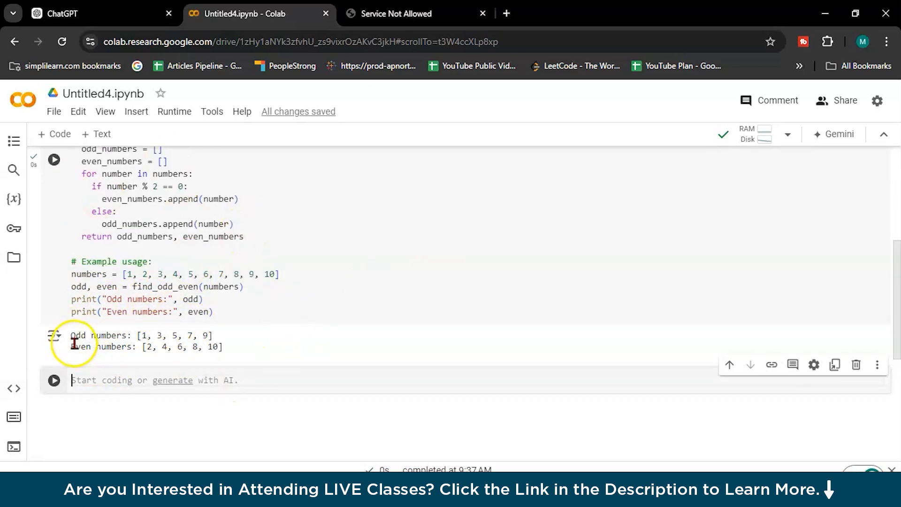
pyautogui.moveTo(99, 336)
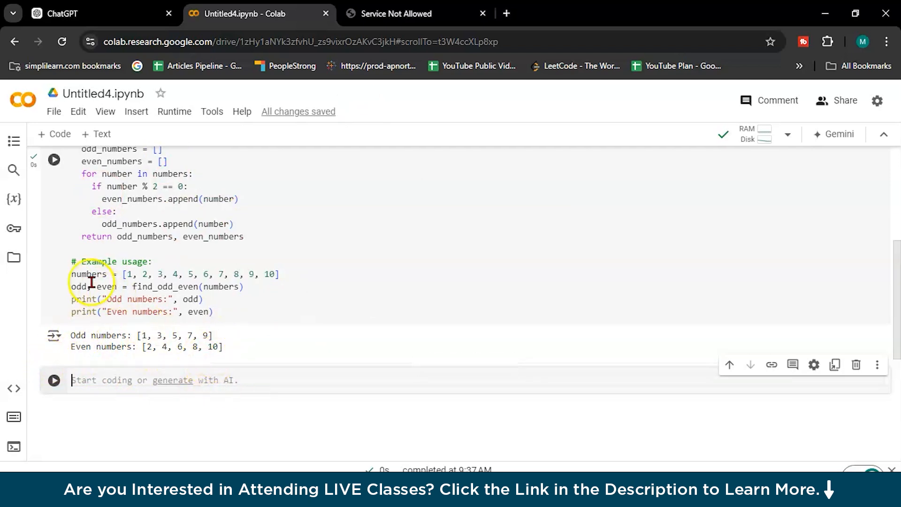
pyautogui.moveTo(450, 266)
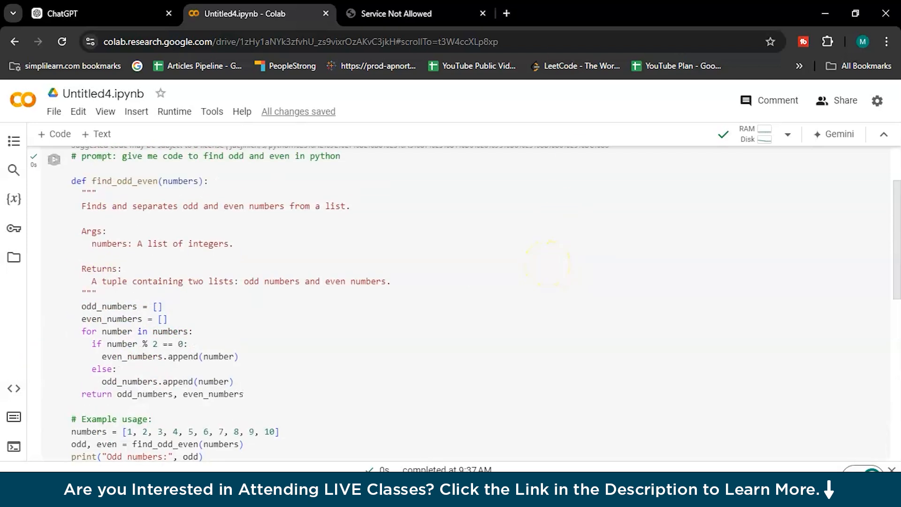
# Step: Open Claude's new-chat page in a new Chrome tab through a 'cl' search
pyautogui.click(506, 13)
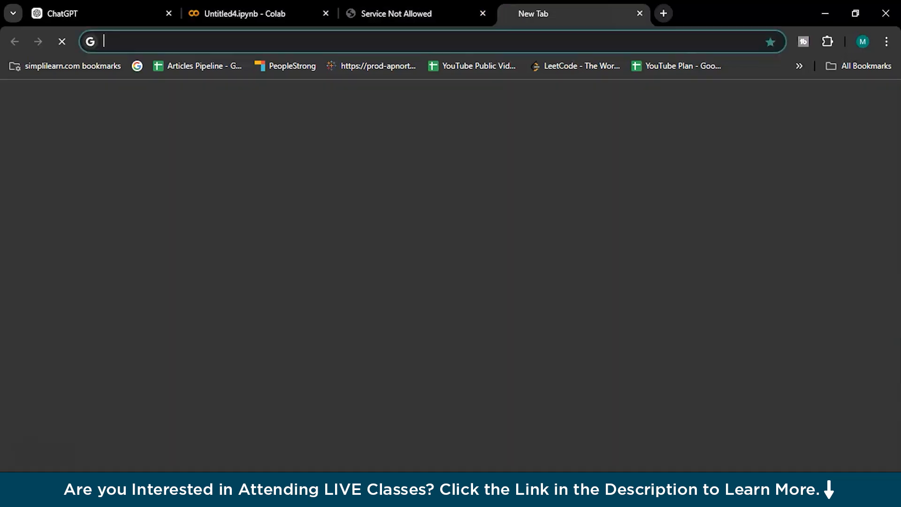
pyautogui.write('cl')
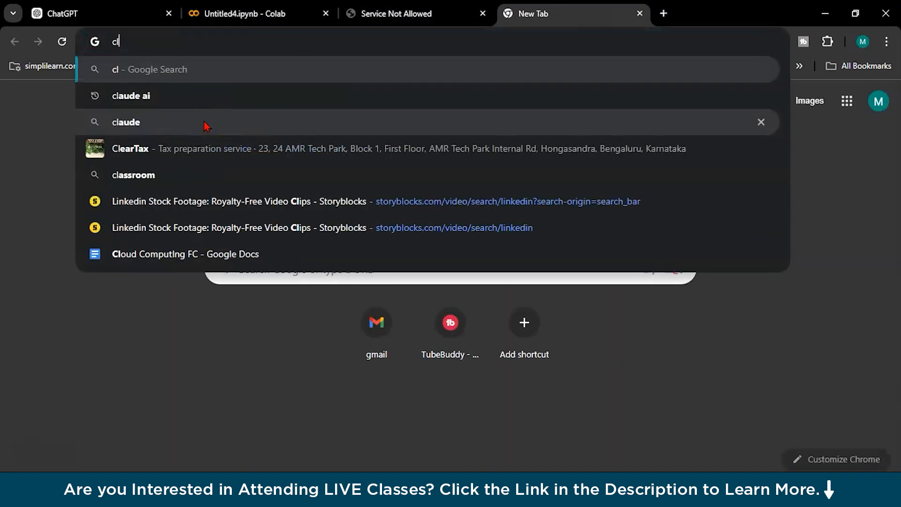
pyautogui.click(126, 122)
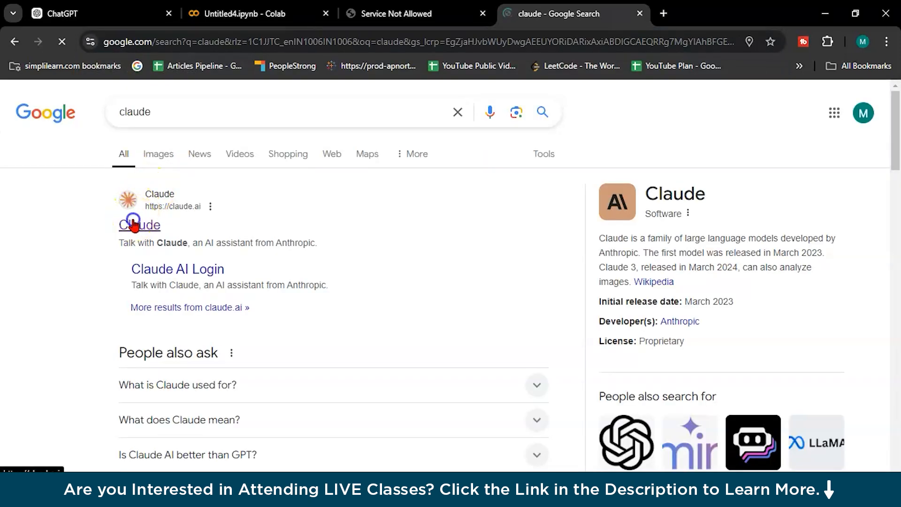
pyautogui.click(134, 225)
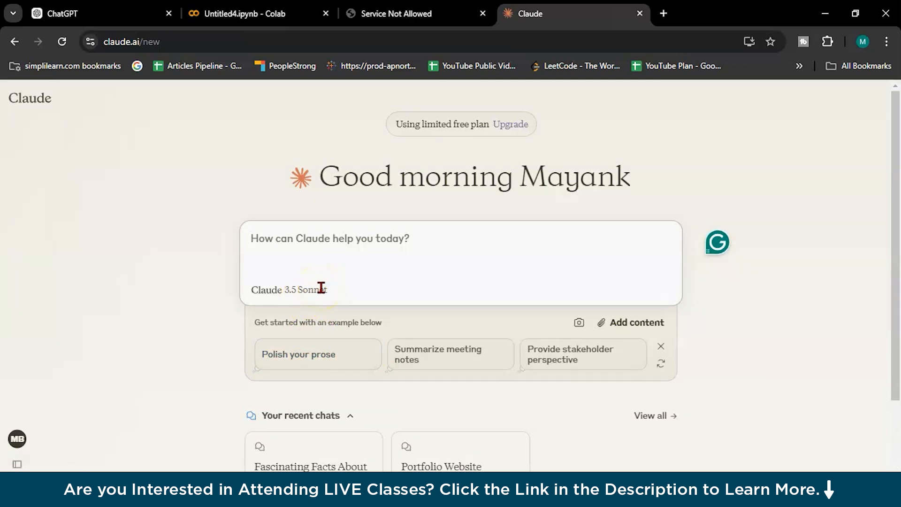
# Step: Type 'please give me code to make snake game in python' into Claude's chat box
pyautogui.scroll(-3)
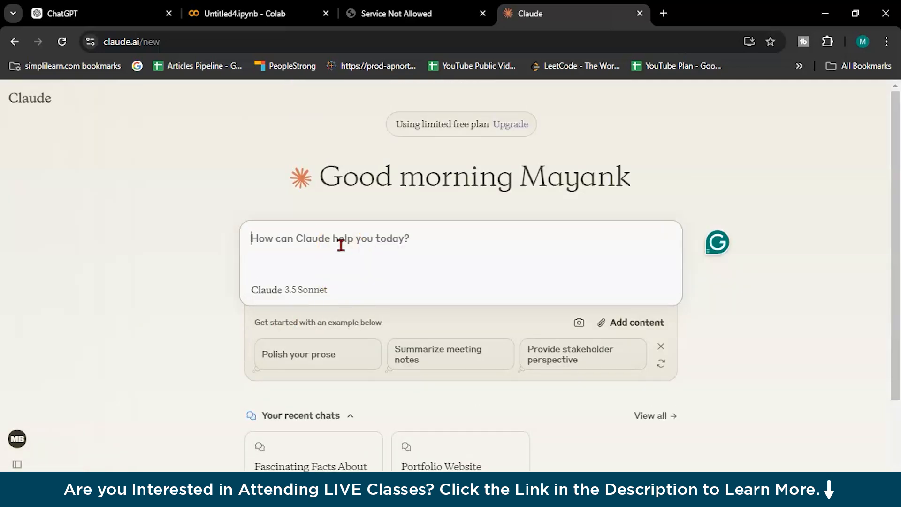
pyautogui.write('please give ,')
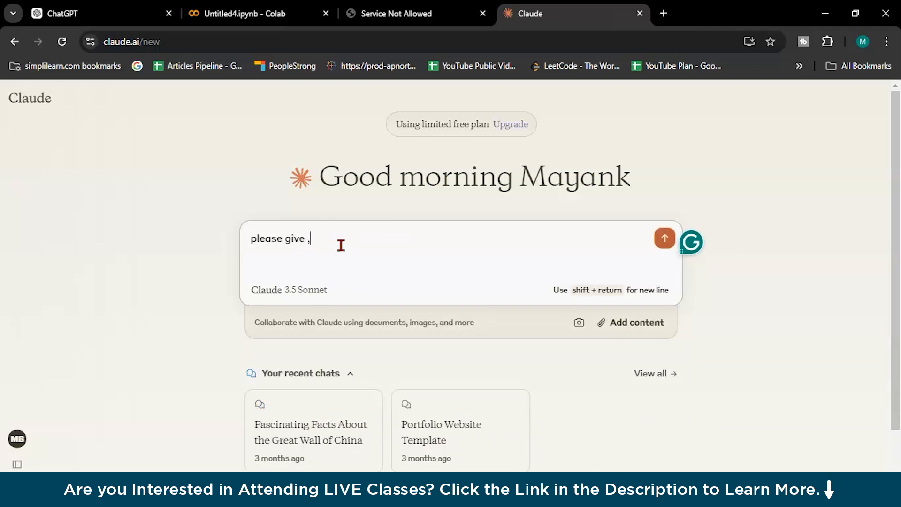
pyautogui.write('me code to m')
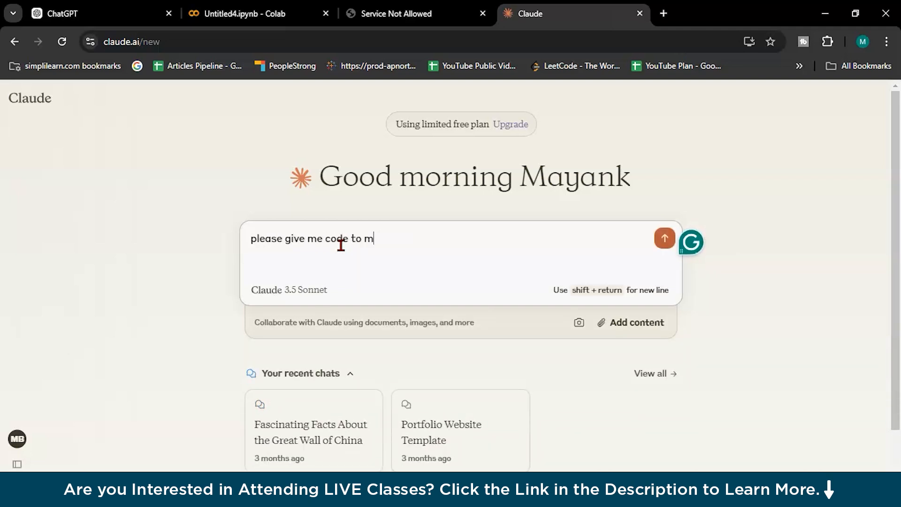
pyautogui.write('ake snake game in')
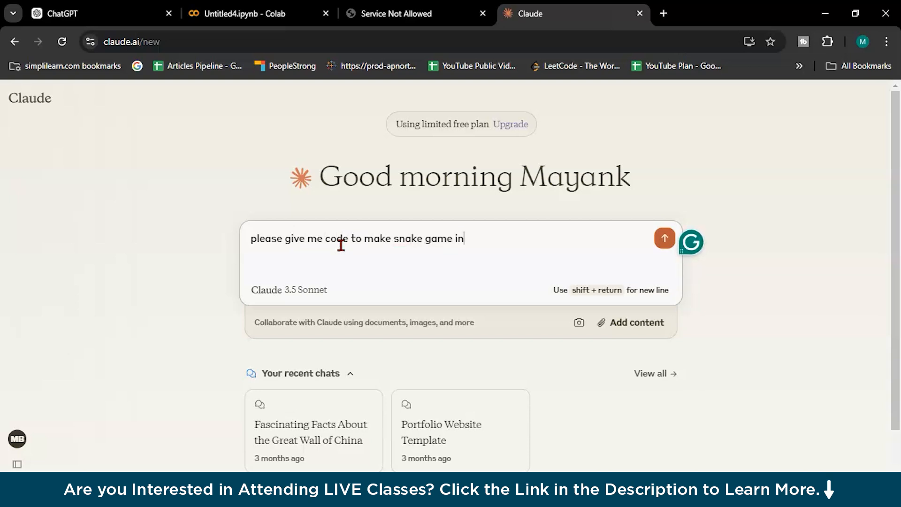
pyautogui.write('python')
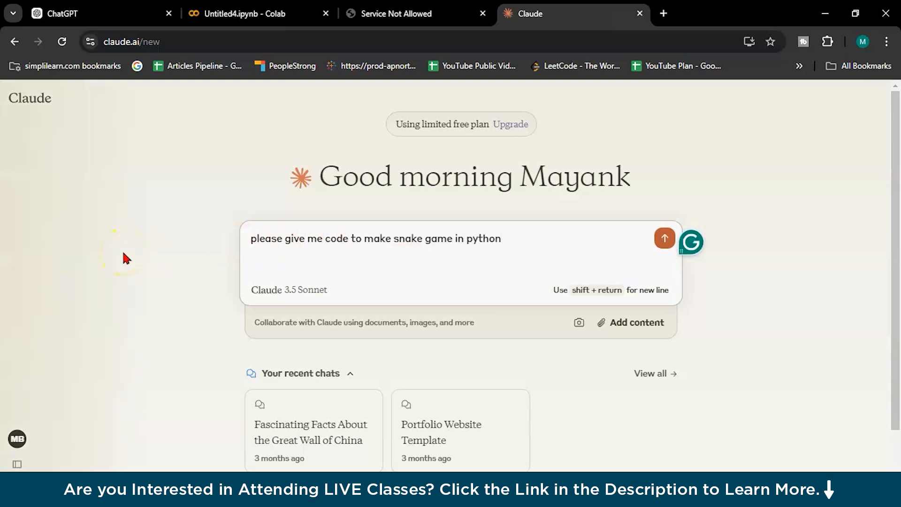
# Step: Send the snake game request, review the Pygame code, then close the artifact panel and sidebar
pyautogui.click(664, 238)
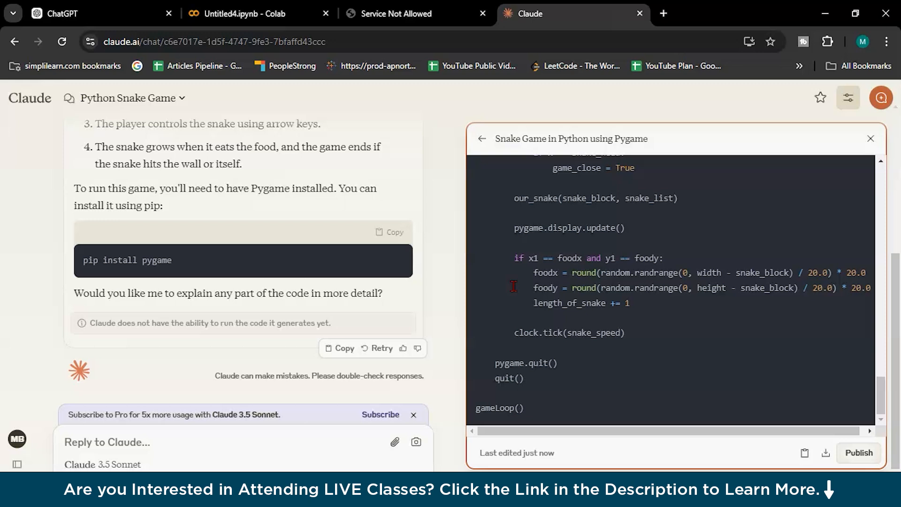
pyautogui.moveTo(185, 339)
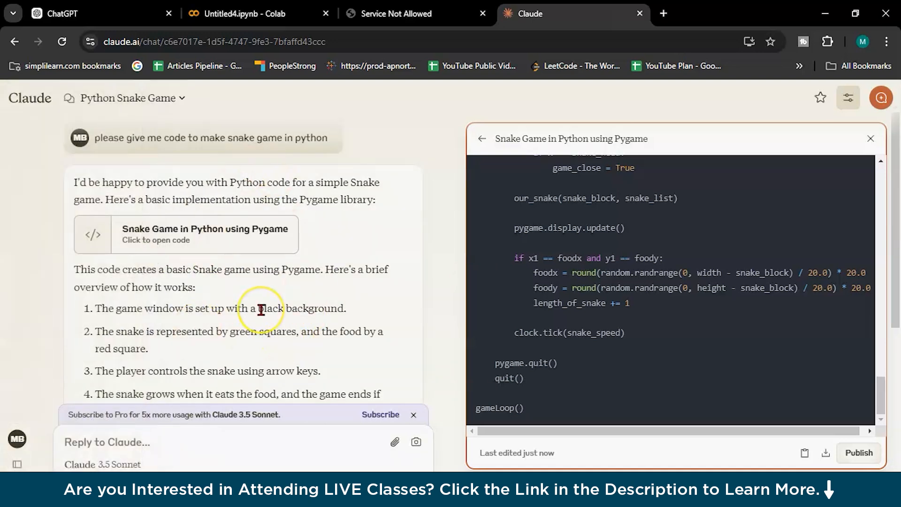
pyautogui.scroll(-3)
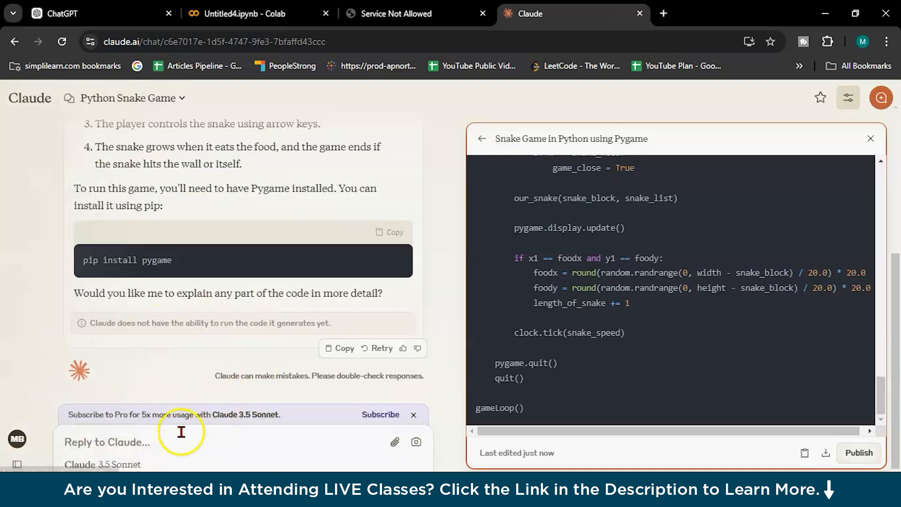
pyautogui.moveTo(617, 245)
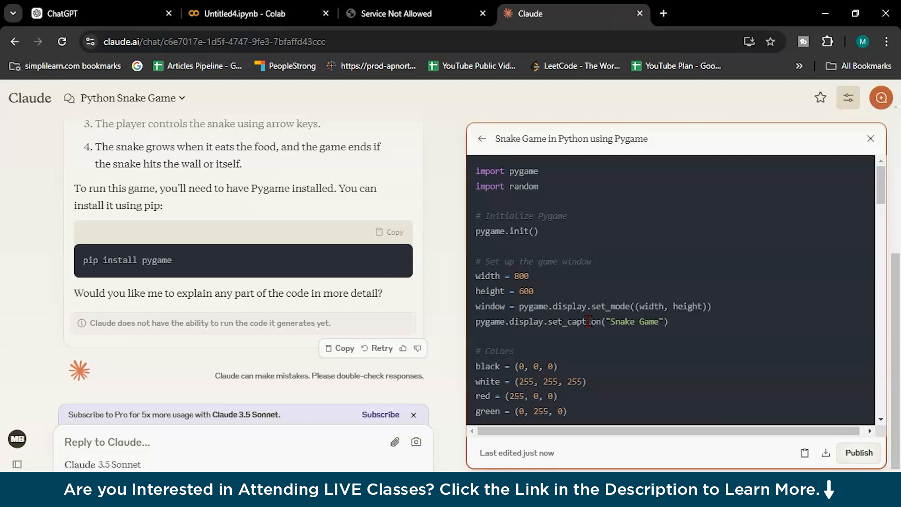
pyautogui.moveTo(778, 148)
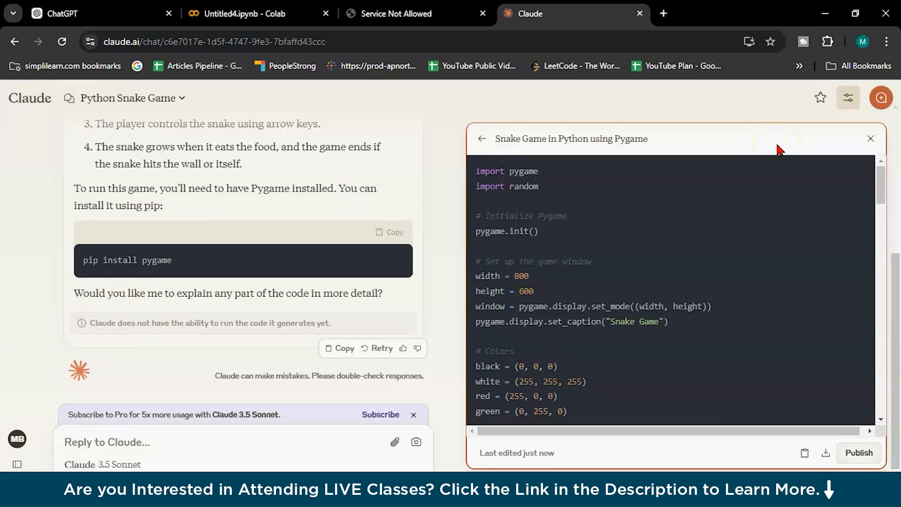
pyautogui.click(871, 138)
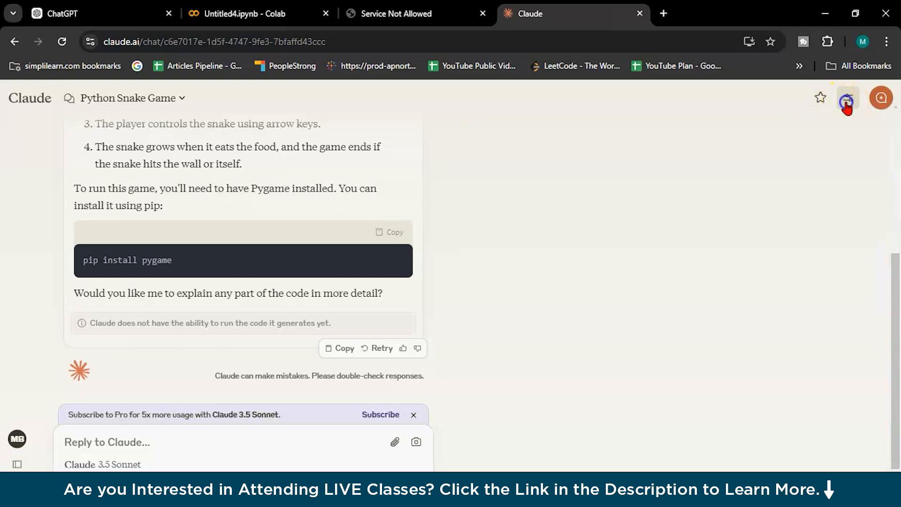
pyautogui.click(181, 98)
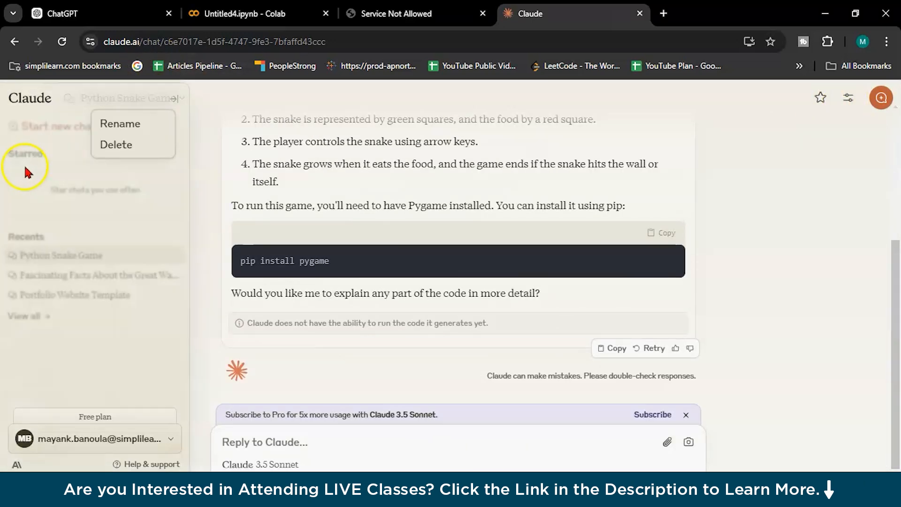
pyautogui.click(735, 265)
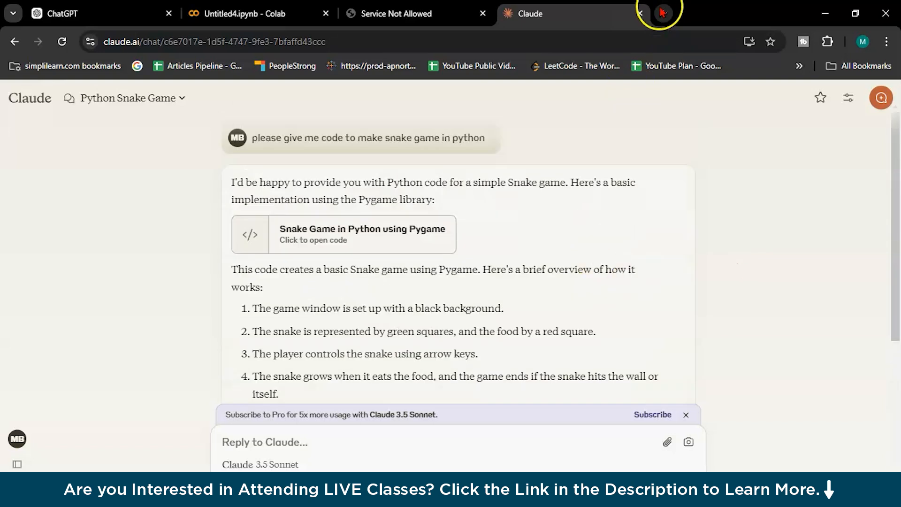
pyautogui.click(662, 13)
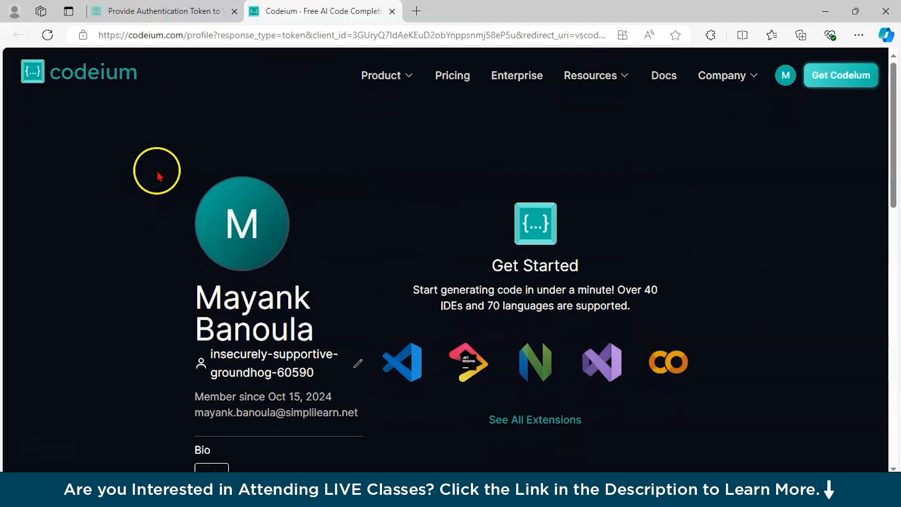
# Step: Leave the Codeium profile page for VS Code with the empty m.py file
pyautogui.click(163, 11)
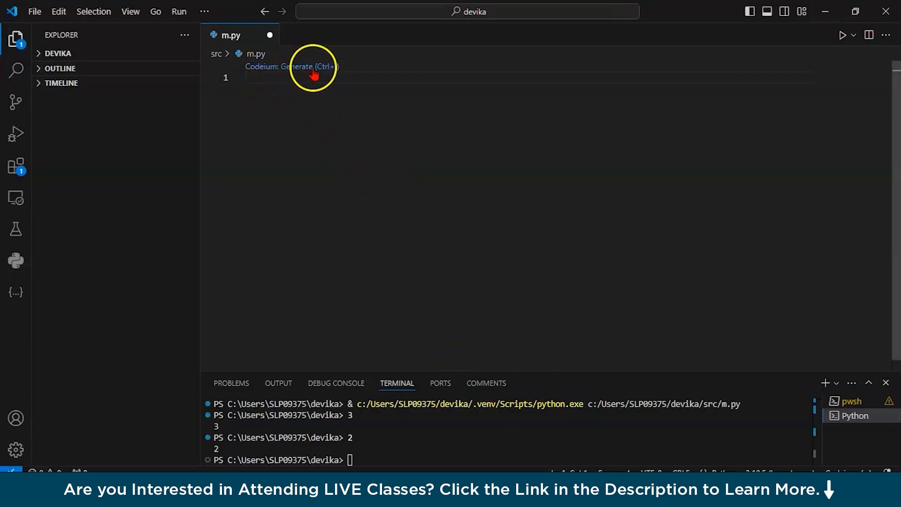
pyautogui.click(292, 67)
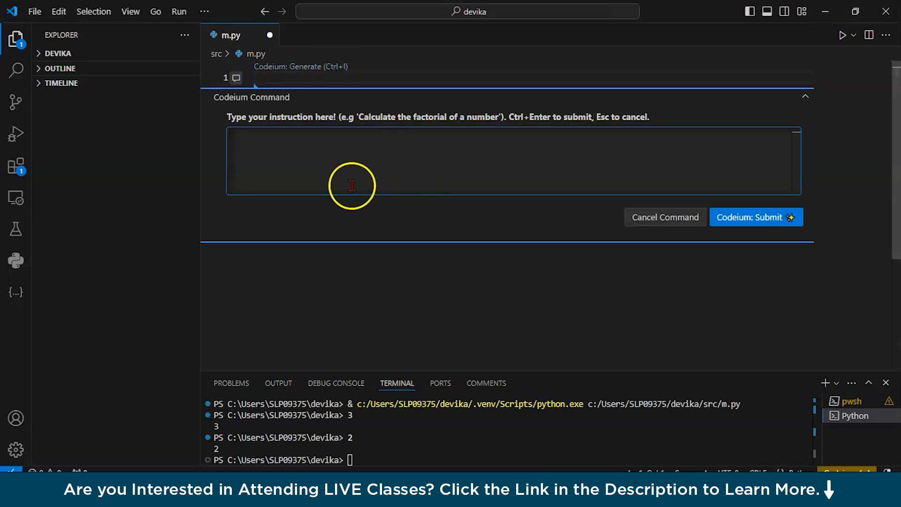
pyautogui.moveTo(368, 182)
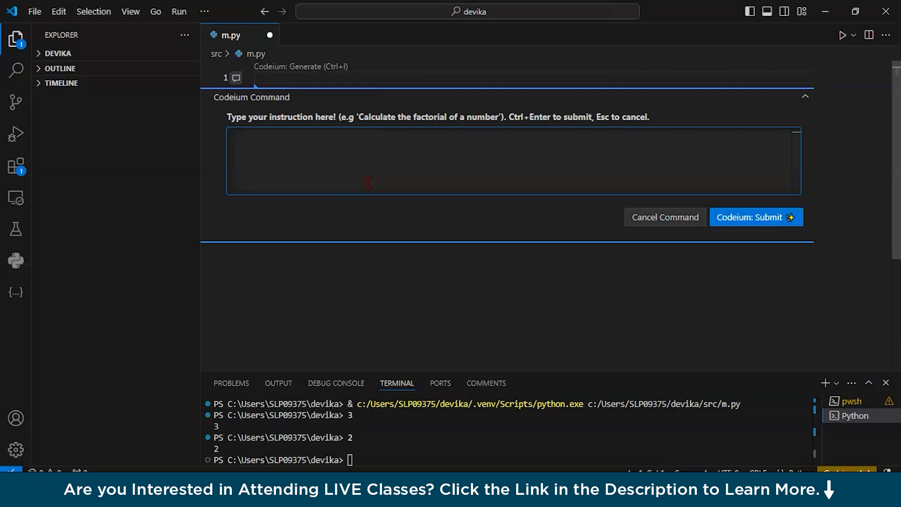
pyautogui.write('give me code to find')
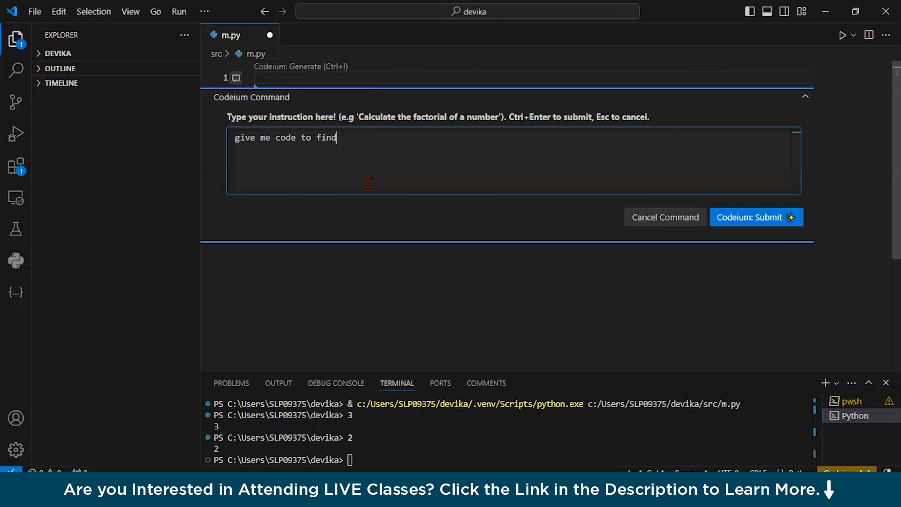
pyautogui.write('the prime n')
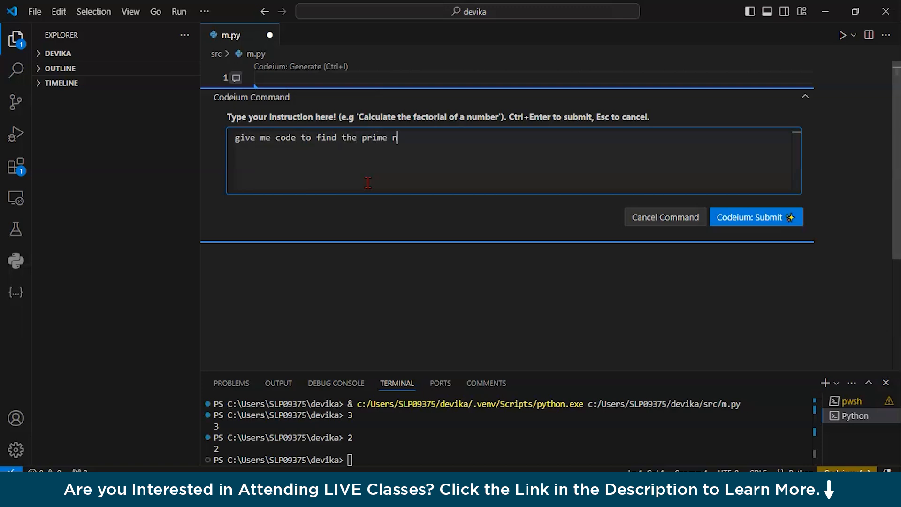
pyautogui.write('umbers in')
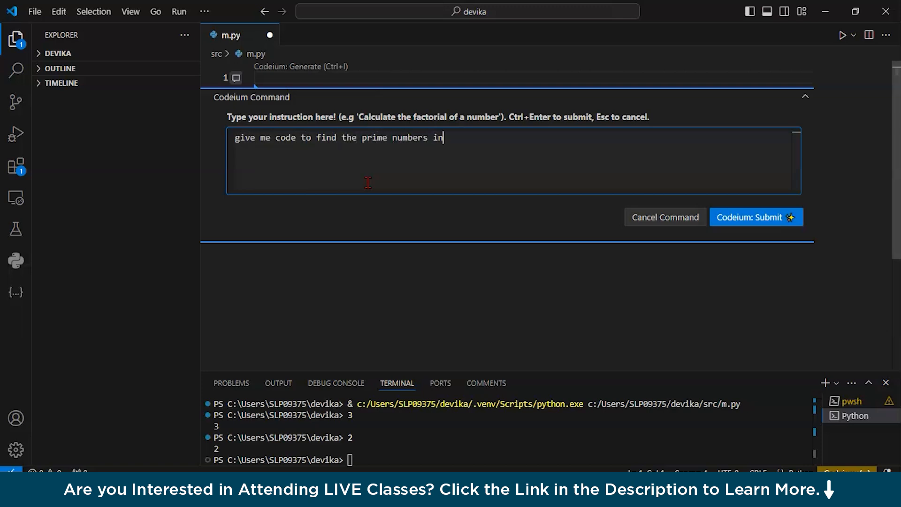
pyautogui.write('python')
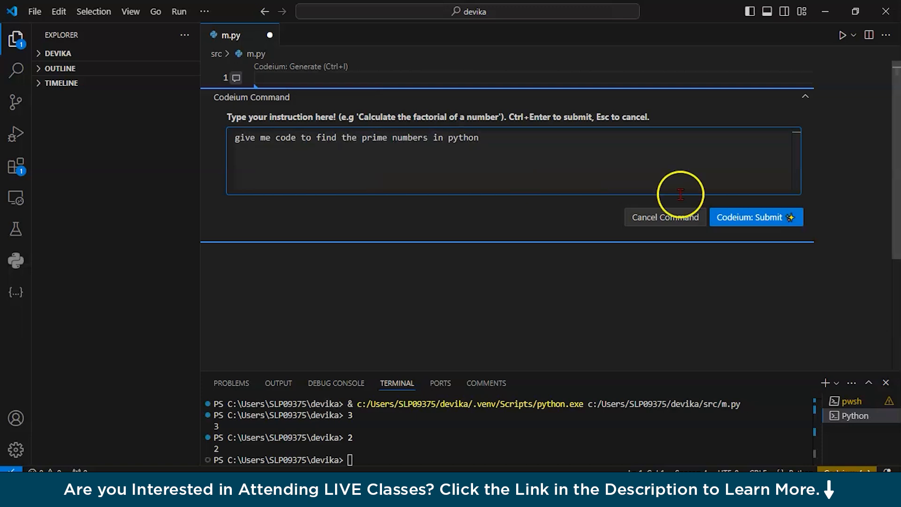
pyautogui.click(755, 217)
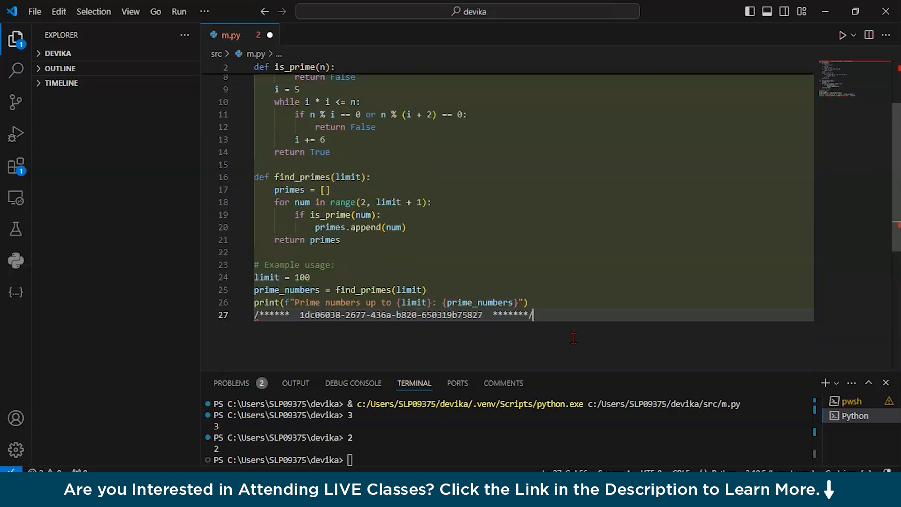
pyautogui.press('Ctrl+a')
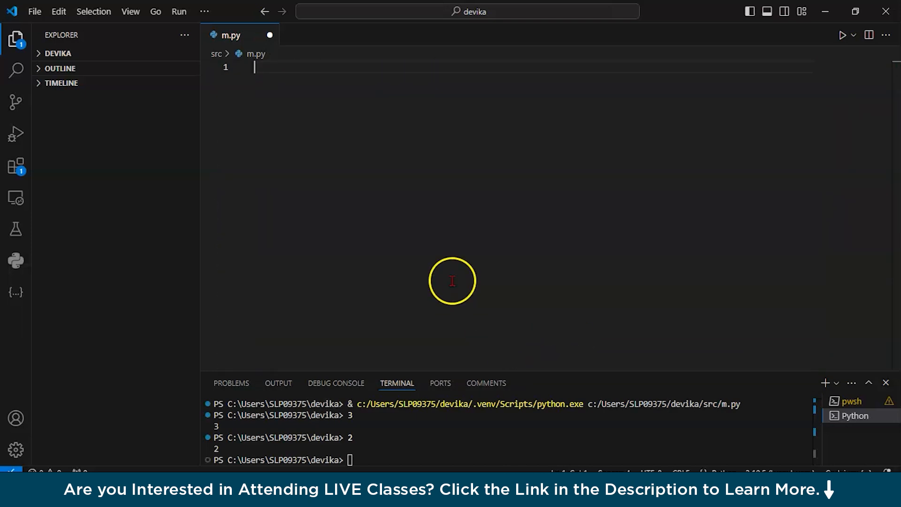
# Step: Write '#find the prime numbers' and a prime(n) function looping over range(2,n) in m.py
pyautogui.write('#')
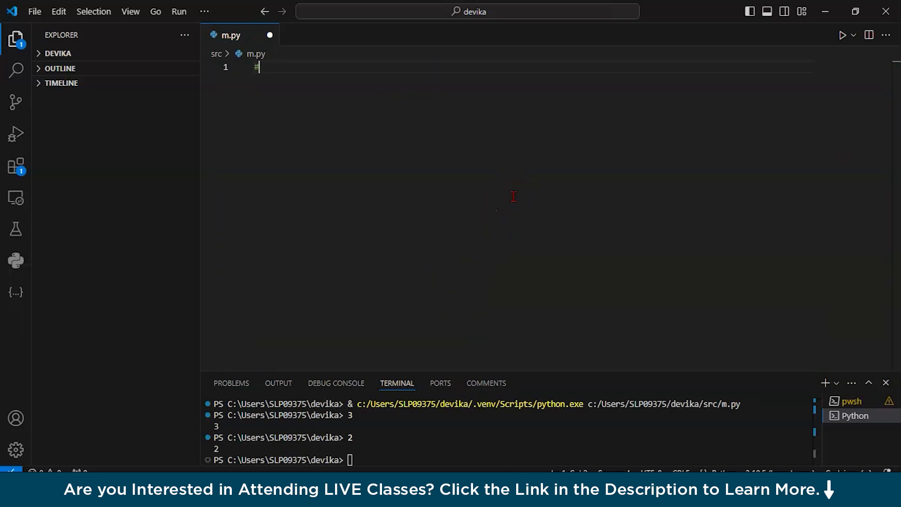
pyautogui.write('find th')
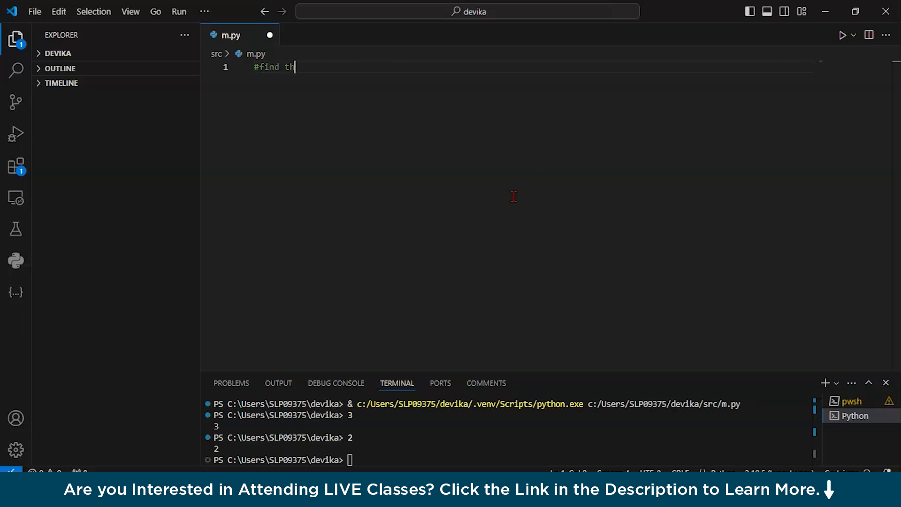
pyautogui.write('e prime numbers')
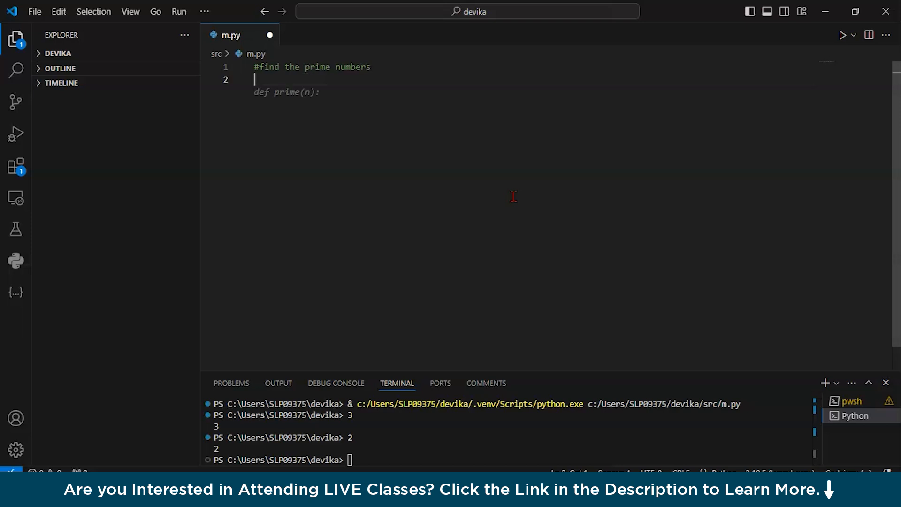
pyautogui.write('def prime(n):')
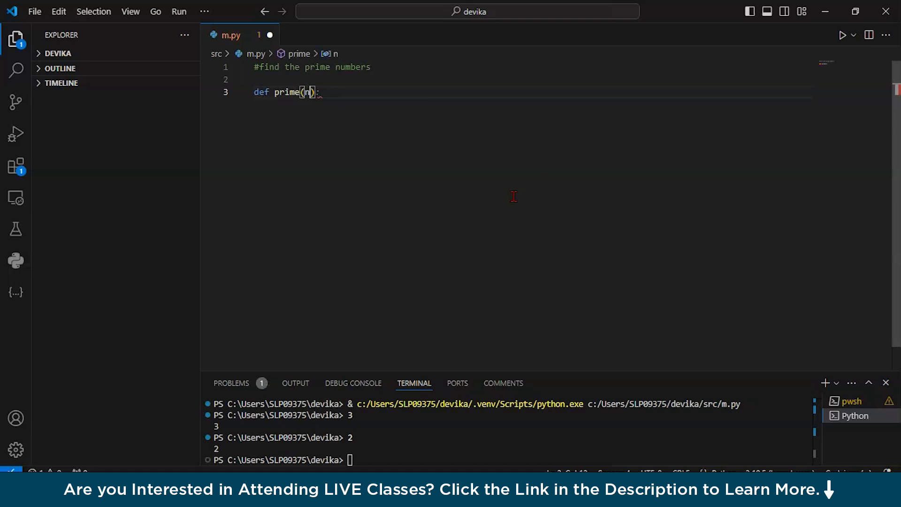
pyautogui.write('for i in range(2,n):')
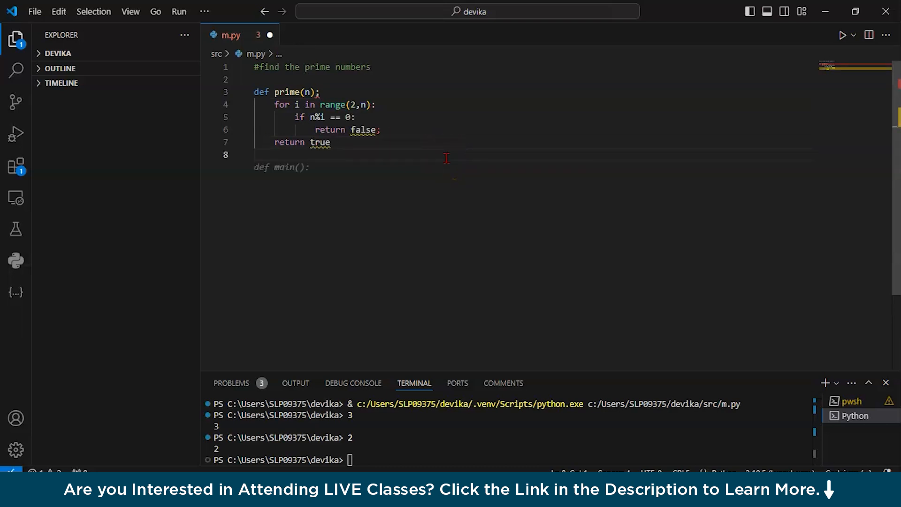
pyautogui.press('Enter')
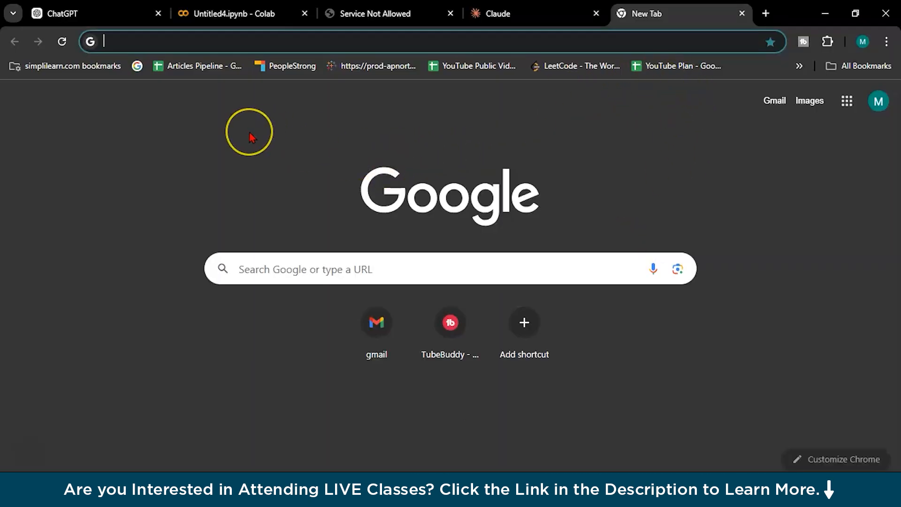
# Step: Search 'aws q', open Amazon Q Developer, and choose the Visual Studio download option
pyautogui.write('aws q')
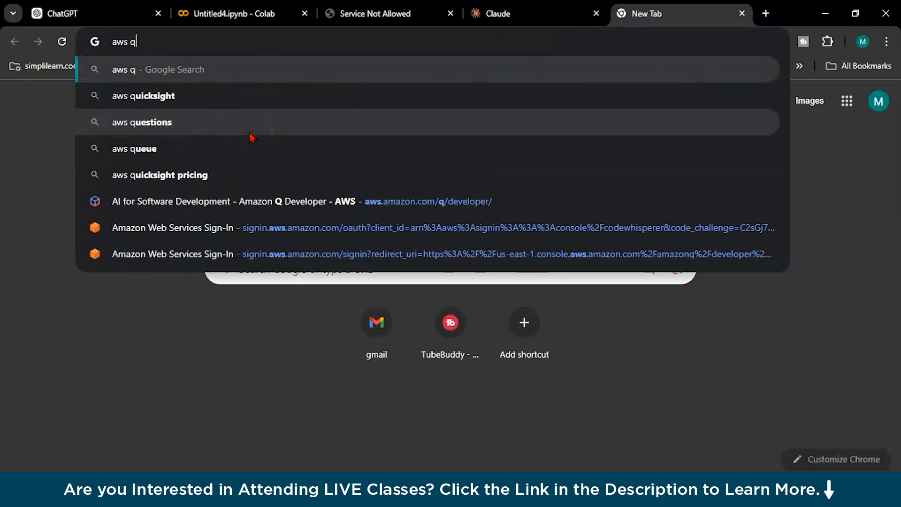
pyautogui.click(223, 201)
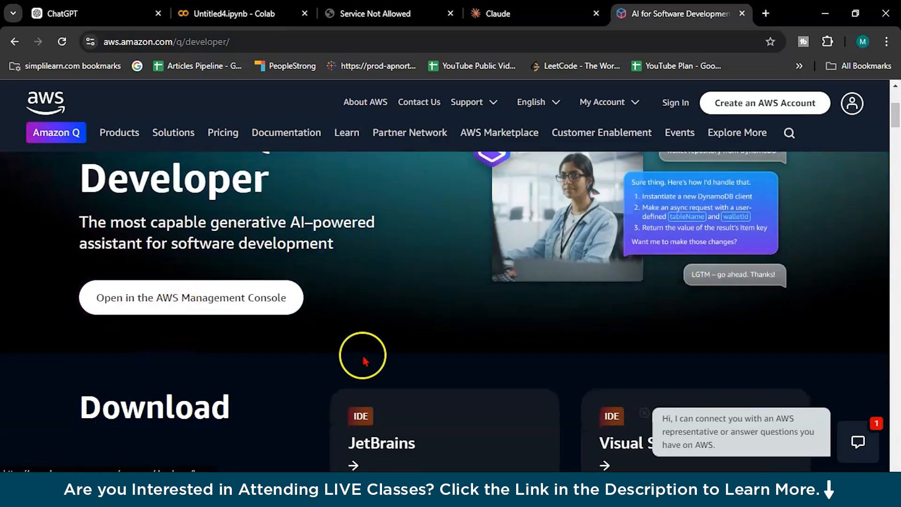
pyautogui.scroll(-3)
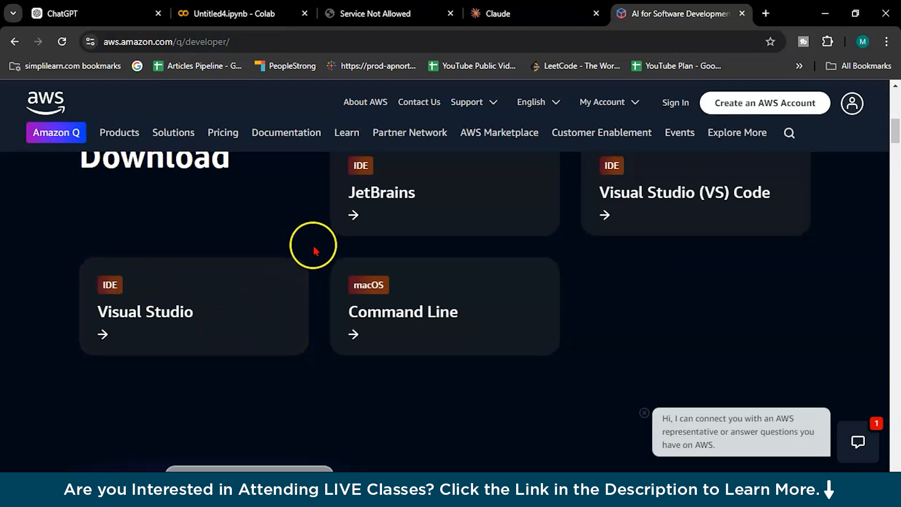
pyautogui.moveTo(248, 287)
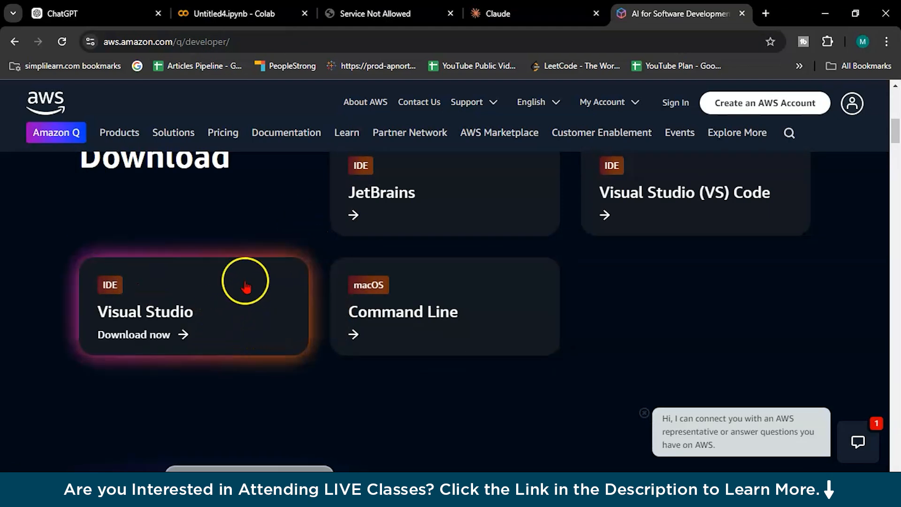
pyautogui.click(134, 335)
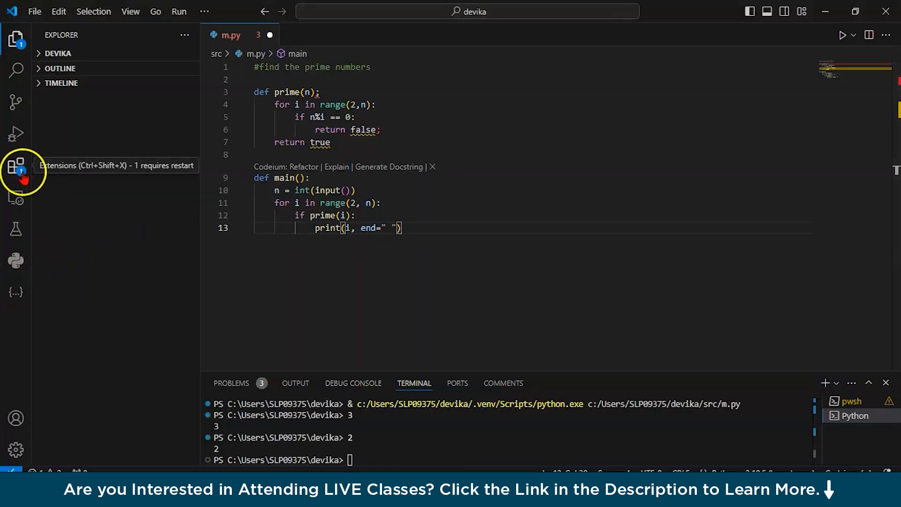
# Step: Search the VS Code extensions marketplace for 'amazon q'
pyautogui.click(16, 173)
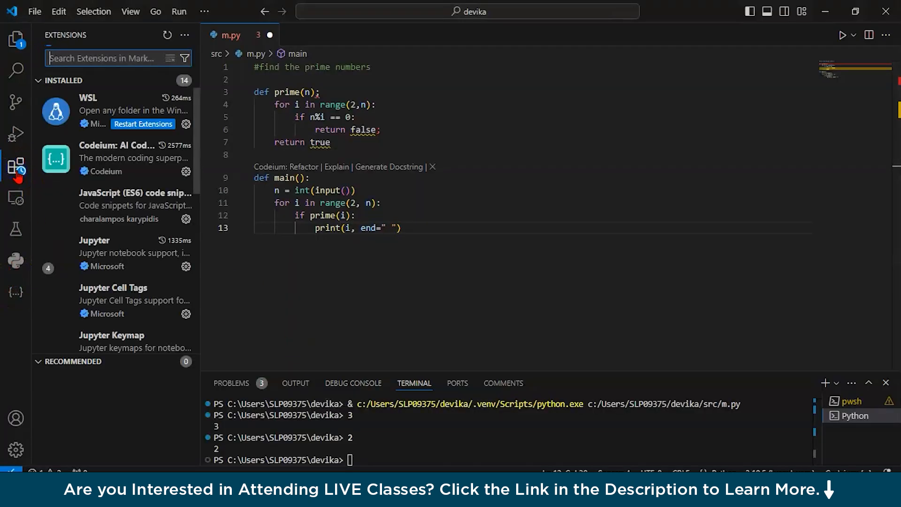
pyautogui.write('ama')
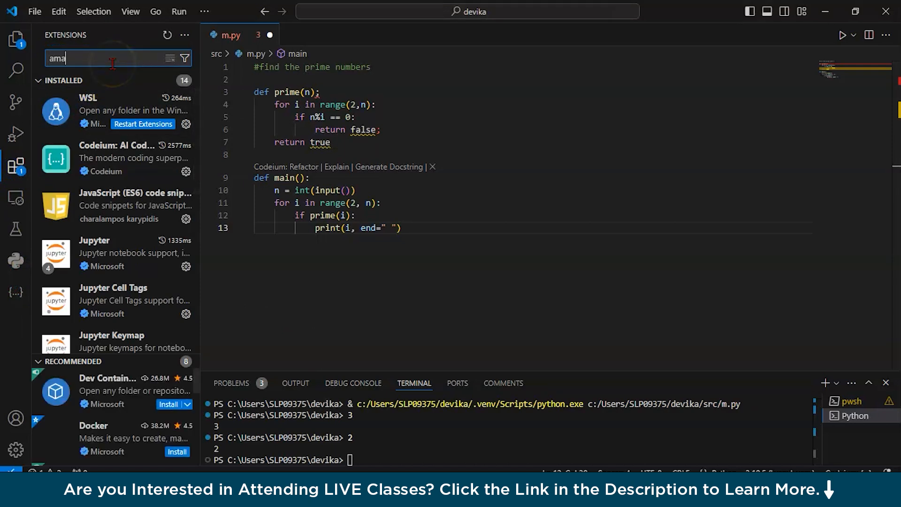
pyautogui.write('amazon q')
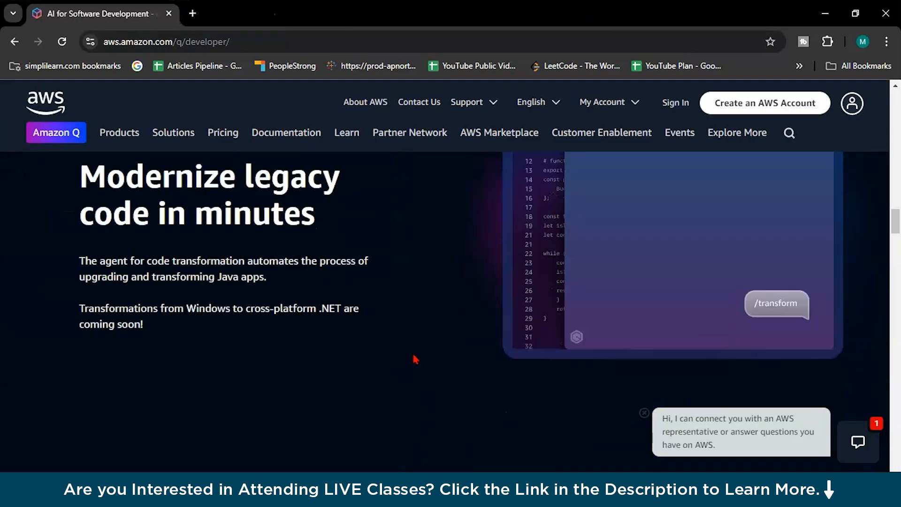
# Step: Scroll the Amazon Q Developer page through its features down to Get started
pyautogui.scroll(-3)
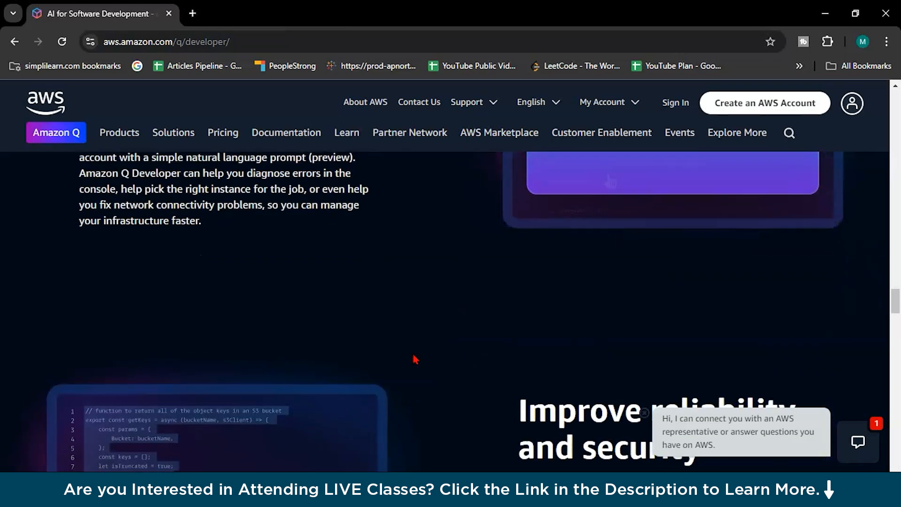
pyautogui.scroll(-3)
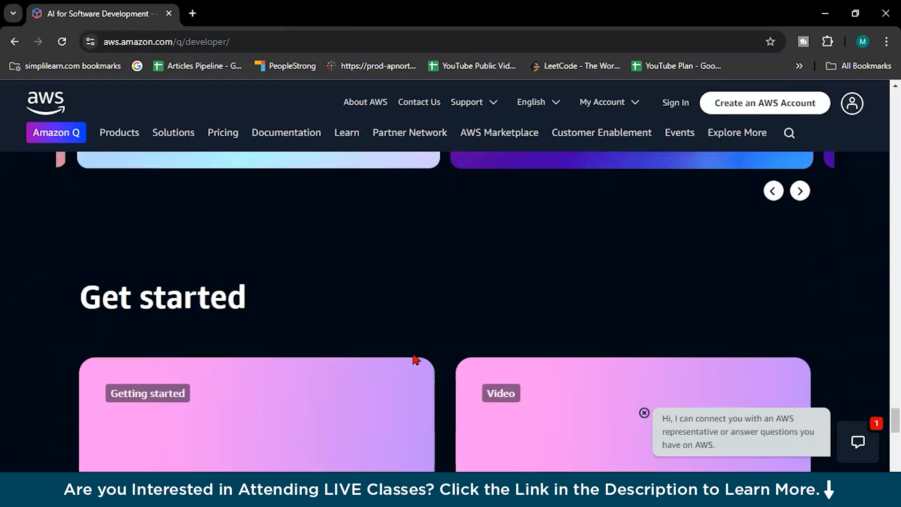
pyautogui.scroll(-3)
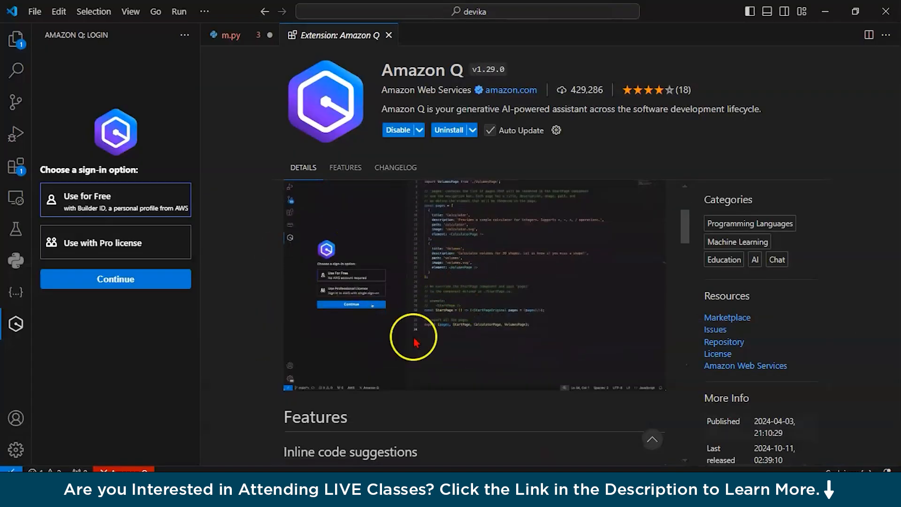
# Step: Scroll to Amazon Q's Inline code suggestions and type 'lambda_handler(event, context):'
pyautogui.scroll(-3)
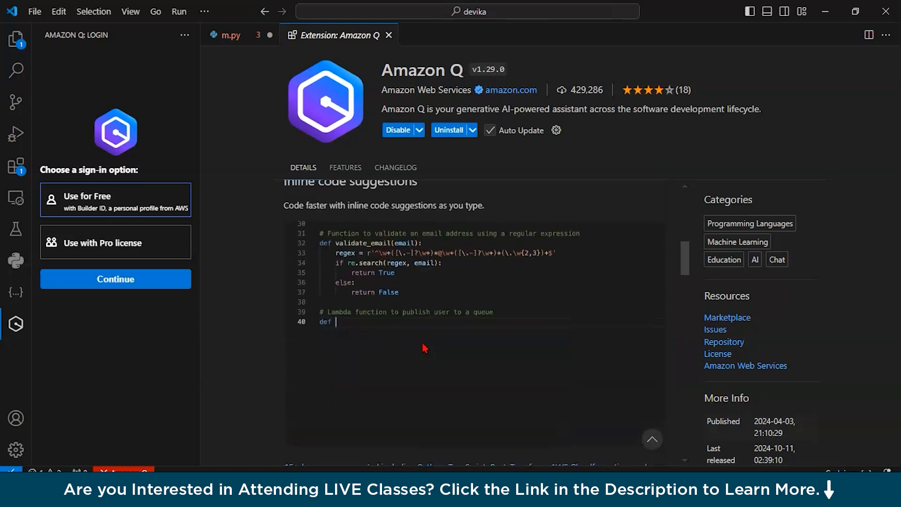
pyautogui.write('lambda_handler(event, context):')
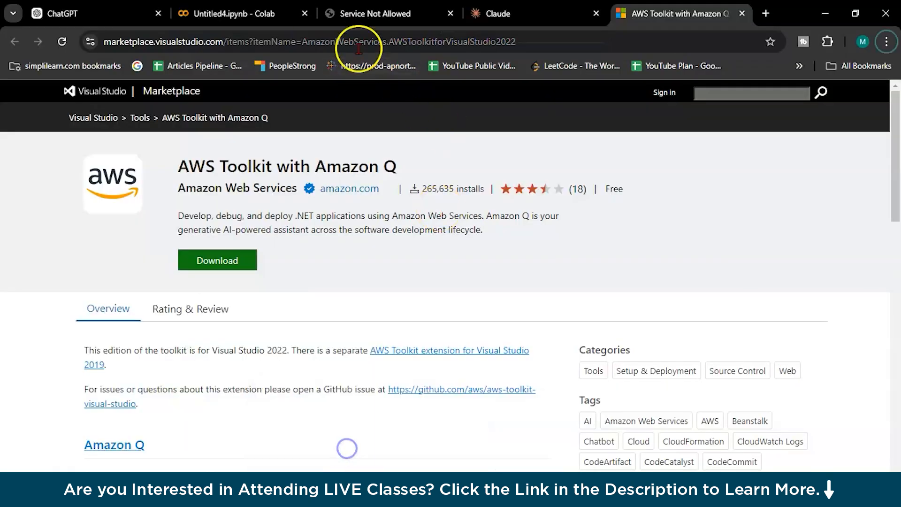
# Step: Enter 'github copilot' in the browser address bar
pyautogui.click(355, 43)
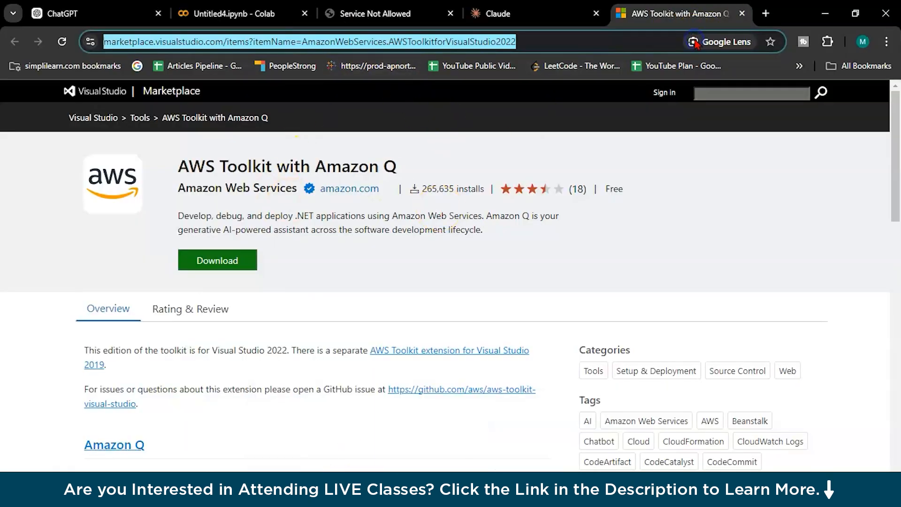
pyautogui.moveTo(695, 42)
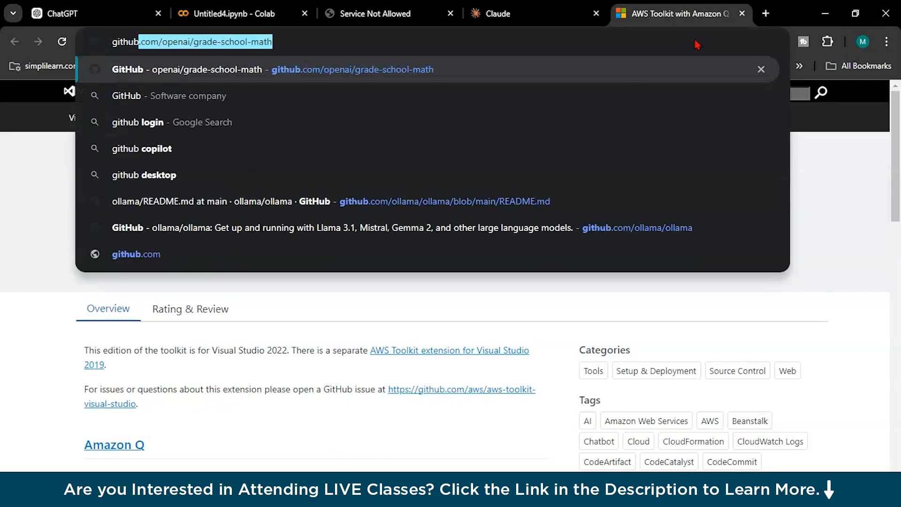
pyautogui.write('github copilo')
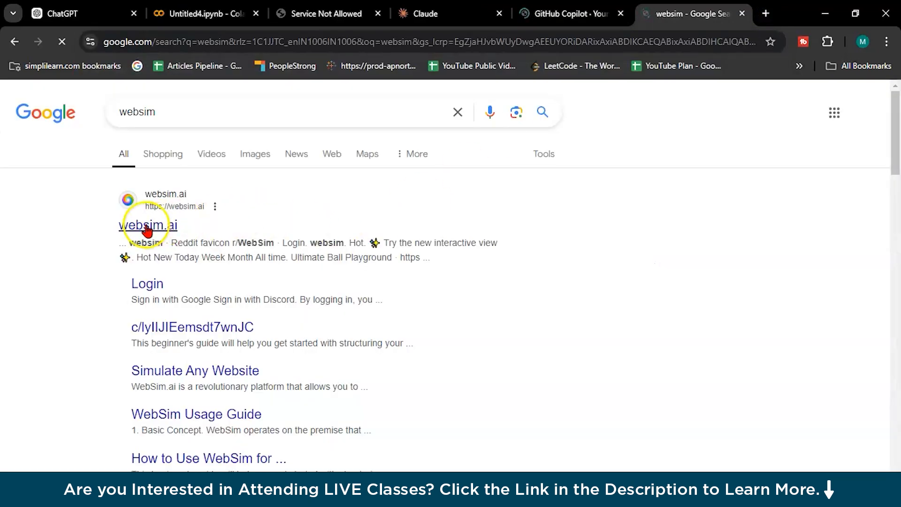
# Step: Open websim.ai from the search results and sign in
pyautogui.click(147, 225)
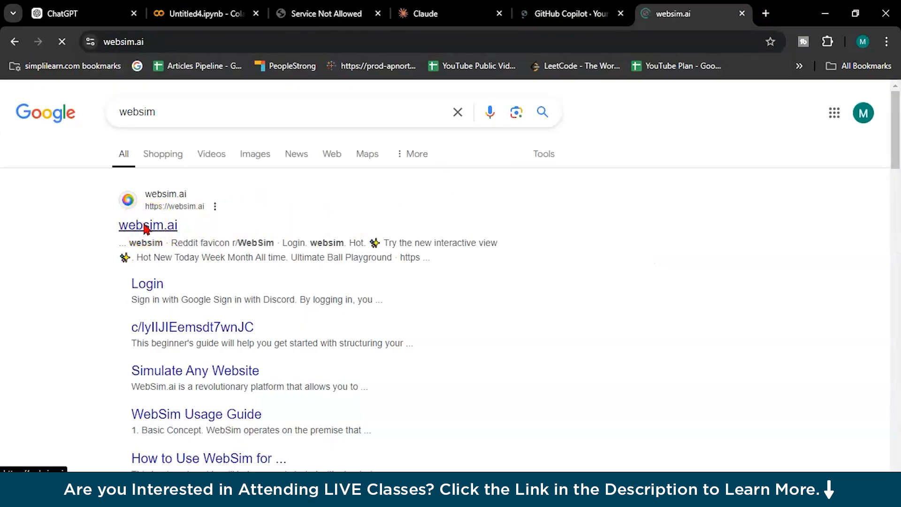
pyautogui.click(147, 225)
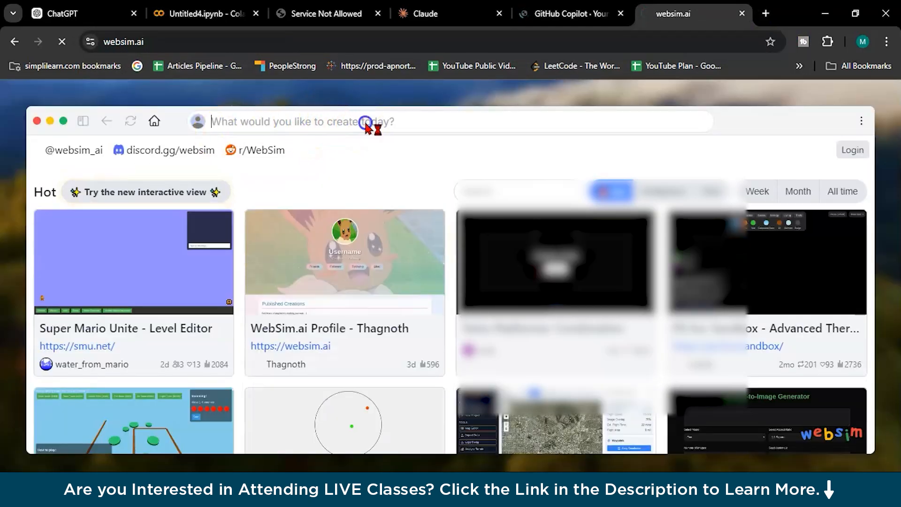
pyautogui.click(364, 123)
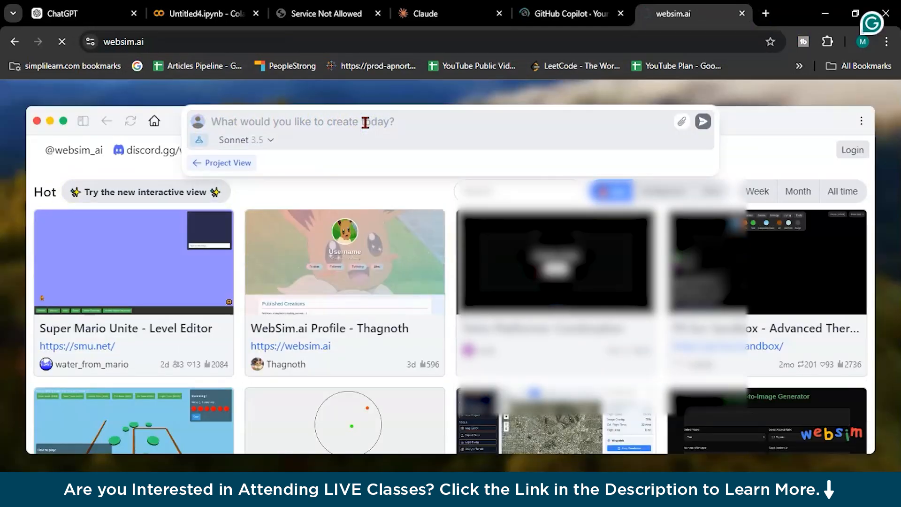
pyautogui.click(851, 149)
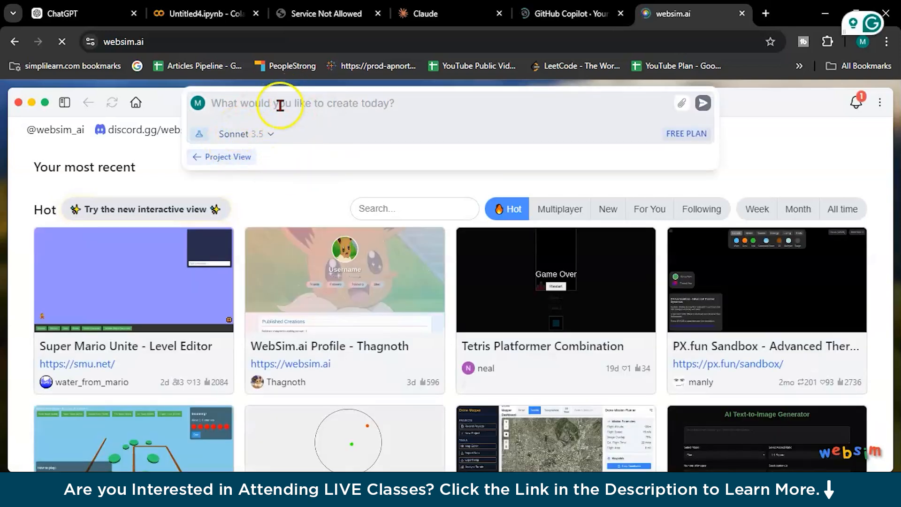
# Step: Submit the prompt 'amazon.in' to generate a simulated Amazon site
pyautogui.click(281, 105)
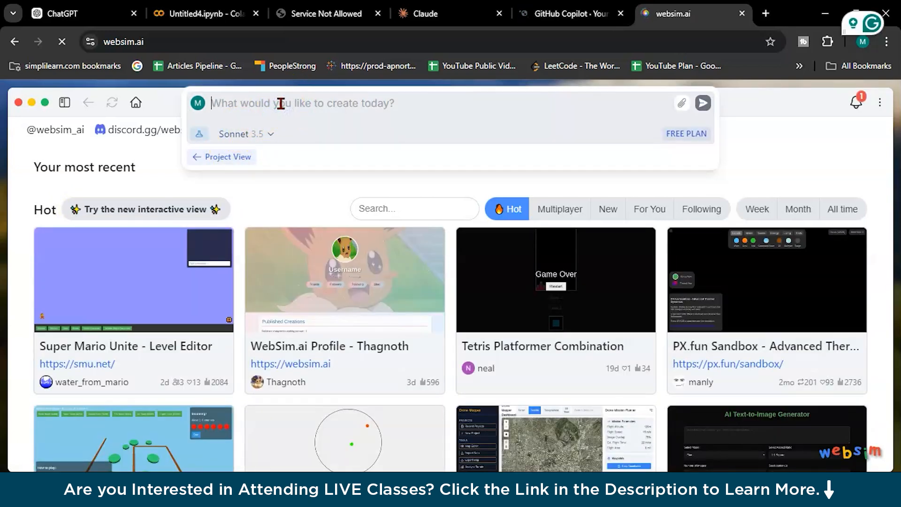
pyautogui.write('amazon.in')
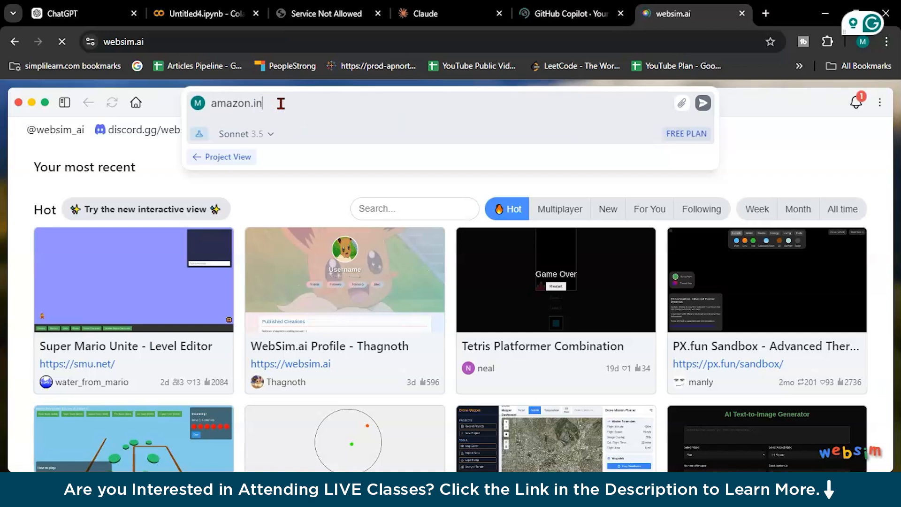
pyautogui.click(702, 103)
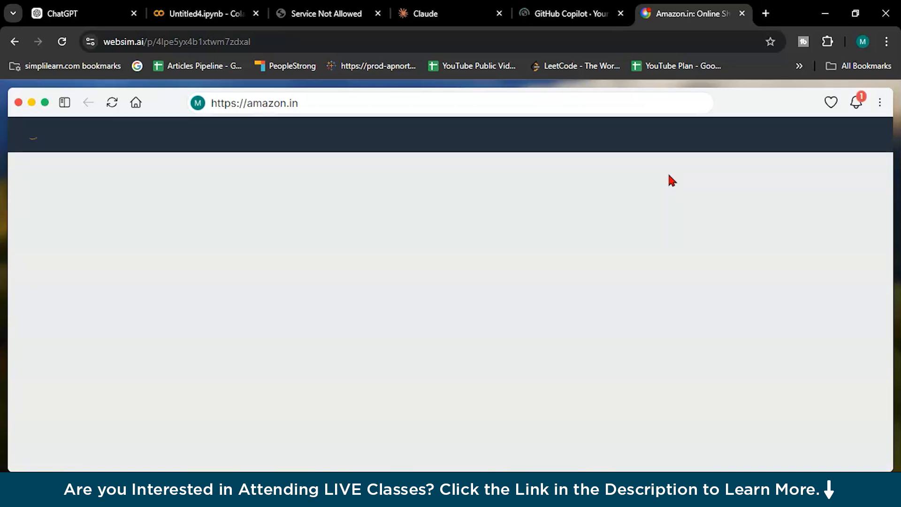
# Step: Let the Amazon.in page finish loading, then switch to the Untitled4.ipynb Colab tab
pyautogui.click(327, 214)
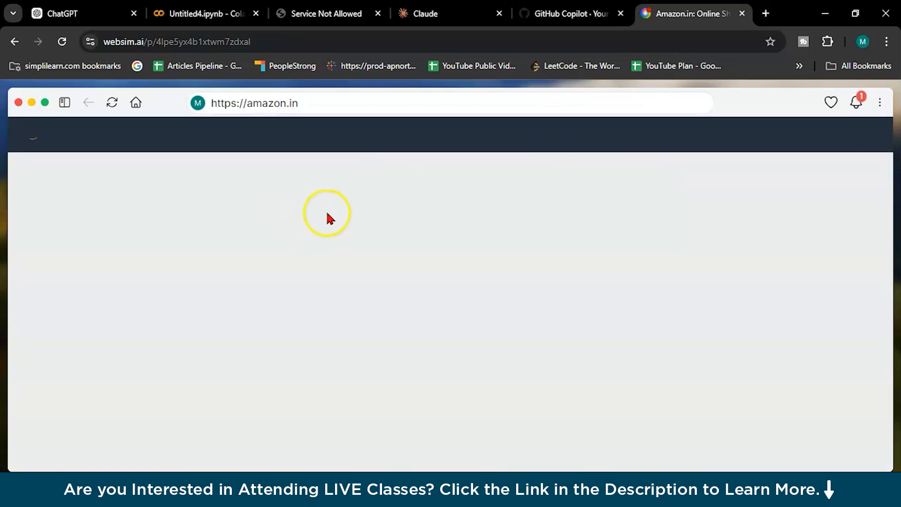
pyautogui.moveTo(404, 190)
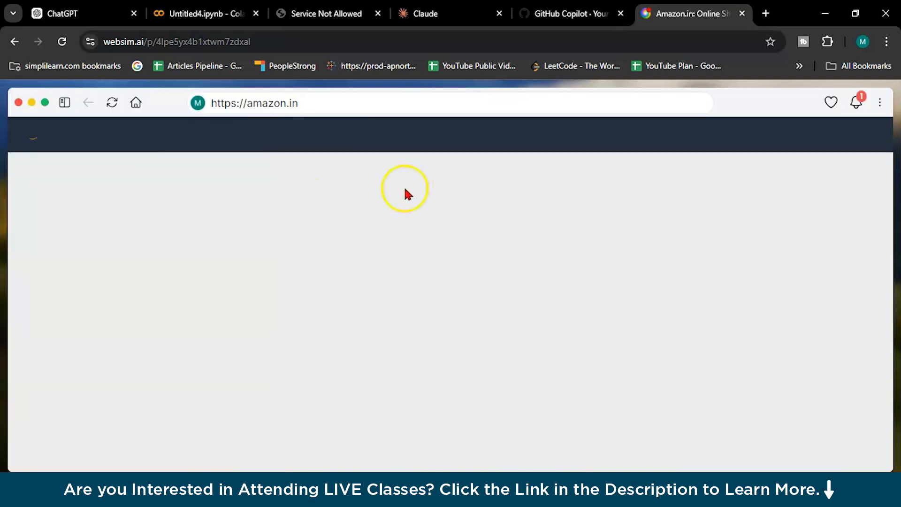
pyautogui.moveTo(276, 213)
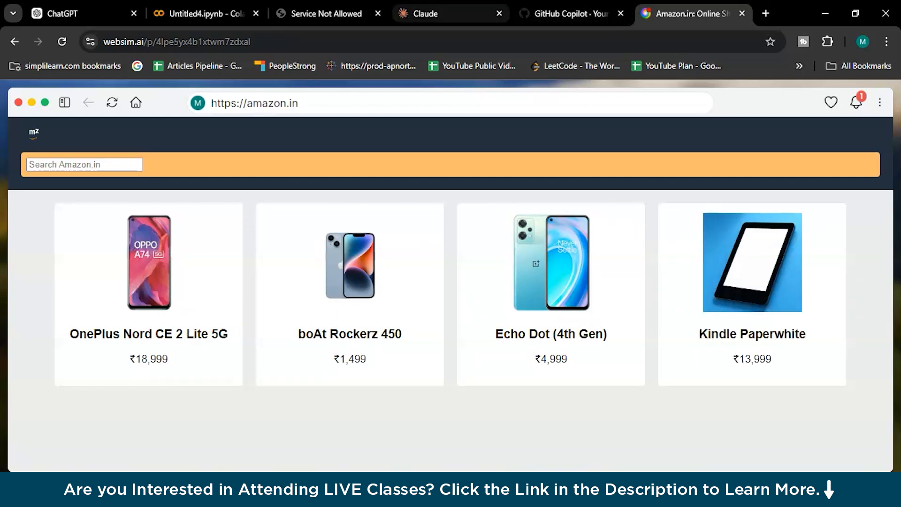
pyautogui.click(203, 13)
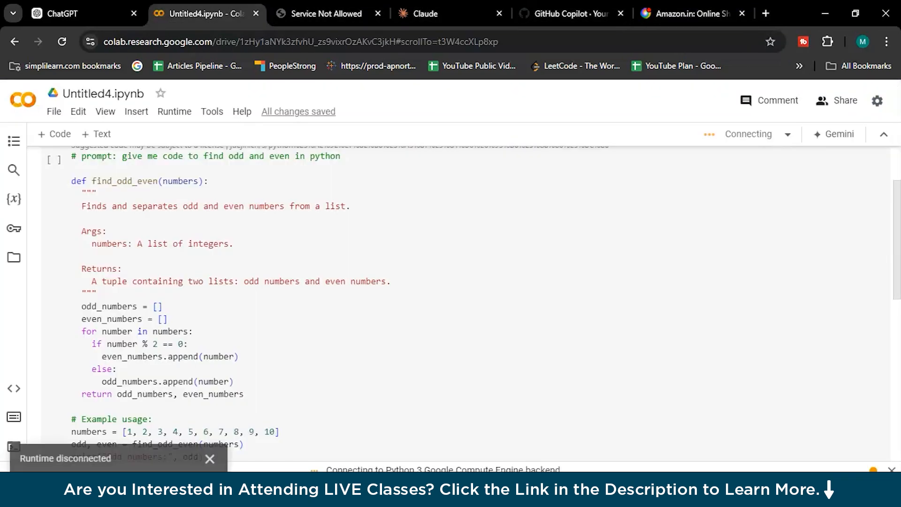
pyautogui.moveTo(61, 13)
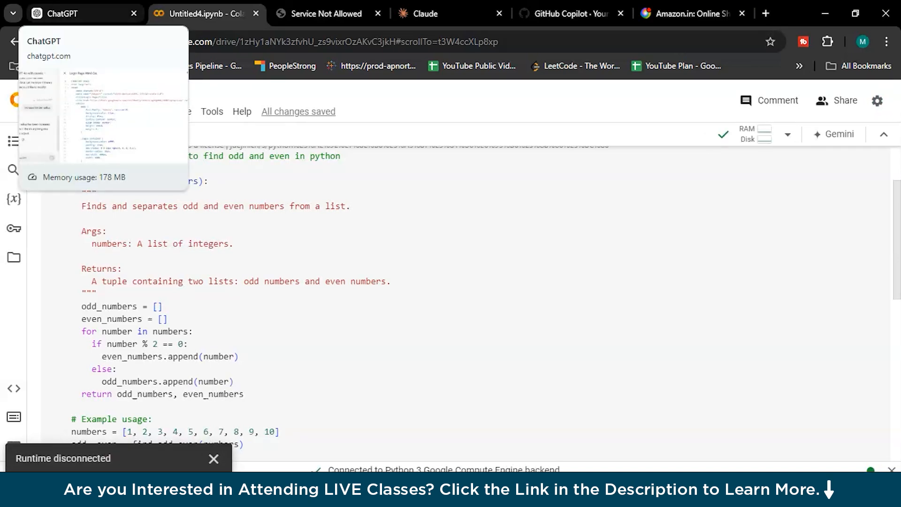
# Step: Return to ChatGPT and scroll the Login Page Html Css canvas code to its closing tags
pyautogui.click(68, 13)
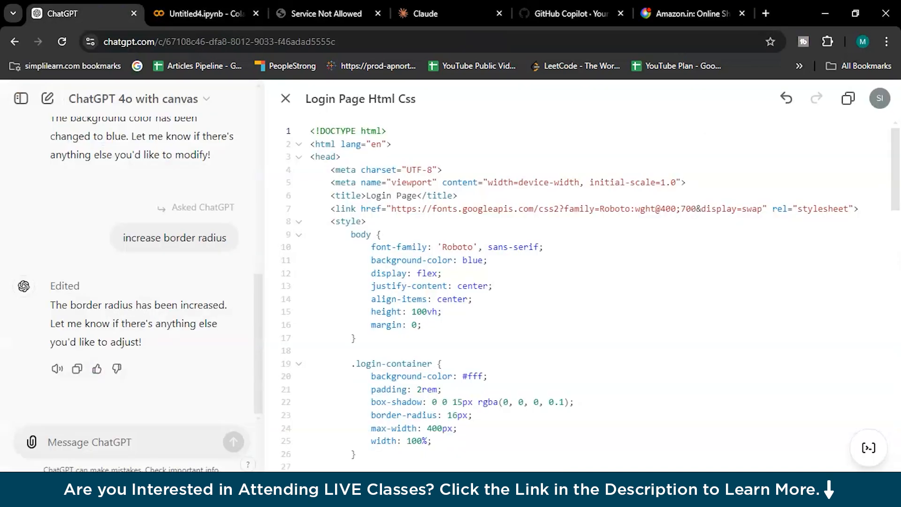
pyautogui.scroll(-3)
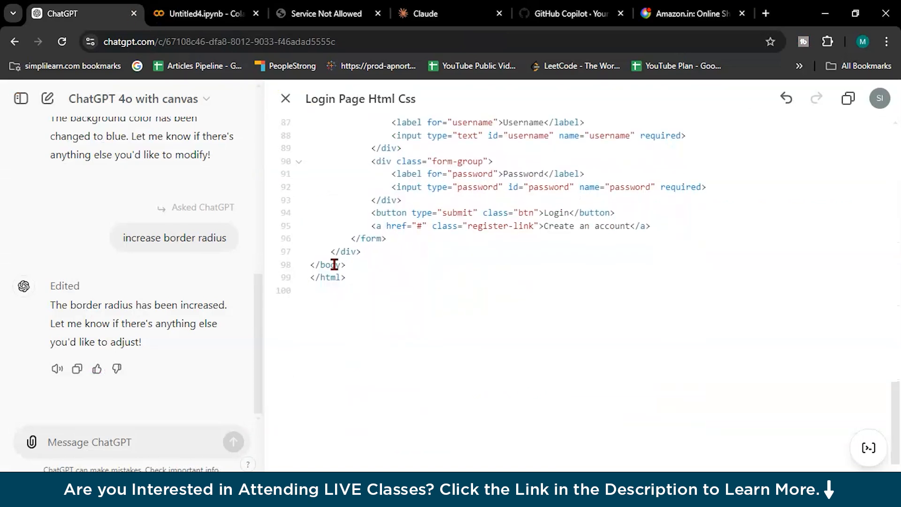